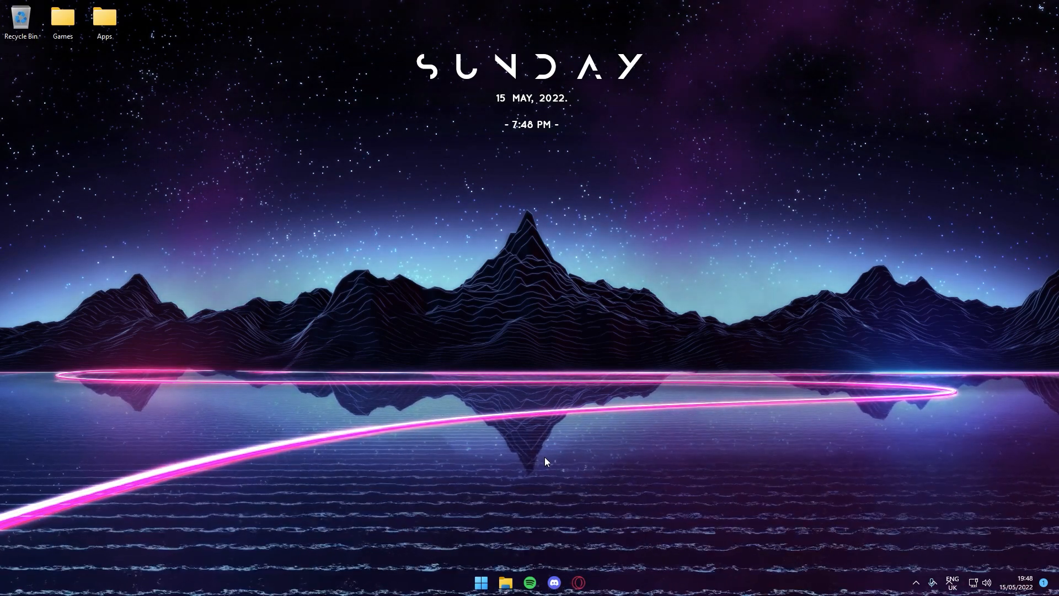
{"action": "mouse_move", "coordinate": [529, 86]}
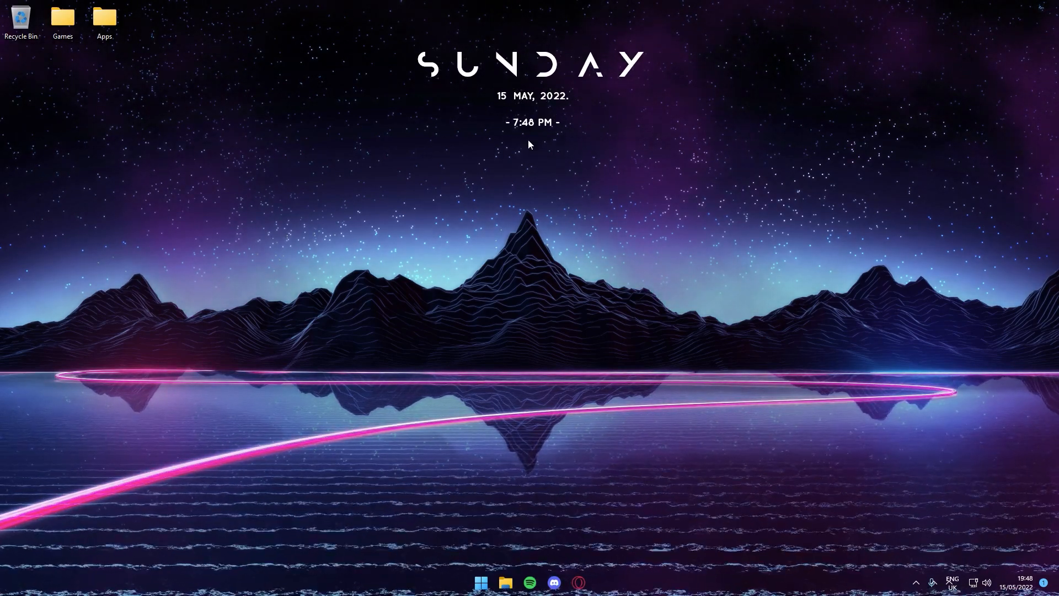
{"action": "mouse_move", "coordinate": [855, 335]}
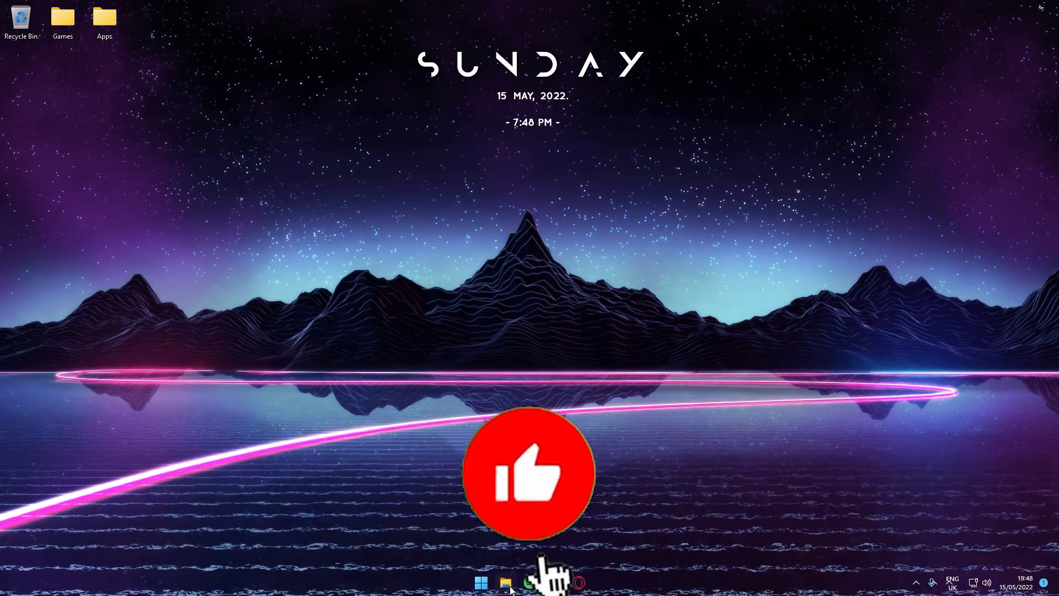
- Open the 'Full Windows 11 And 10 Optimization' tweak pack folder from File Explorer
{"action": "left_click", "coordinate": [506, 582]}
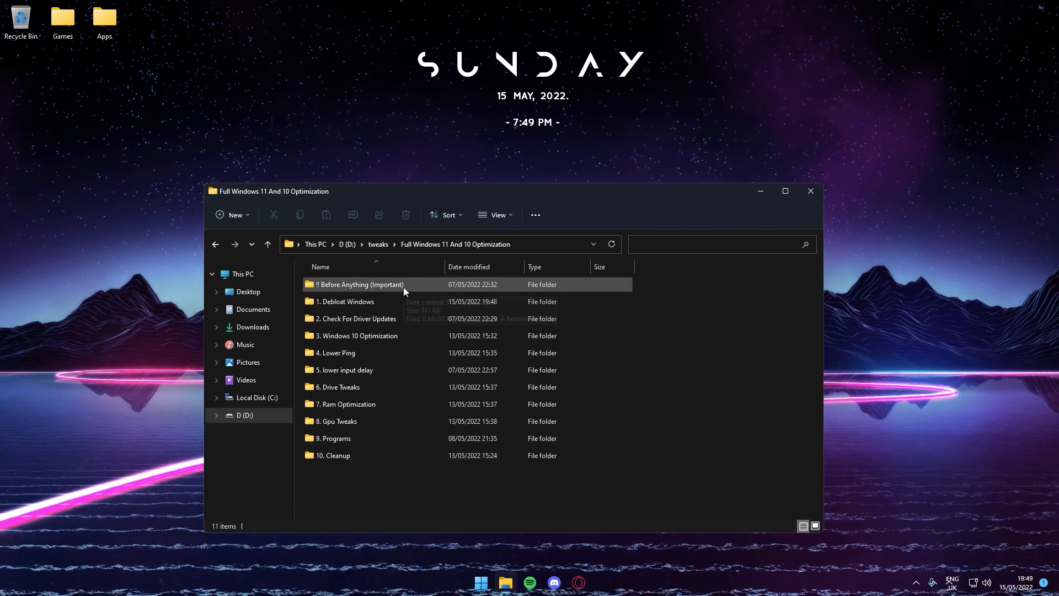
- Open '!! Before Anything (Important)' and launch the '1 Create A Restore Point' shortcut
{"action": "double_click", "coordinate": [360, 283]}
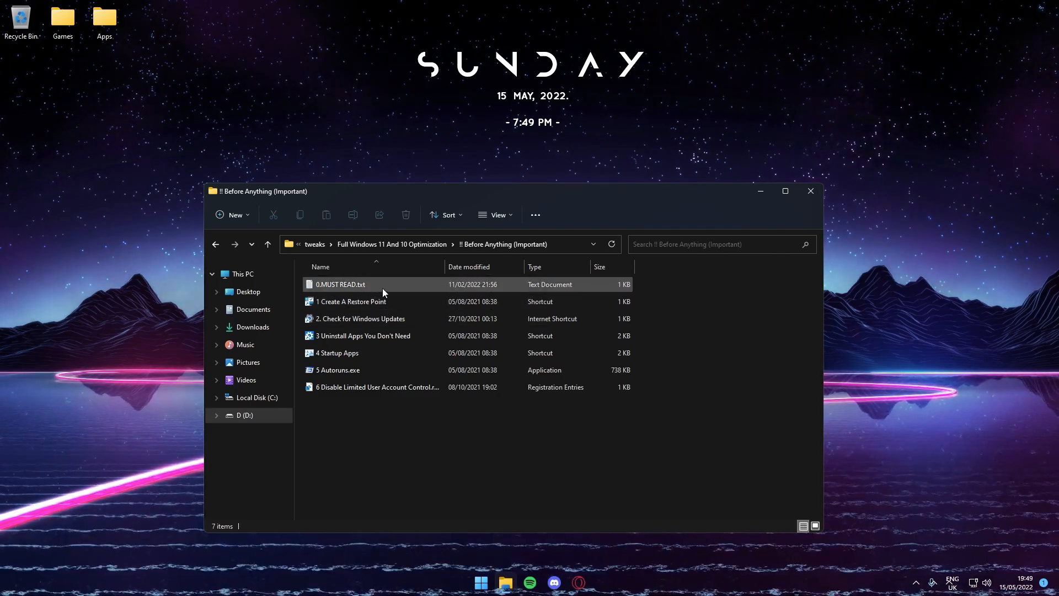
{"action": "left_click", "coordinate": [368, 301]}
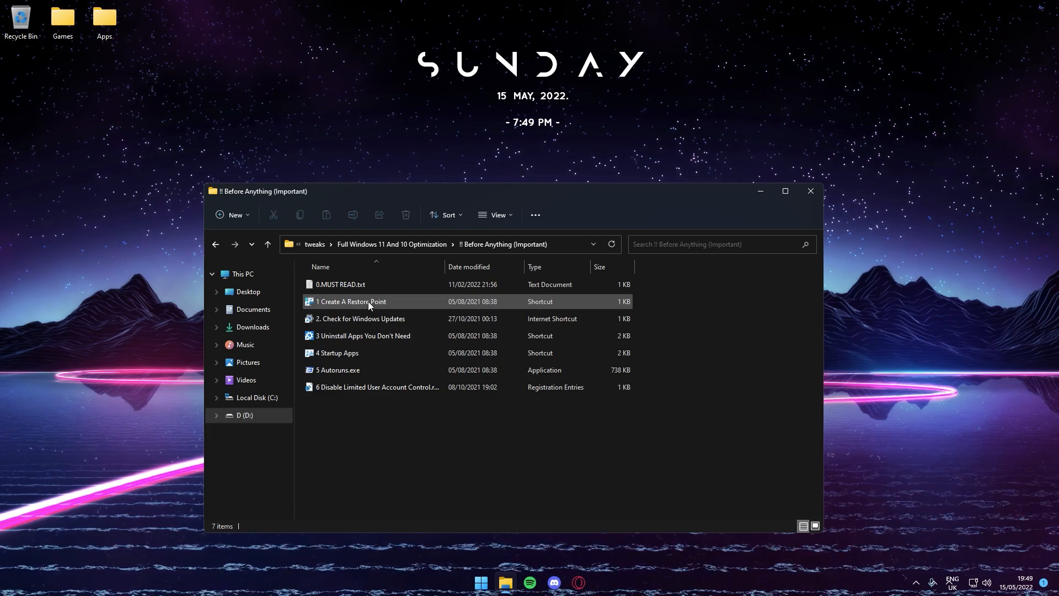
{"action": "left_click", "coordinate": [363, 335]}
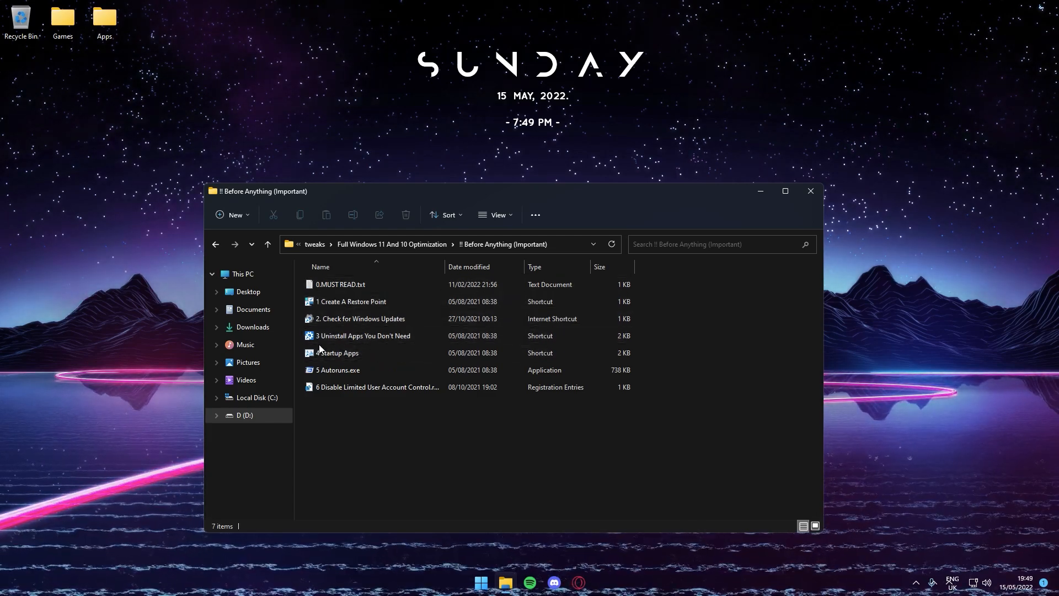
{"action": "left_click", "coordinate": [351, 301]}
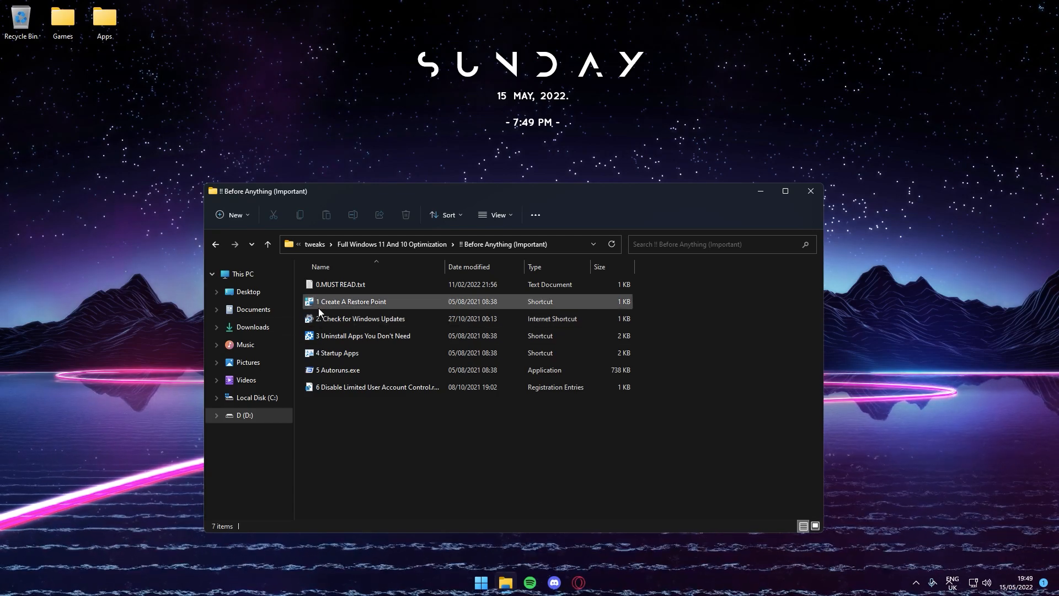
{"action": "double_click", "coordinate": [349, 301]}
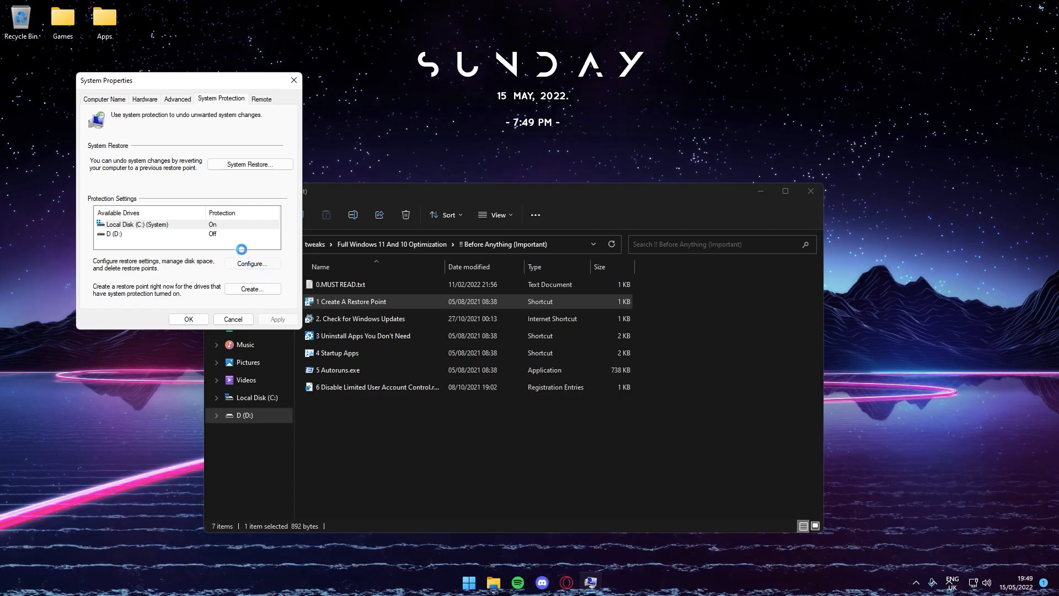
- Confirm system protection stays on for drive C in the Configure settings
{"action": "left_click", "coordinate": [252, 263]}
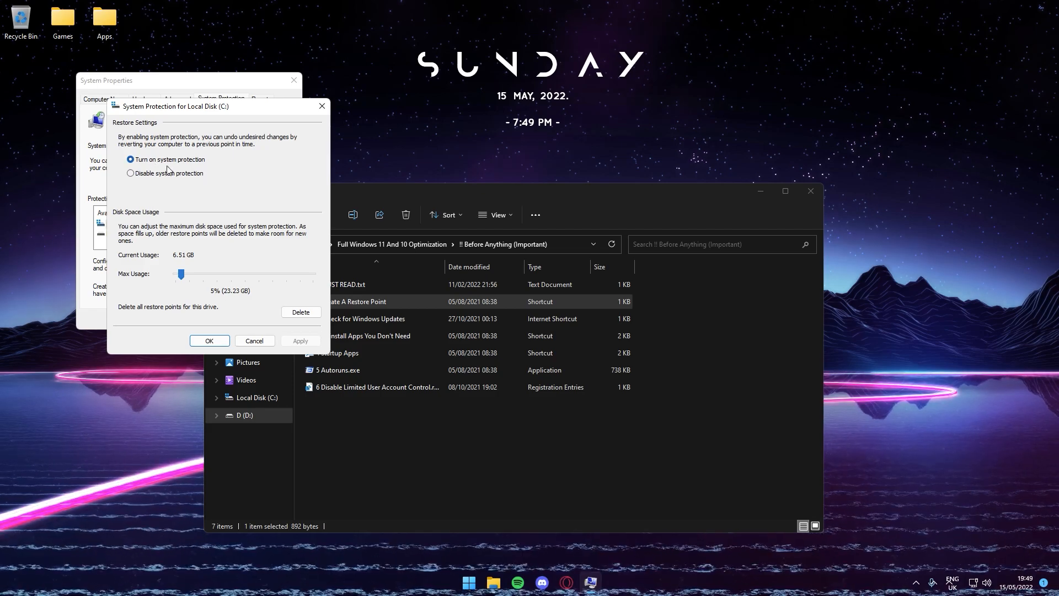
{"action": "left_click", "coordinate": [208, 341]}
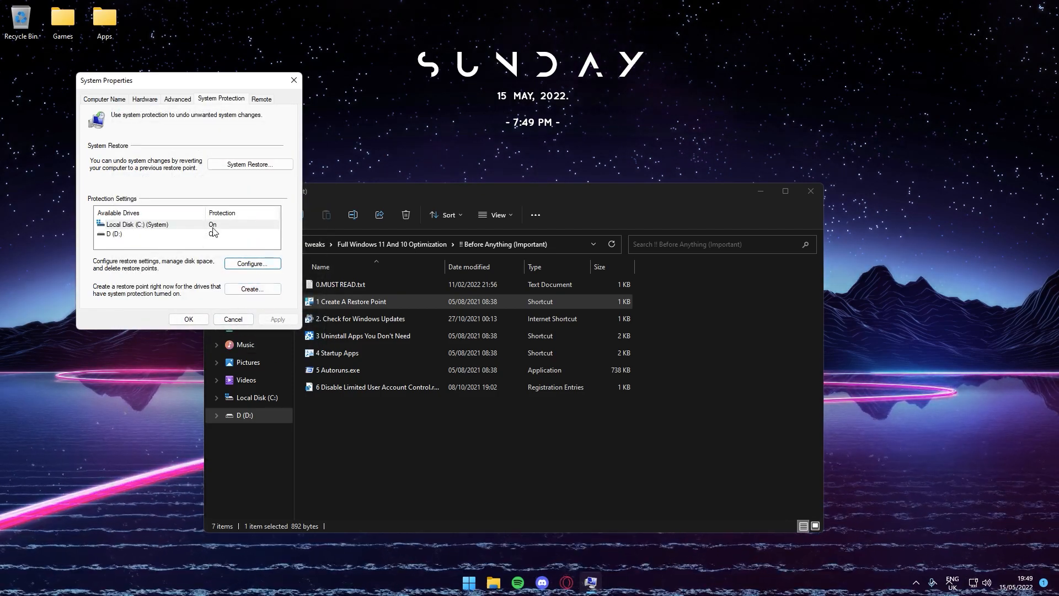
- Create a restore point named 'Before optimization'
{"action": "left_click", "coordinate": [251, 288]}
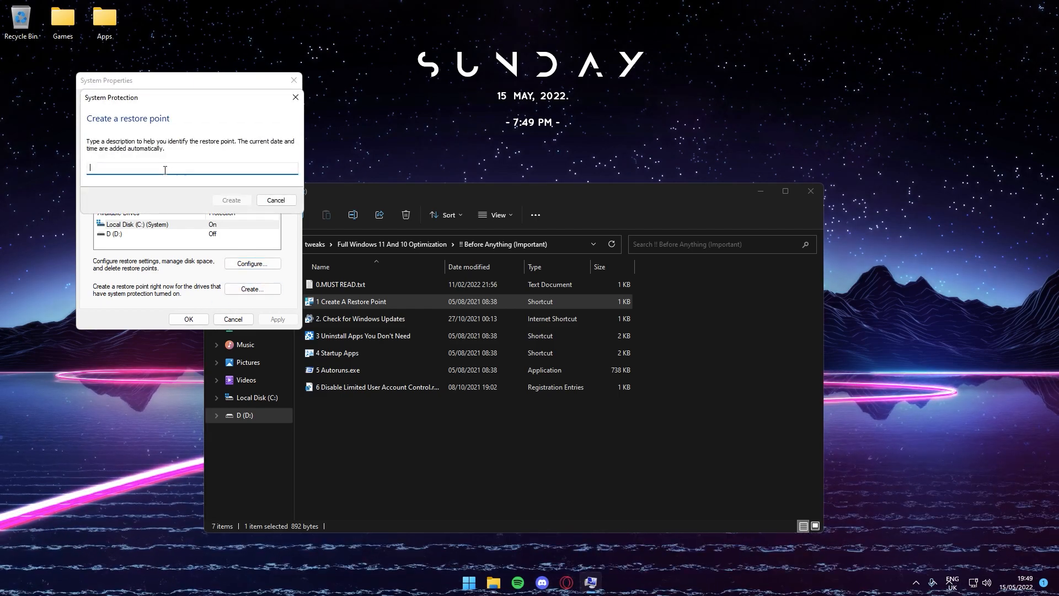
{"action": "type", "text": "Befo"}
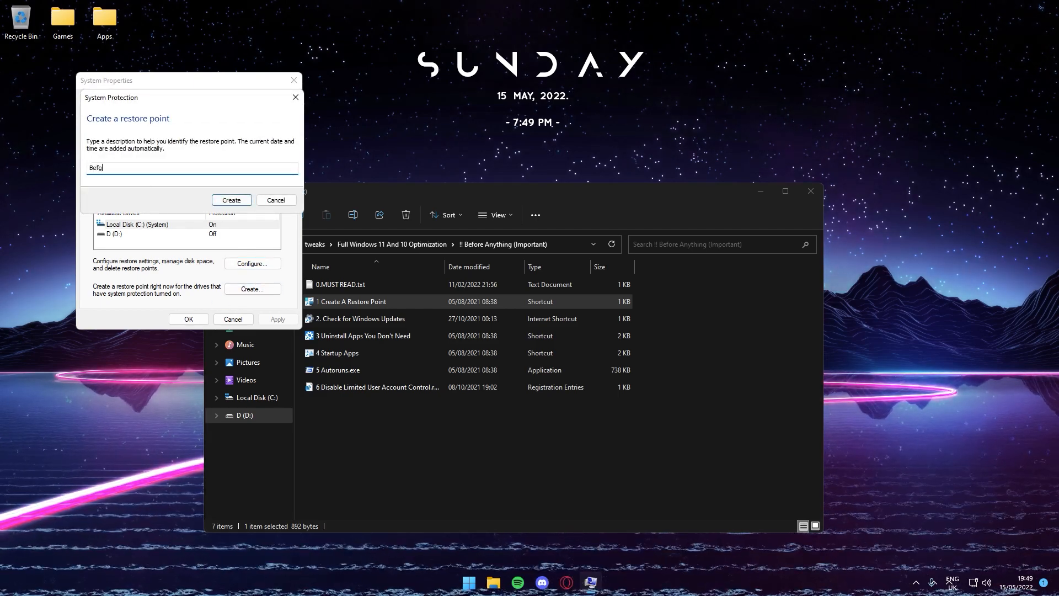
{"action": "type", "text": "Before opt"}
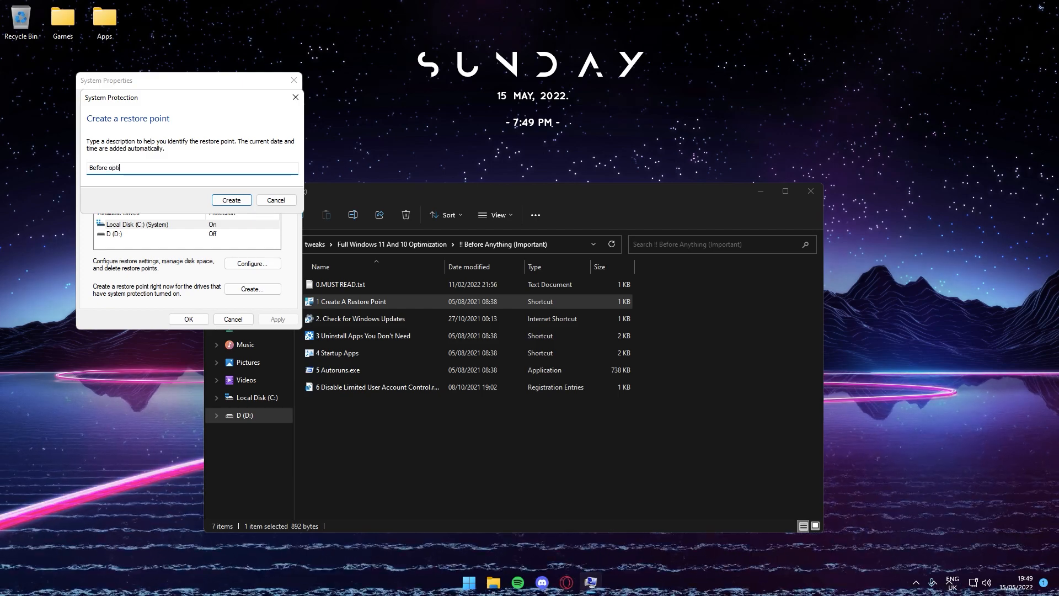
{"action": "type", "text": "imization"}
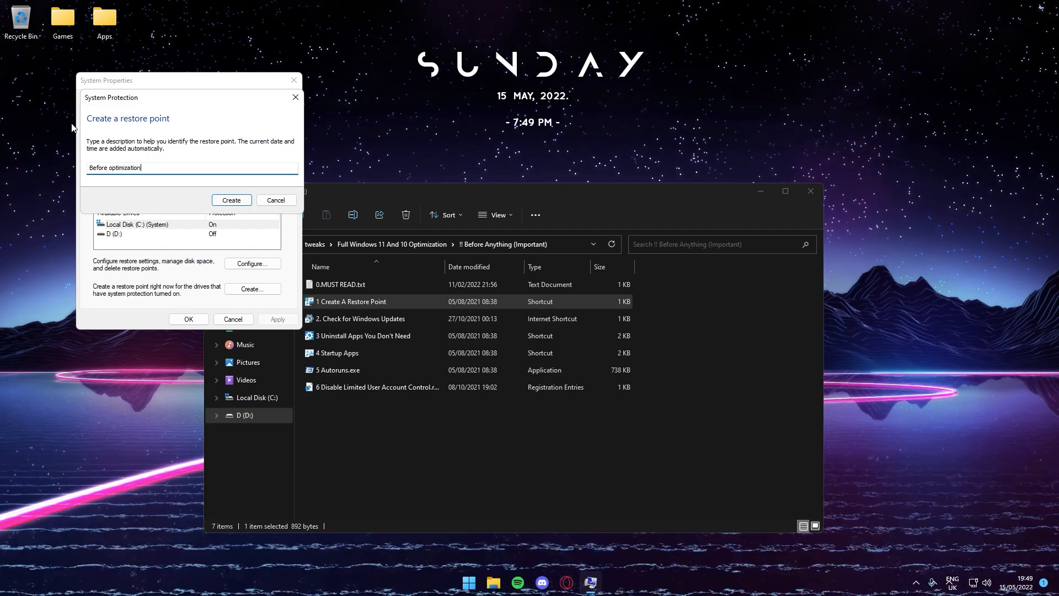
{"action": "left_click", "coordinate": [230, 200]}
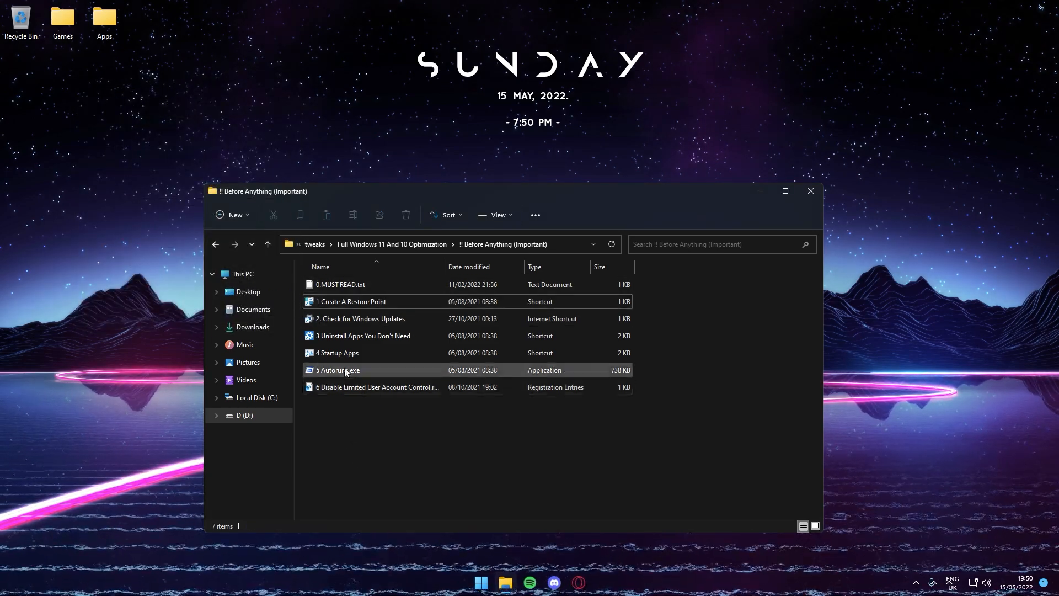
- Run a Windows Update check via the '2. Check for Windows Updates' shortcut, then return to the folder
{"action": "double_click", "coordinate": [360, 318]}
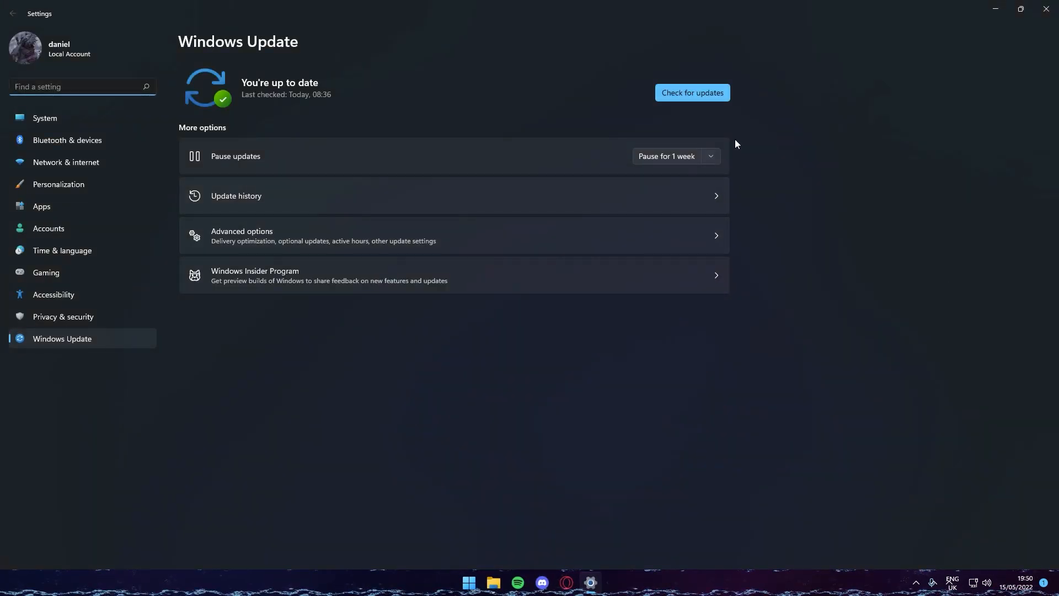
{"action": "left_click", "coordinate": [692, 92]}
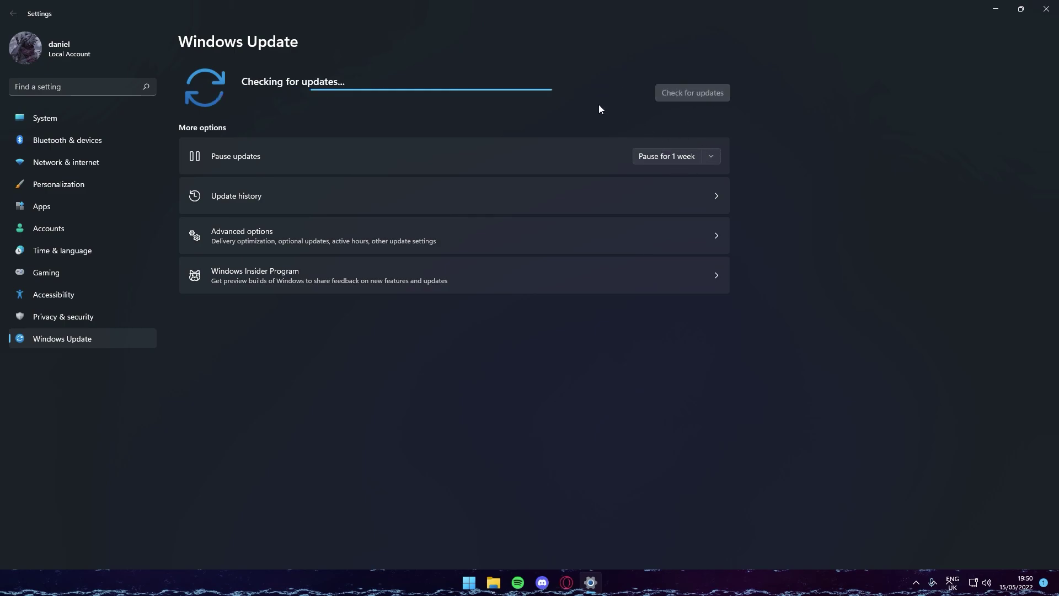
{"action": "mouse_move", "coordinate": [417, 276]}
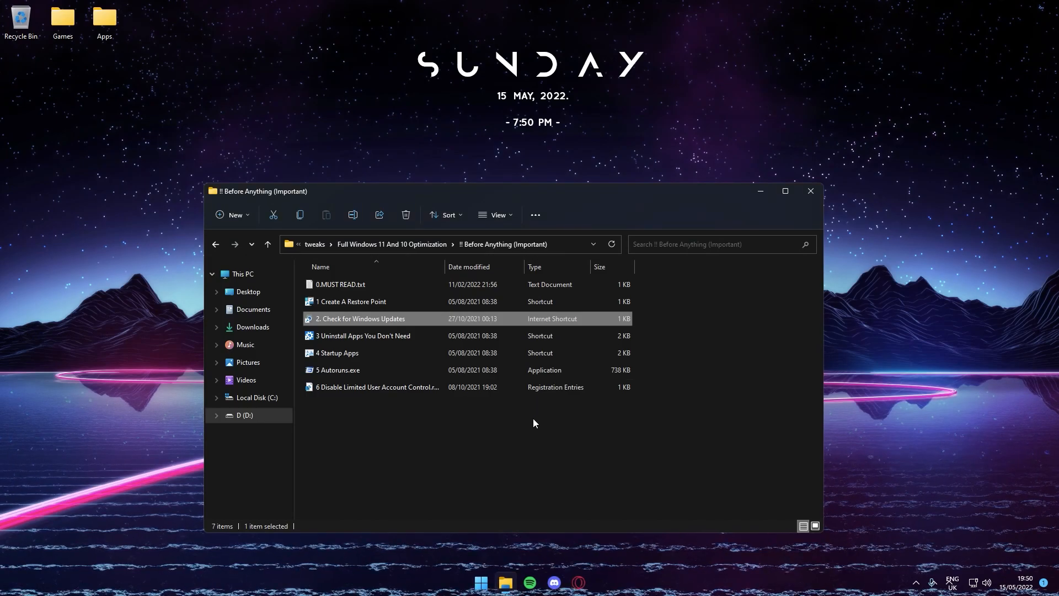
{"action": "left_click", "coordinate": [363, 335]}
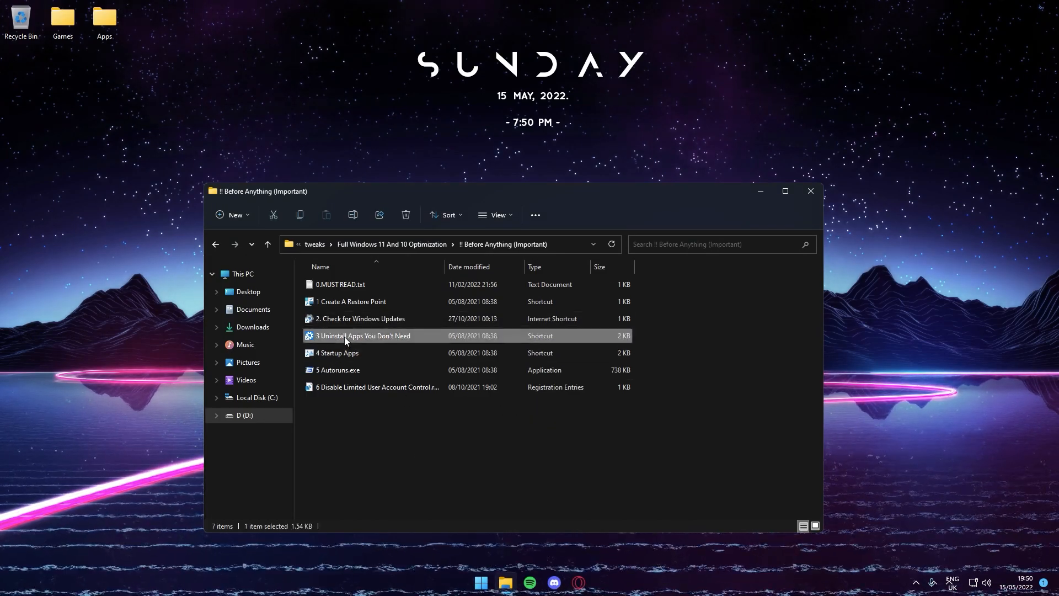
{"action": "mouse_move", "coordinate": [649, 233]}
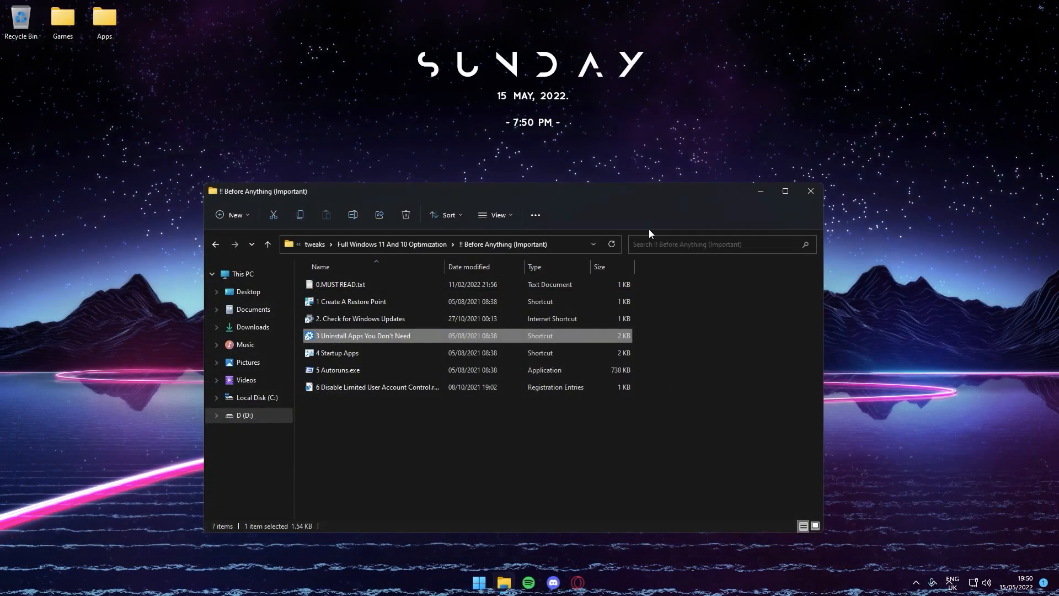
{"action": "left_click", "coordinate": [377, 386]}
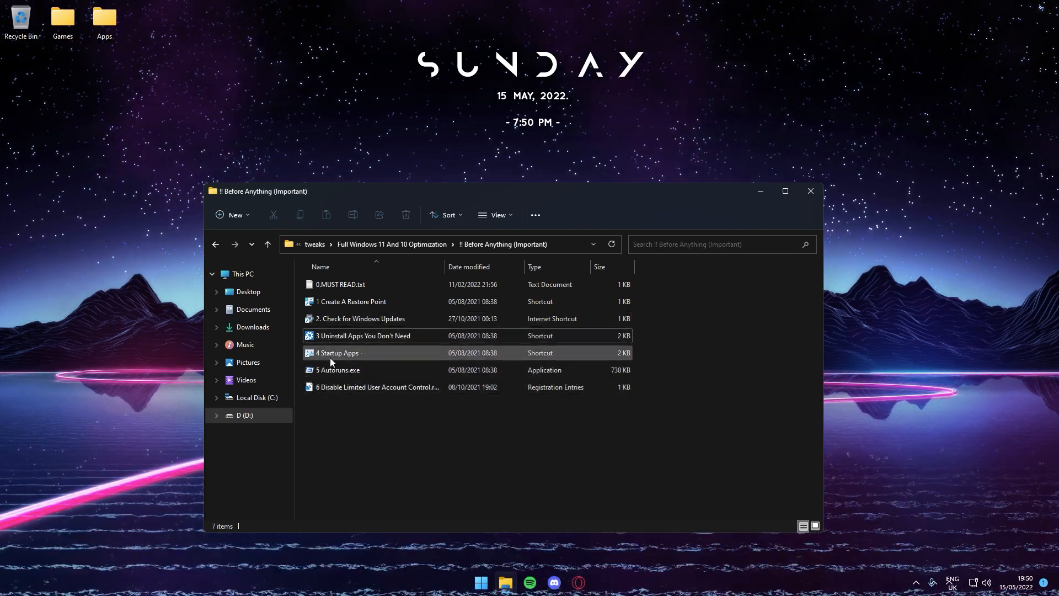
- Disable Rainmeter in Task Manager's Startup apps via the '4 Startup Apps' shortcut
{"action": "double_click", "coordinate": [335, 353]}
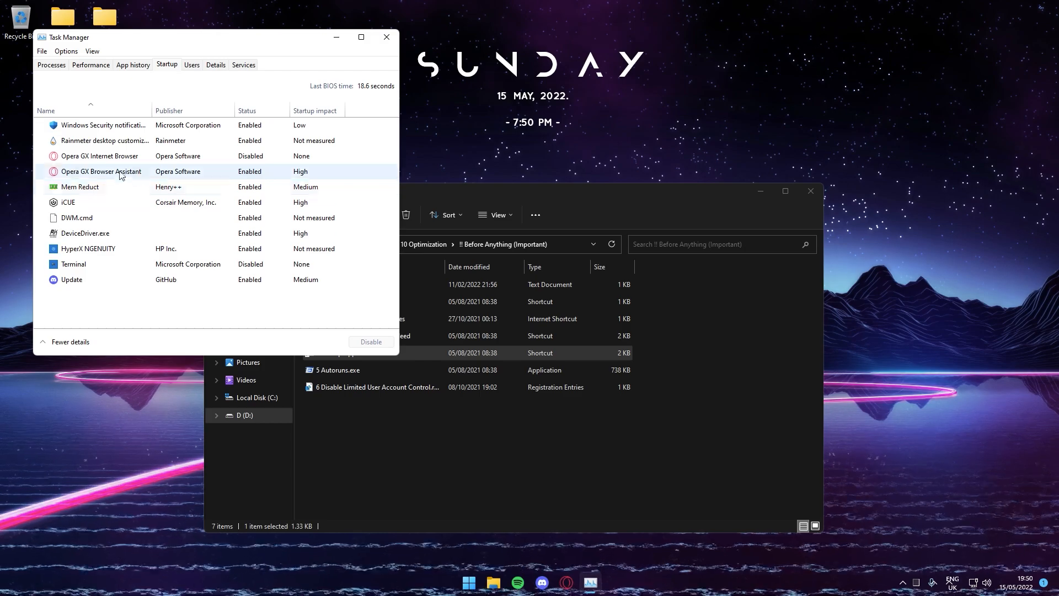
{"action": "left_click", "coordinate": [102, 124]}
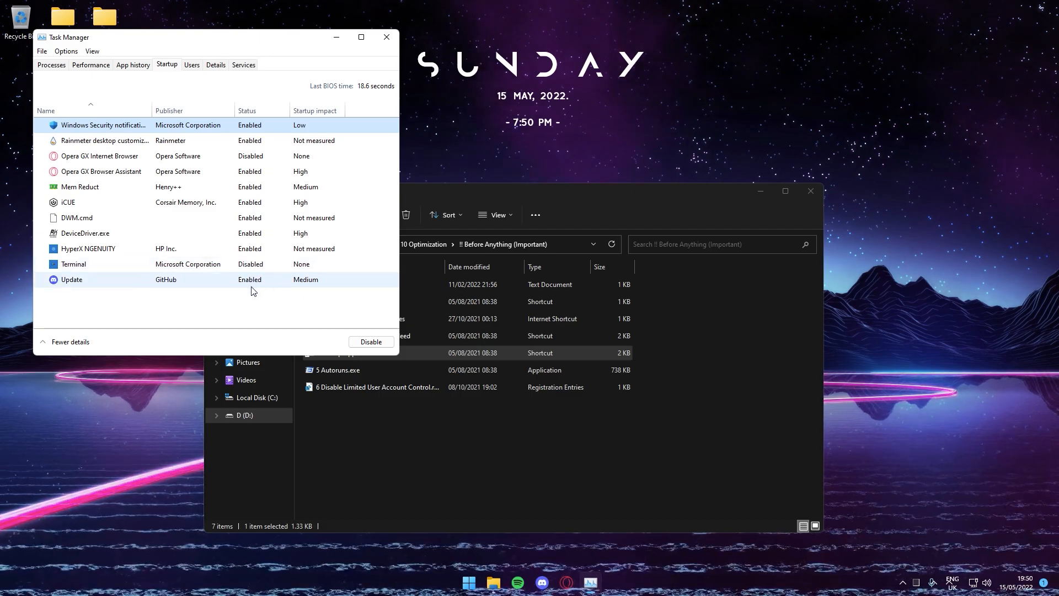
{"action": "left_click", "coordinate": [101, 140]}
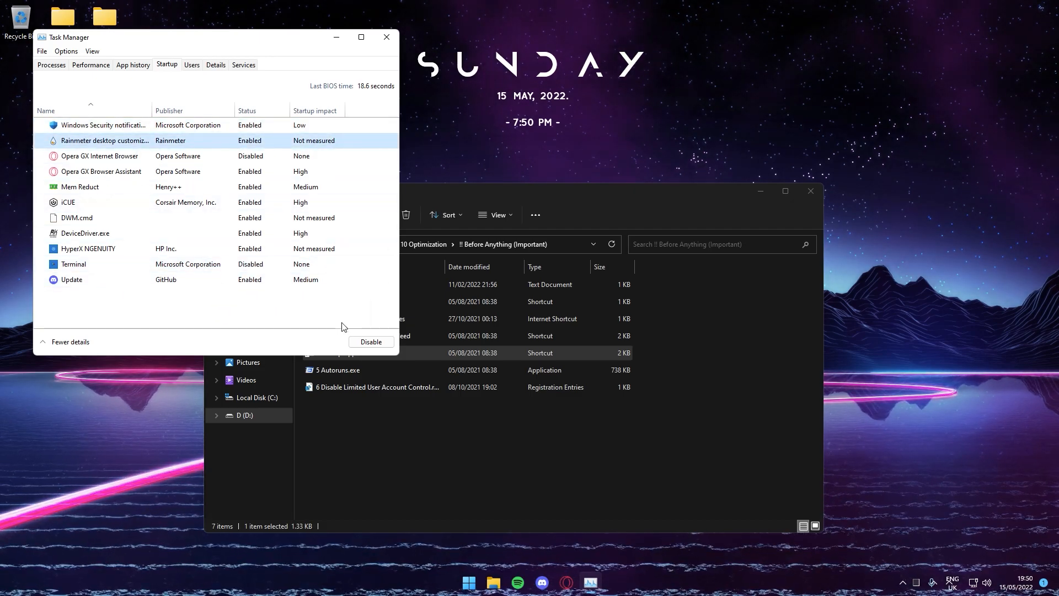
{"action": "left_click", "coordinate": [370, 341]}
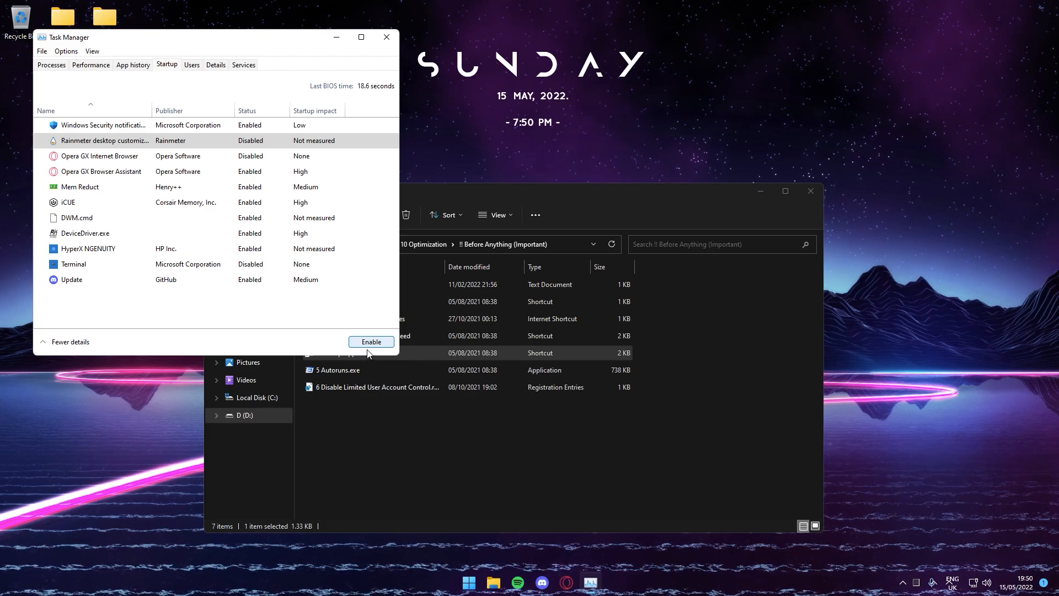
{"action": "left_click", "coordinate": [370, 341]}
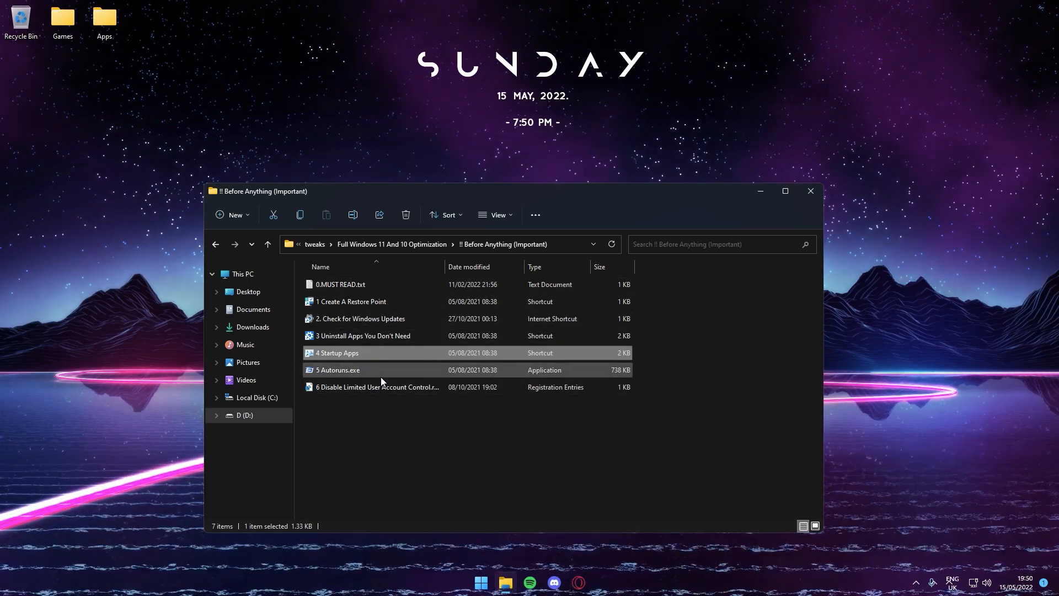
- Launch Autoruns, review its logon entries, then close it
{"action": "double_click", "coordinate": [337, 370]}
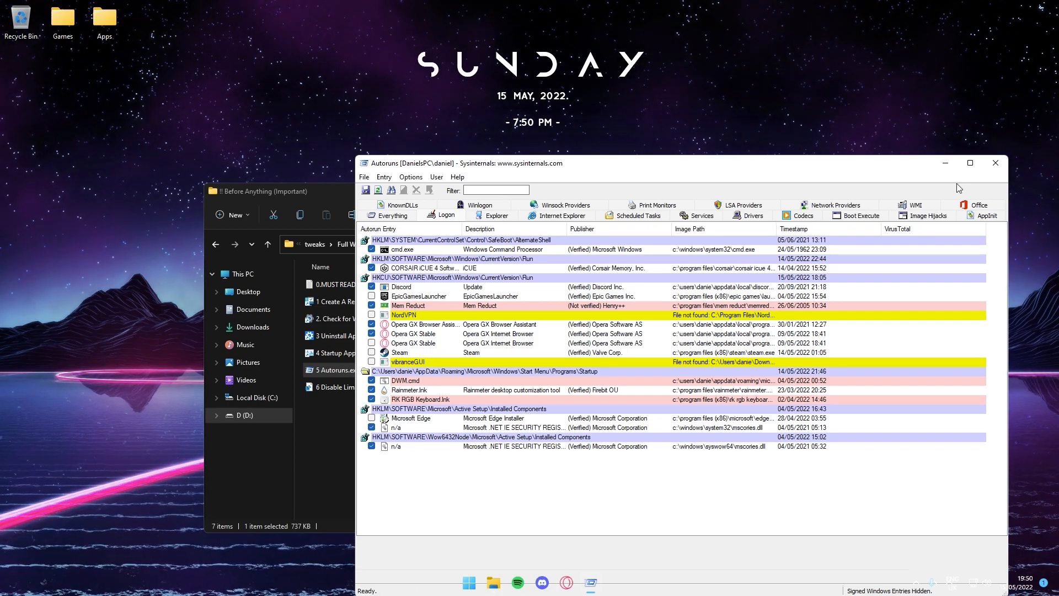
{"action": "left_click", "coordinate": [994, 163]}
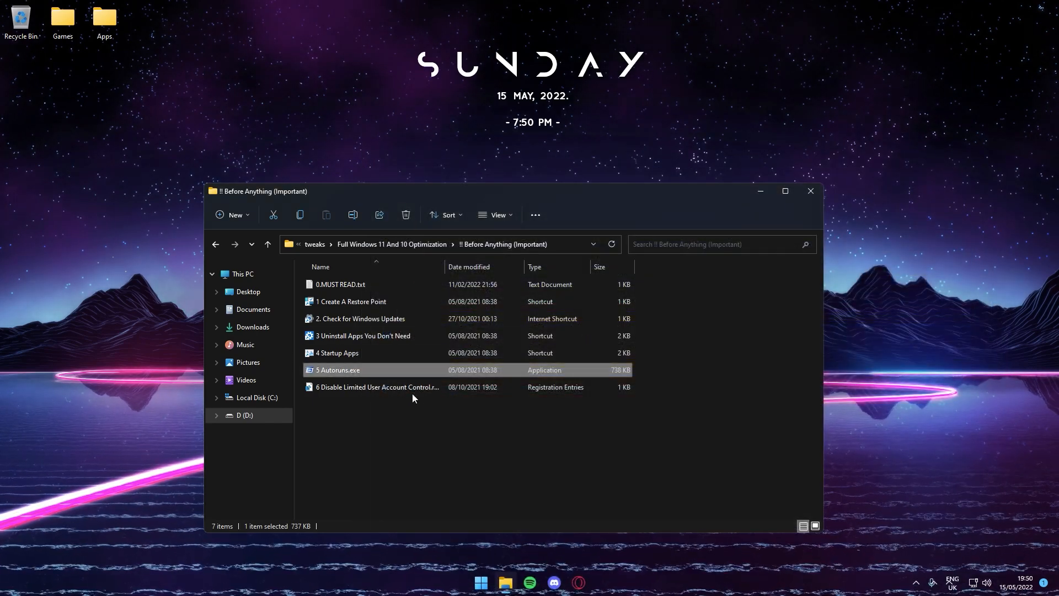
- Merge the Disable Limited User Account Control .reg file and set UAC to Never notify
{"action": "double_click", "coordinate": [377, 386]}
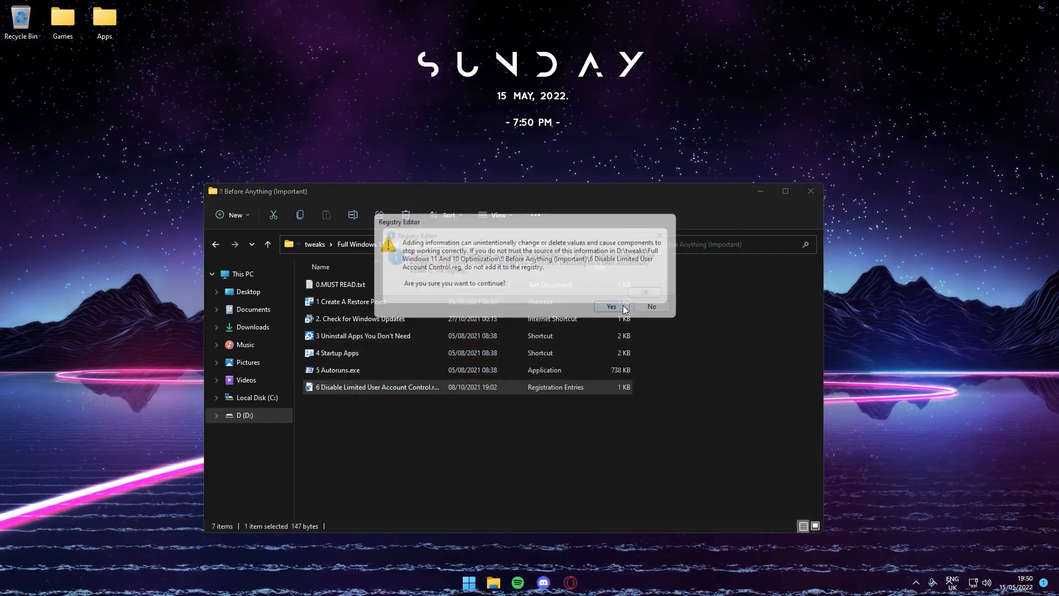
{"action": "left_click", "coordinate": [609, 308]}
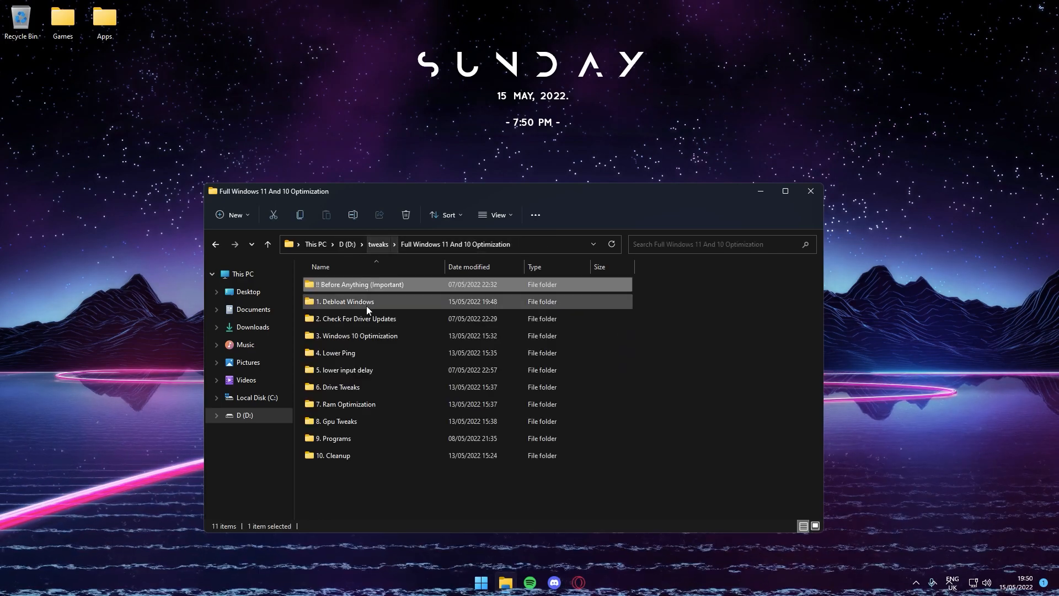
{"action": "left_click", "coordinate": [480, 582]}
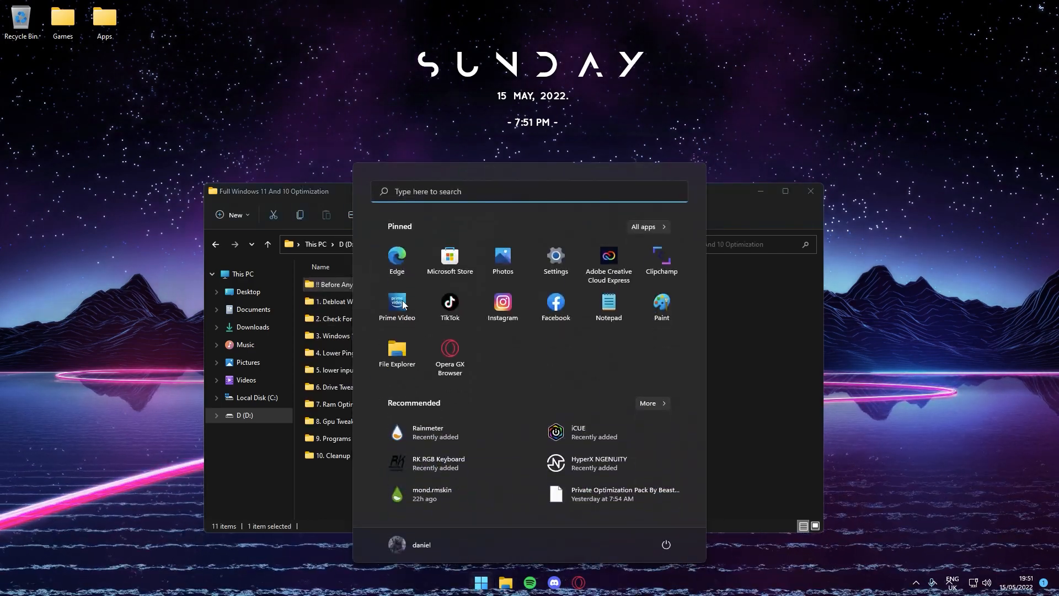
{"action": "type", "text": "user"}
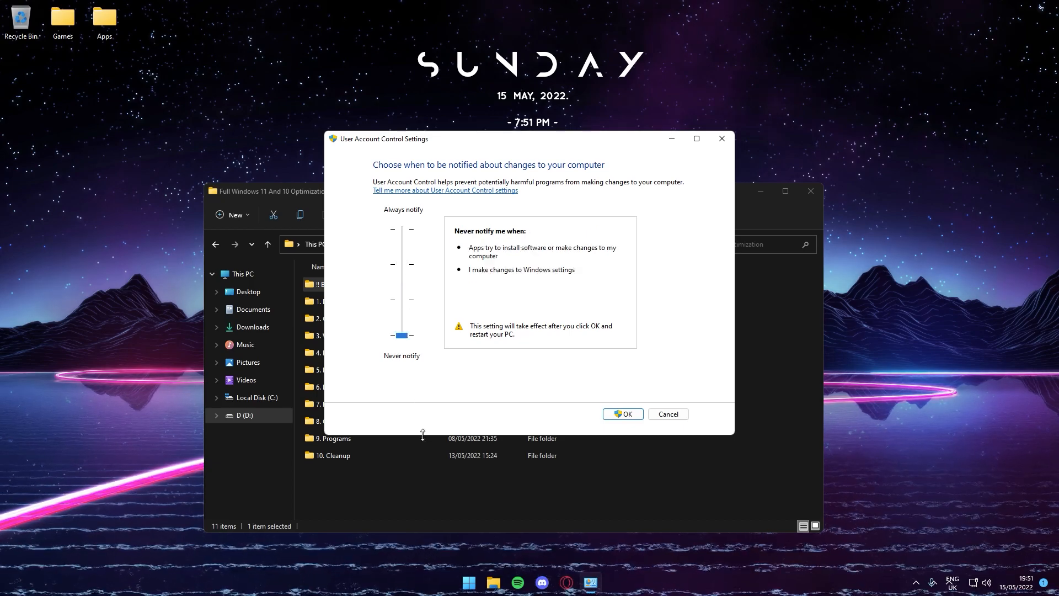
{"action": "left_click", "coordinate": [621, 414]}
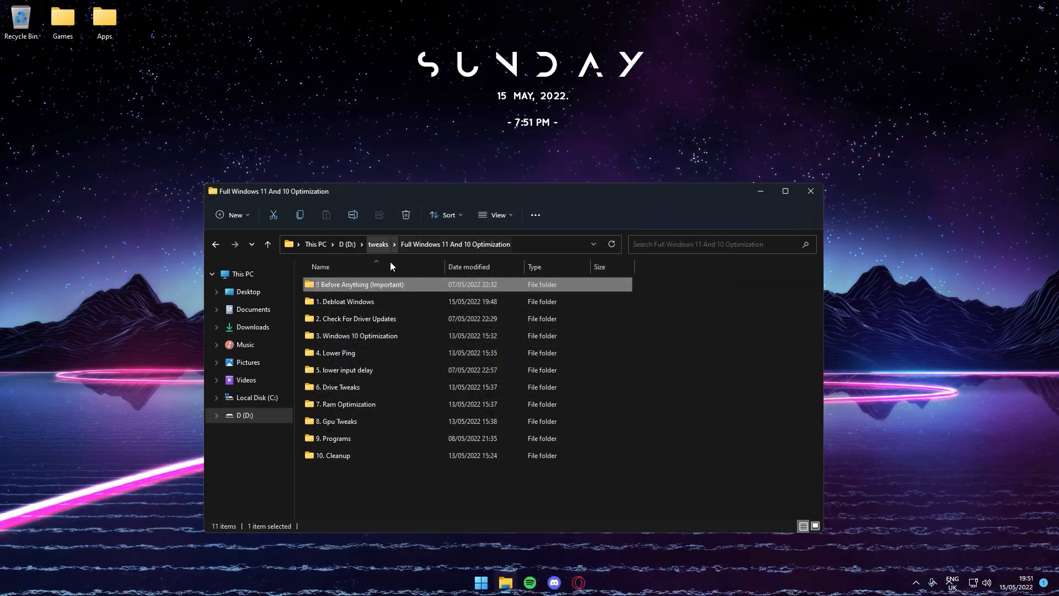
- Launch Debloater By Beastblizzard from '1. Debloat Windows', maximize it and run option 1
{"action": "double_click", "coordinate": [345, 301]}
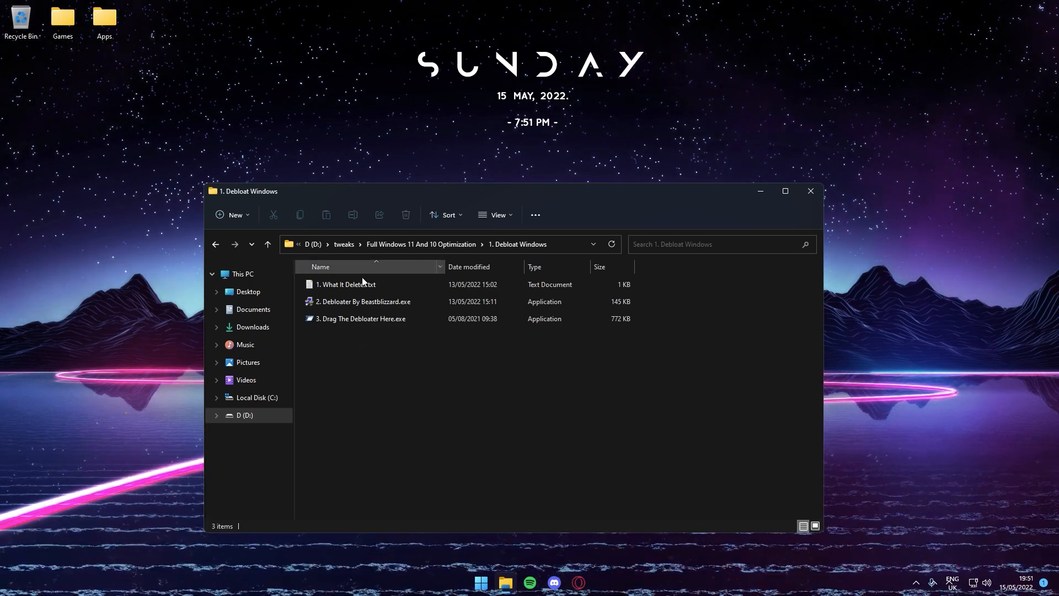
{"action": "left_click", "coordinate": [346, 284]}
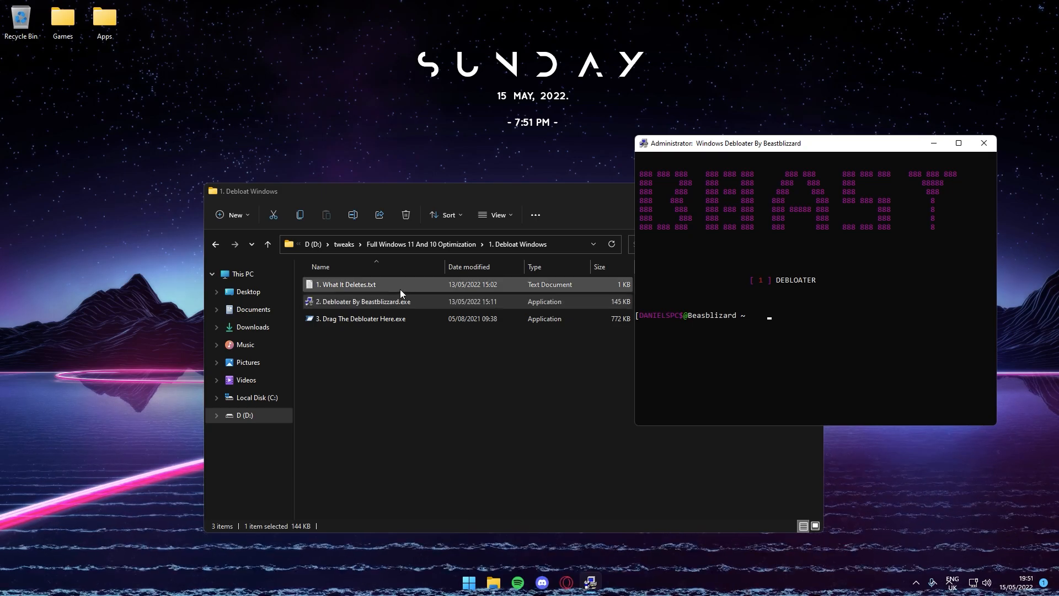
{"action": "double_click", "coordinate": [345, 284]}
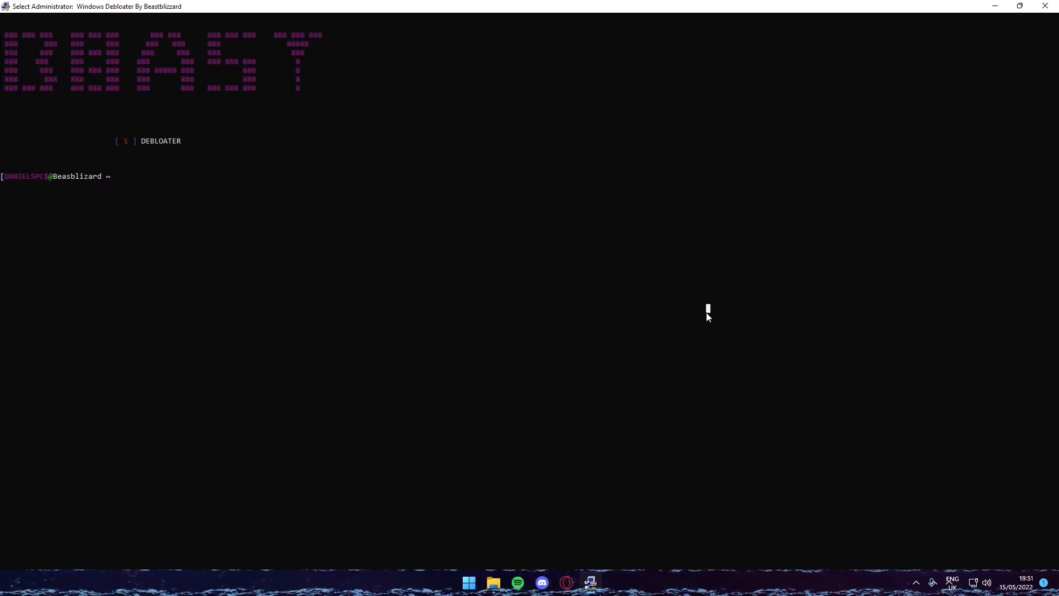
{"action": "type", "text": "1"}
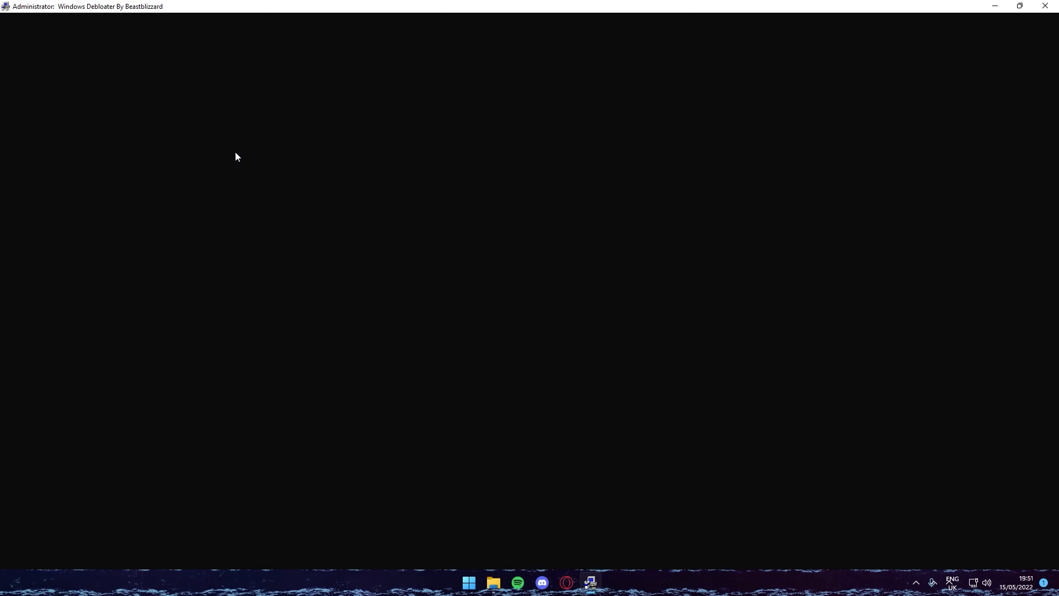
{"action": "mouse_move", "coordinate": [182, 174]}
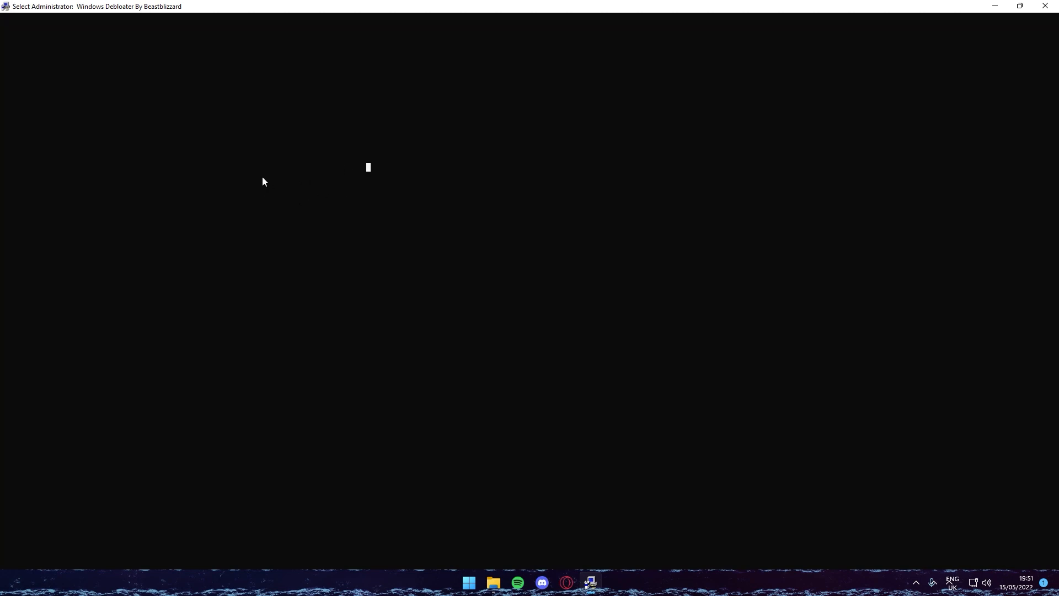
{"action": "mouse_move", "coordinate": [264, 156]}
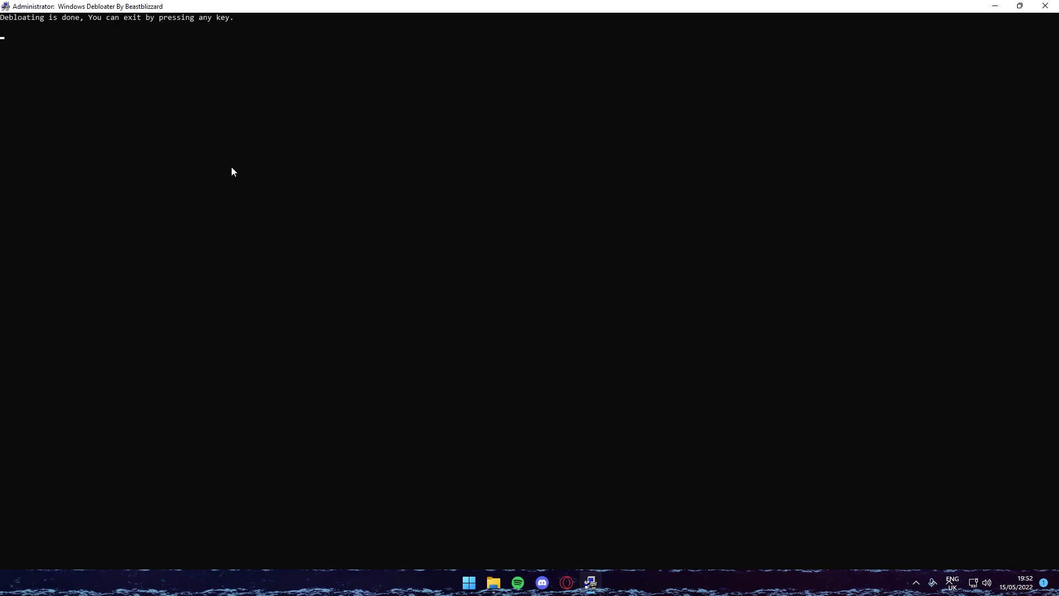
{"action": "mouse_move", "coordinate": [12, 26]}
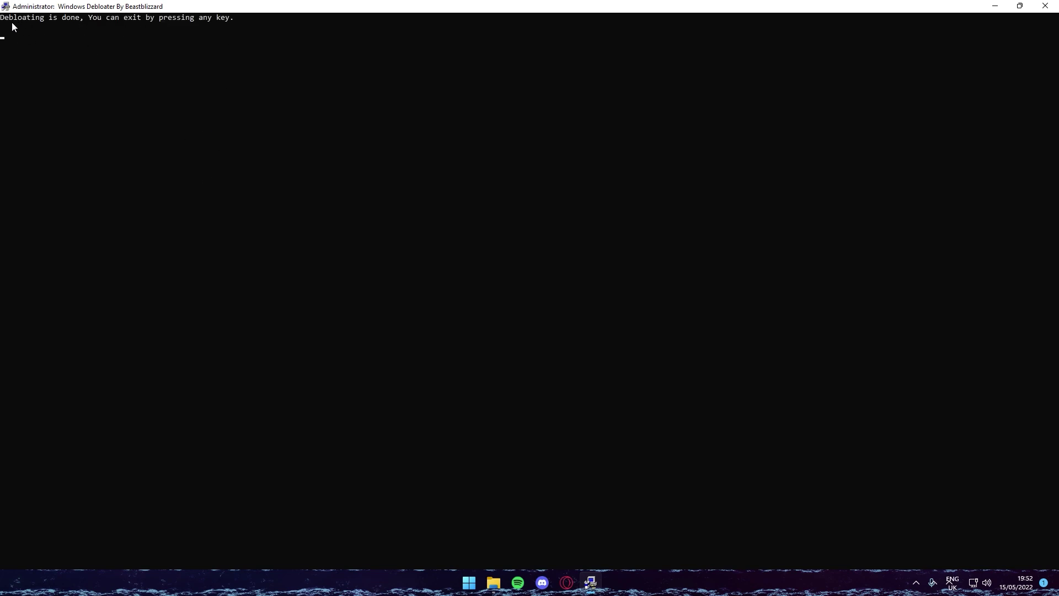
{"action": "mouse_move", "coordinate": [174, 65]}
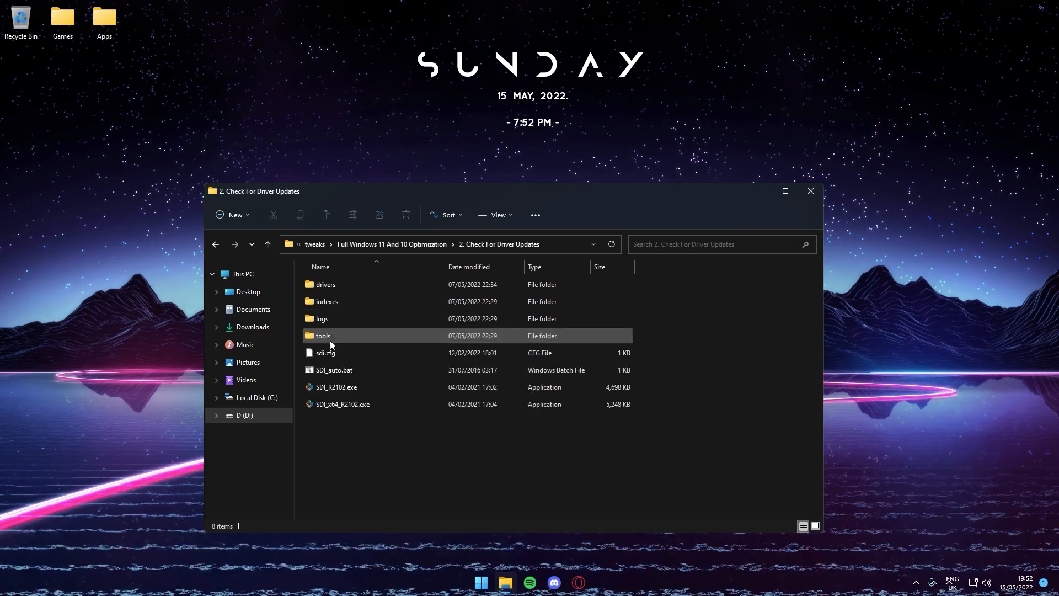
- In Snappy Driver Installer x64, accept, select all four driver updates and install without a restore point
{"action": "left_click", "coordinate": [342, 404]}
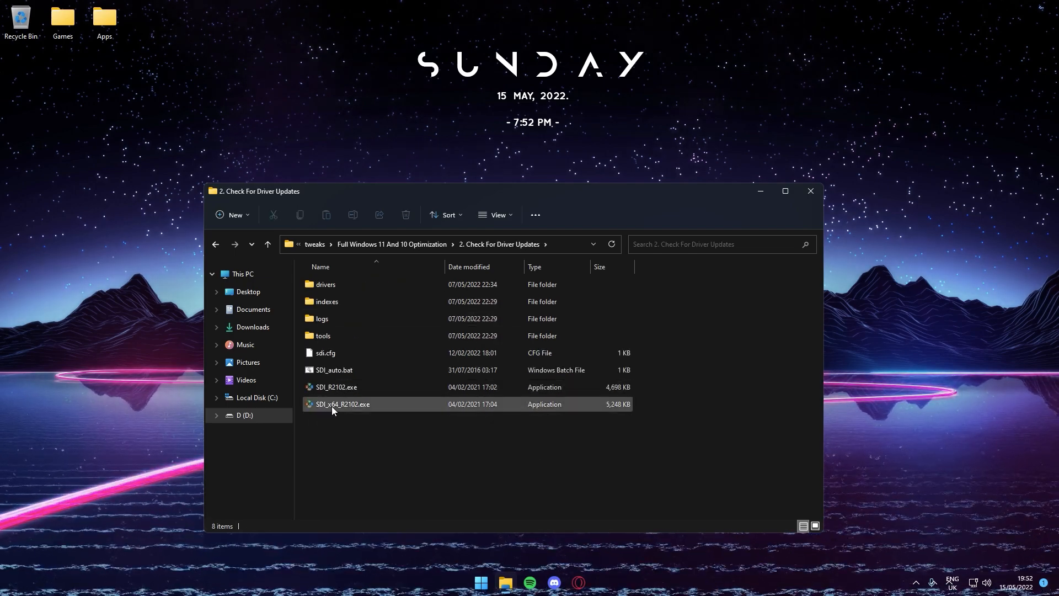
{"action": "double_click", "coordinate": [343, 404]}
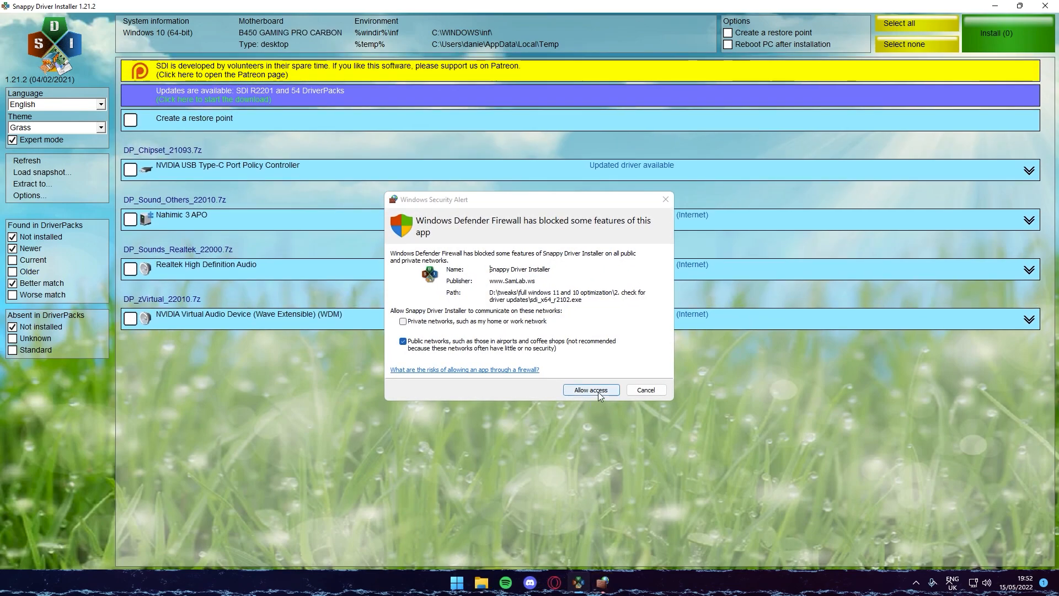
{"action": "mouse_move", "coordinate": [577, 419]}
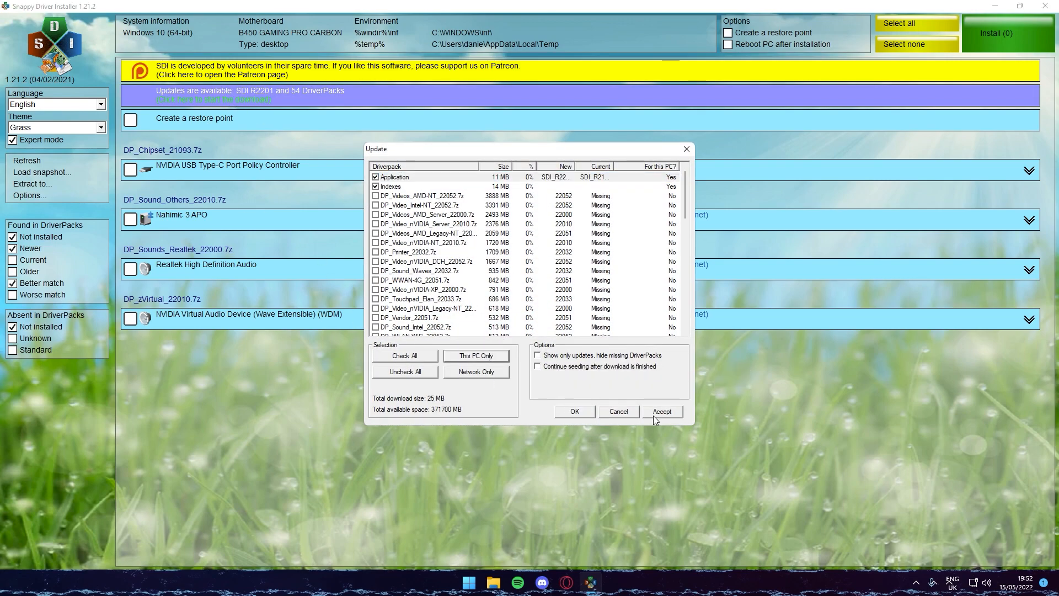
{"action": "left_click", "coordinate": [661, 412]}
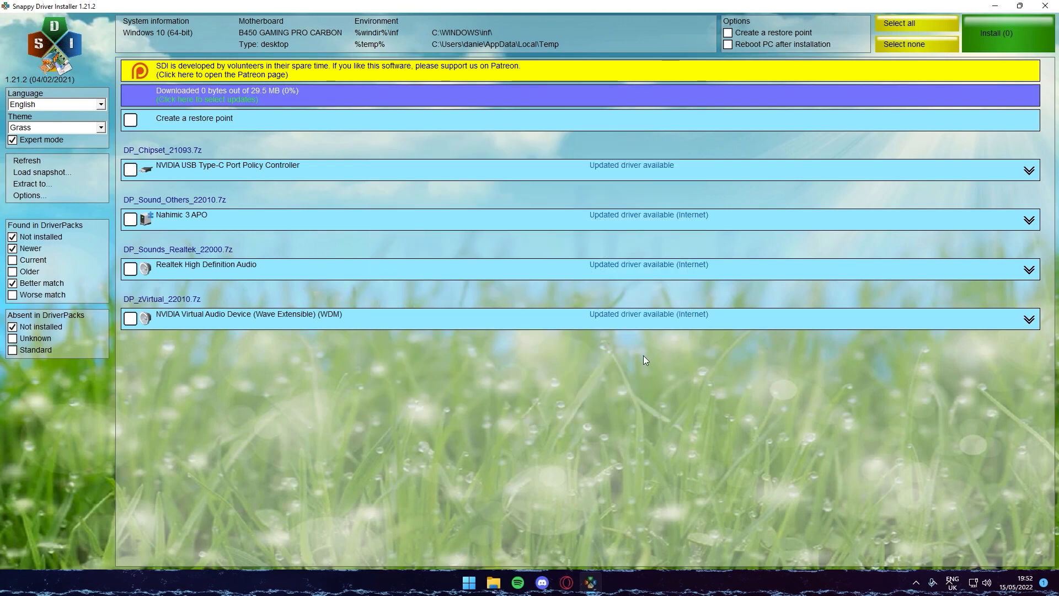
{"action": "left_click", "coordinate": [895, 22]}
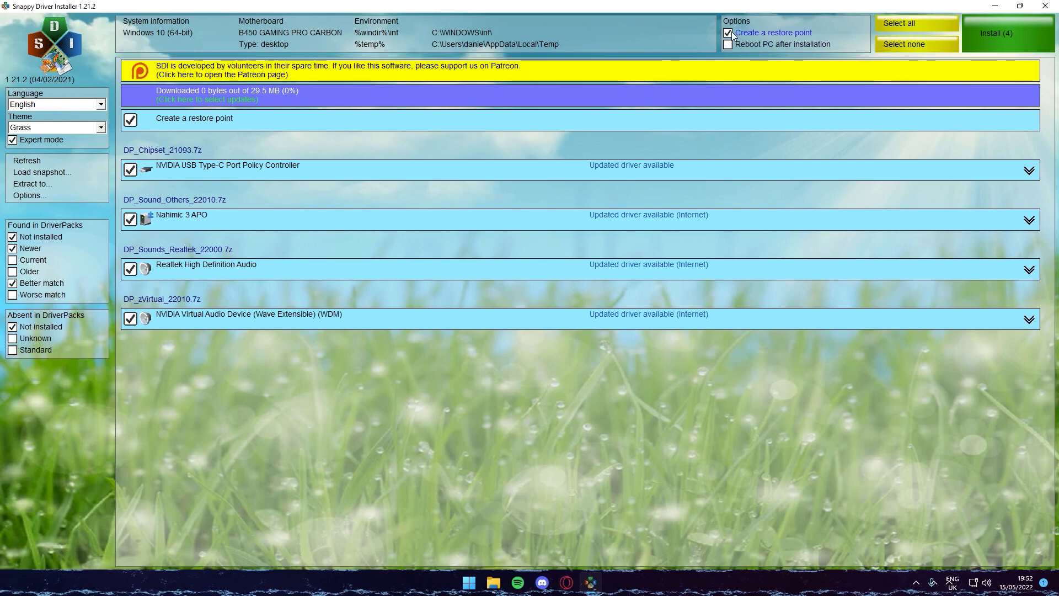
{"action": "left_click", "coordinate": [728, 32]}
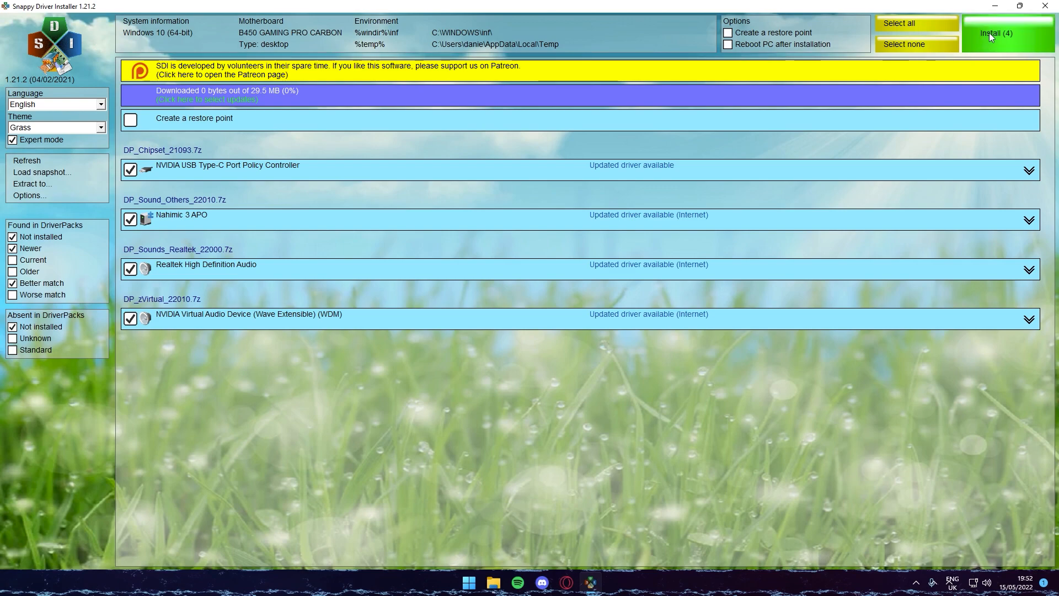
{"action": "left_click", "coordinate": [1006, 34]}
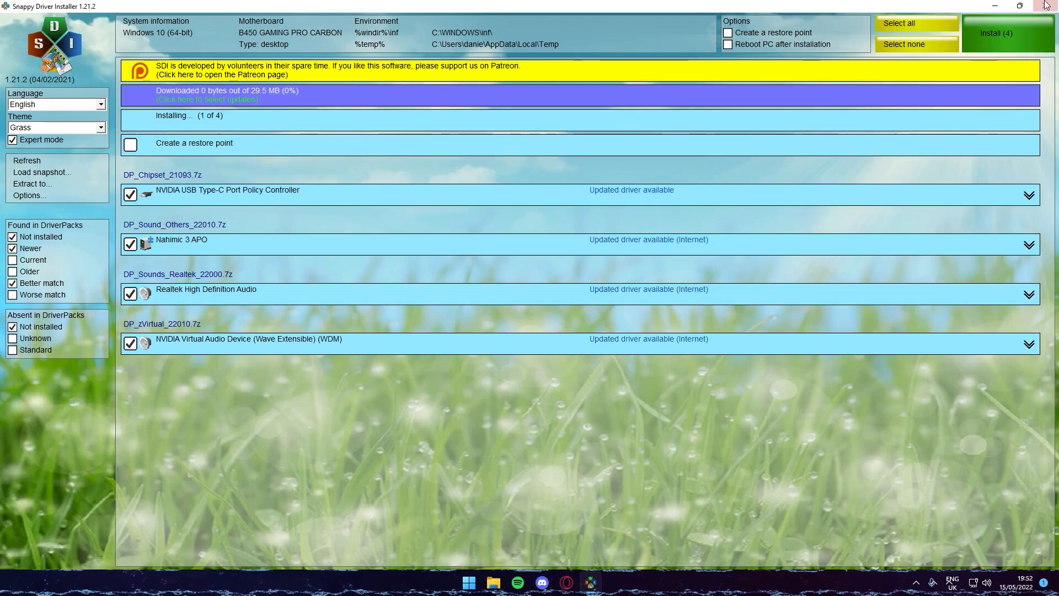
- Interrupt the driver installation and close Snappy Driver Installer
{"action": "left_click", "coordinate": [1045, 5]}
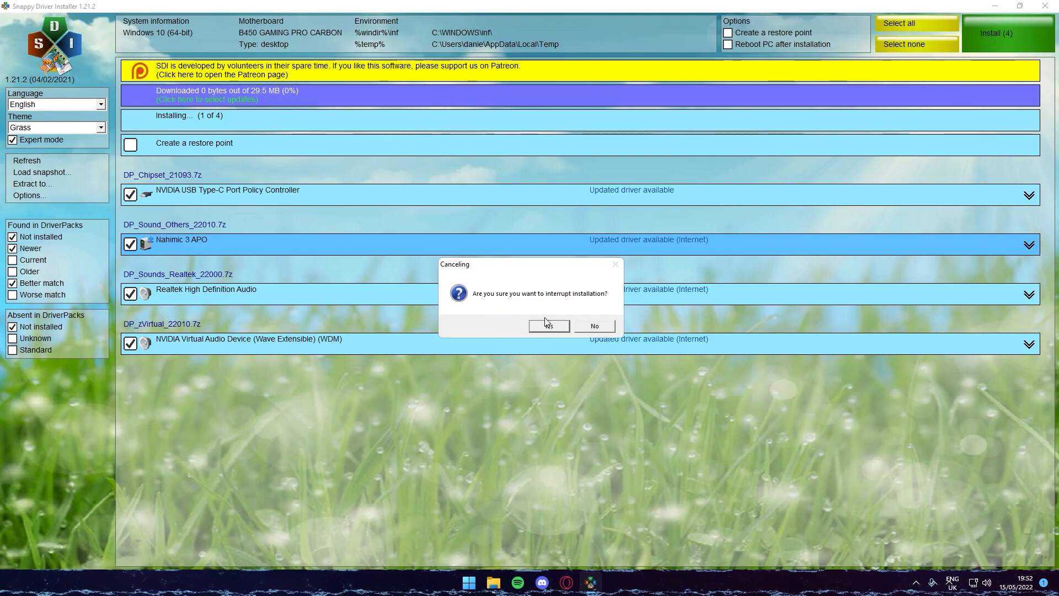
{"action": "left_click", "coordinate": [549, 325]}
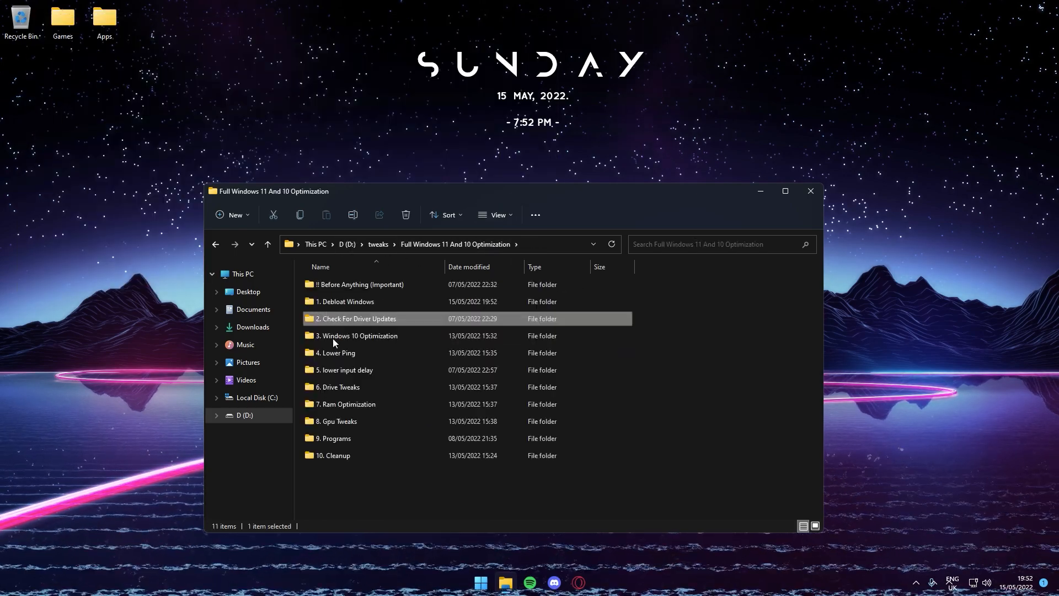
- Launch Omen Tweaker from the '3. Windows 10 Optimization' folder
{"action": "double_click", "coordinate": [358, 335]}
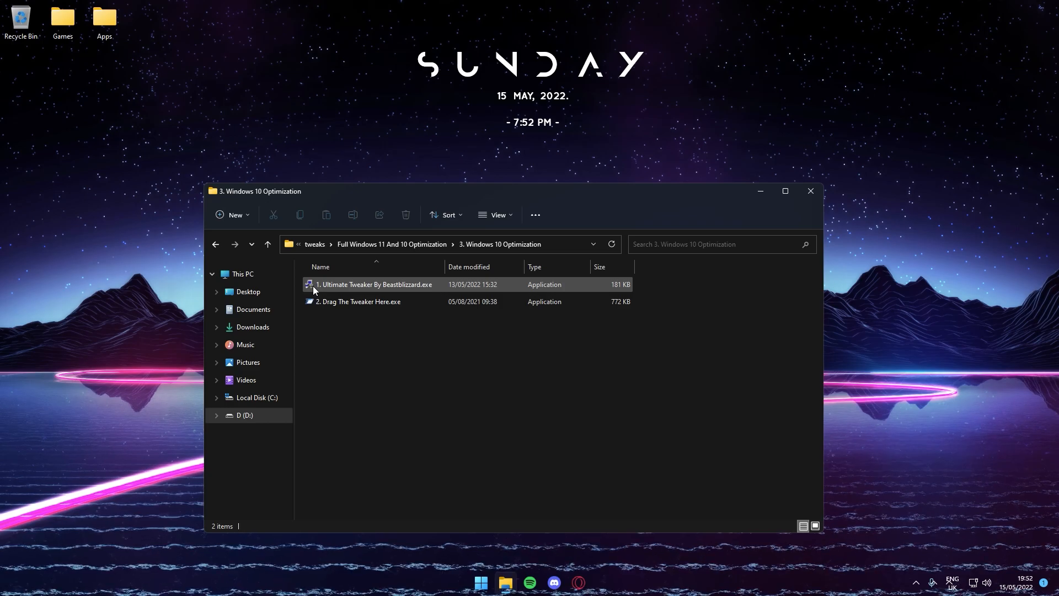
{"action": "left_click", "coordinate": [375, 283]}
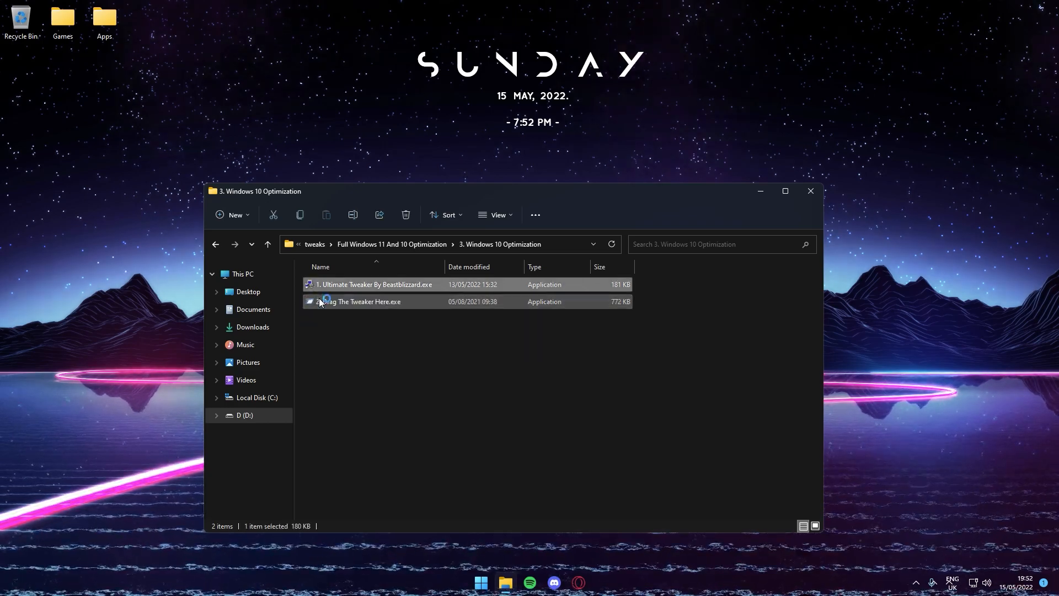
{"action": "double_click", "coordinate": [375, 283]}
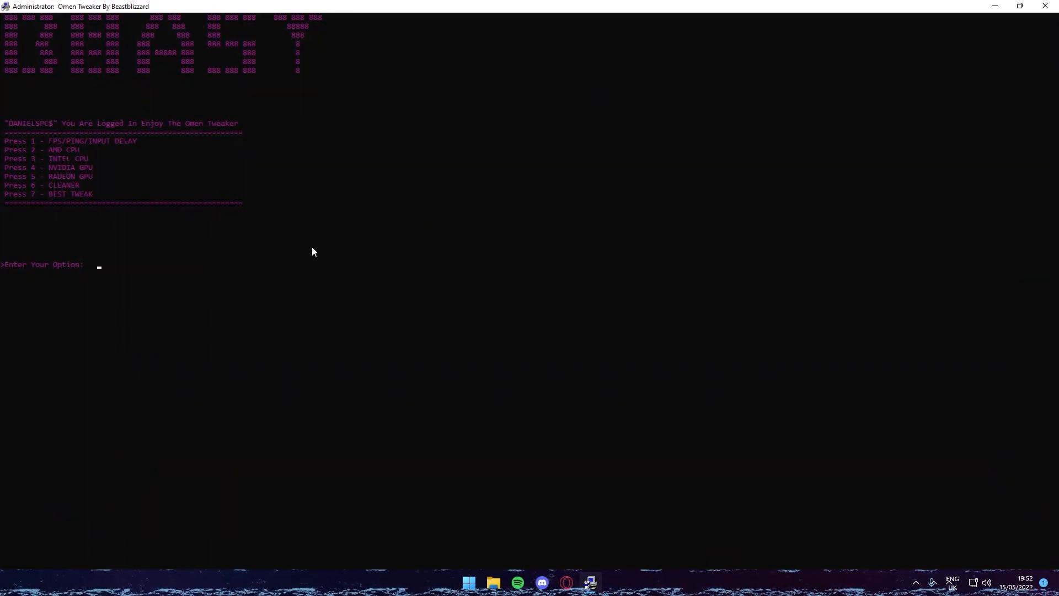
{"action": "mouse_move", "coordinate": [267, 261]}
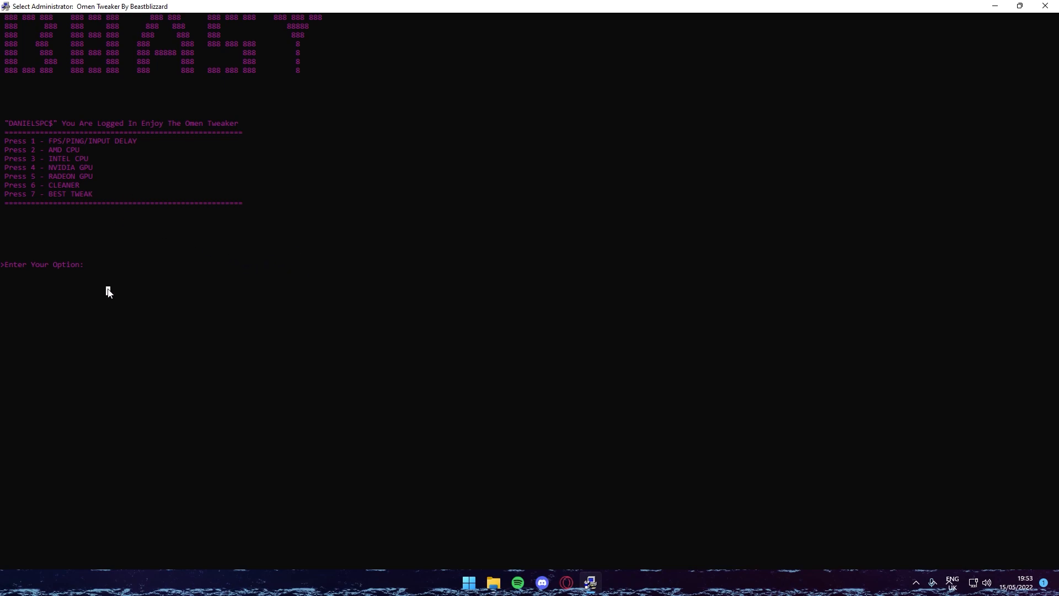
{"action": "mouse_move", "coordinate": [218, 284]}
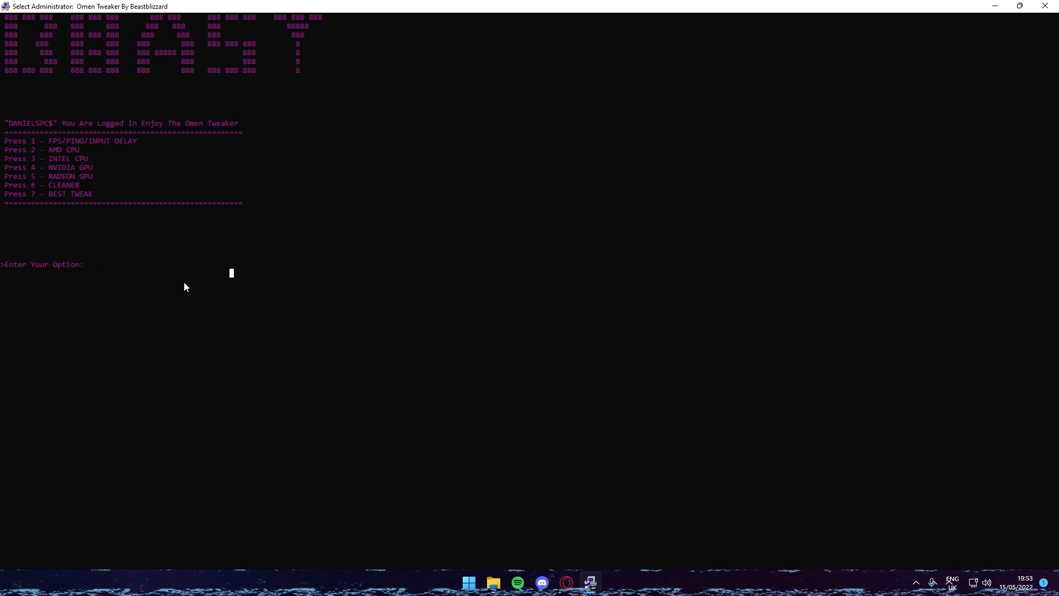
{"action": "mouse_move", "coordinate": [291, 274]}
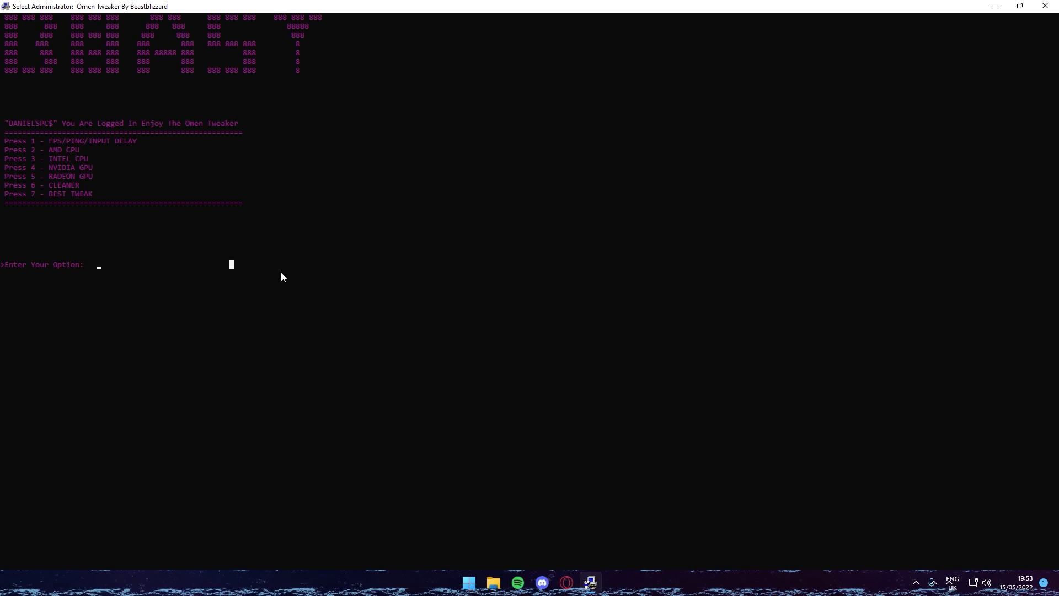
{"action": "mouse_move", "coordinate": [215, 255]}
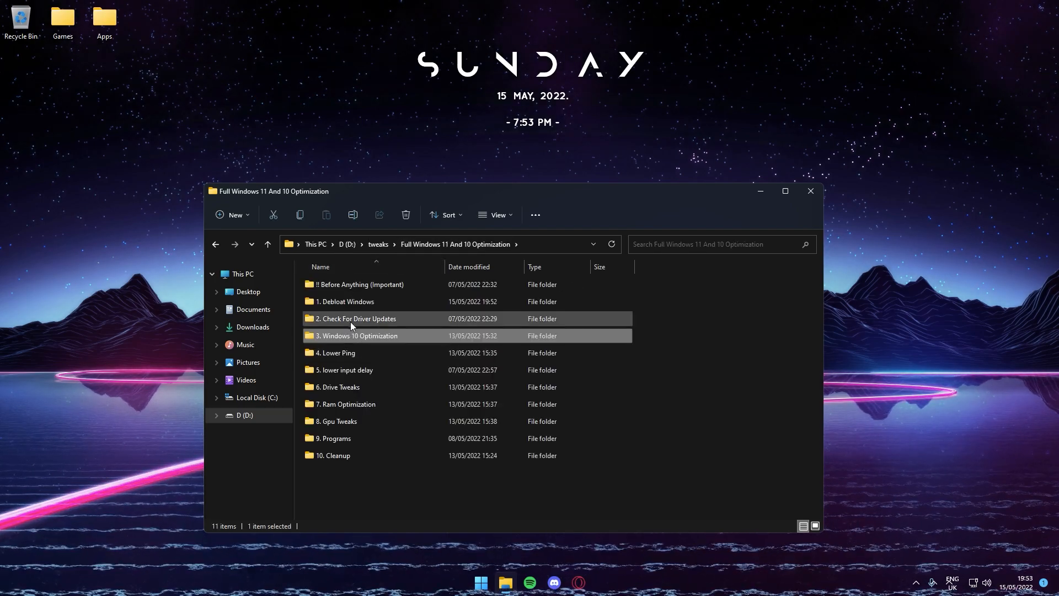
{"action": "mouse_move", "coordinate": [385, 318]}
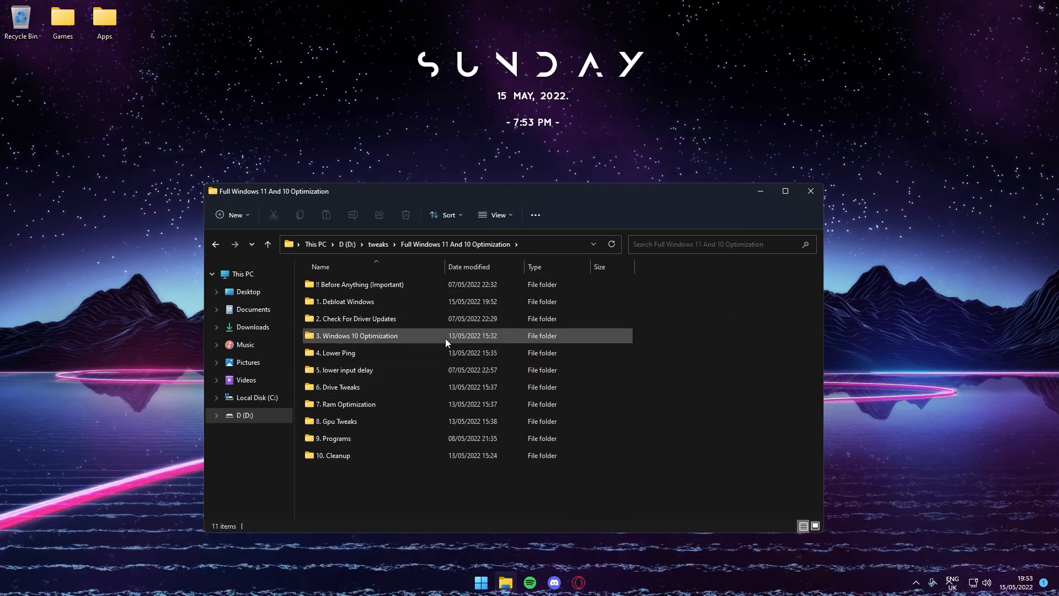
{"action": "mouse_move", "coordinate": [401, 356]}
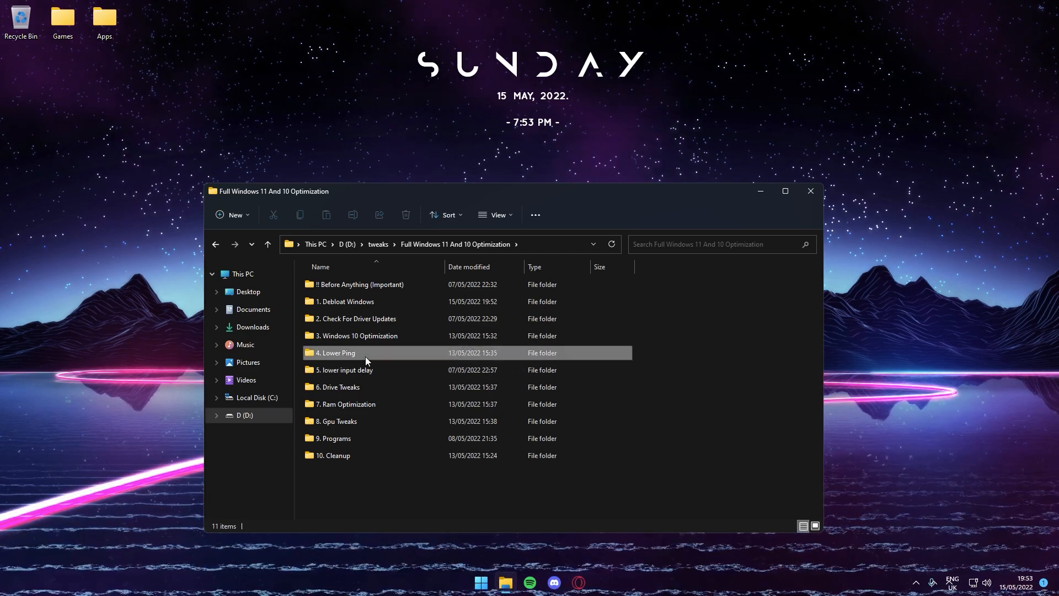
- Open the '4. Lower Ping' folder and select the Network Adapter Settings.PNG guide image
{"action": "double_click", "coordinate": [336, 353]}
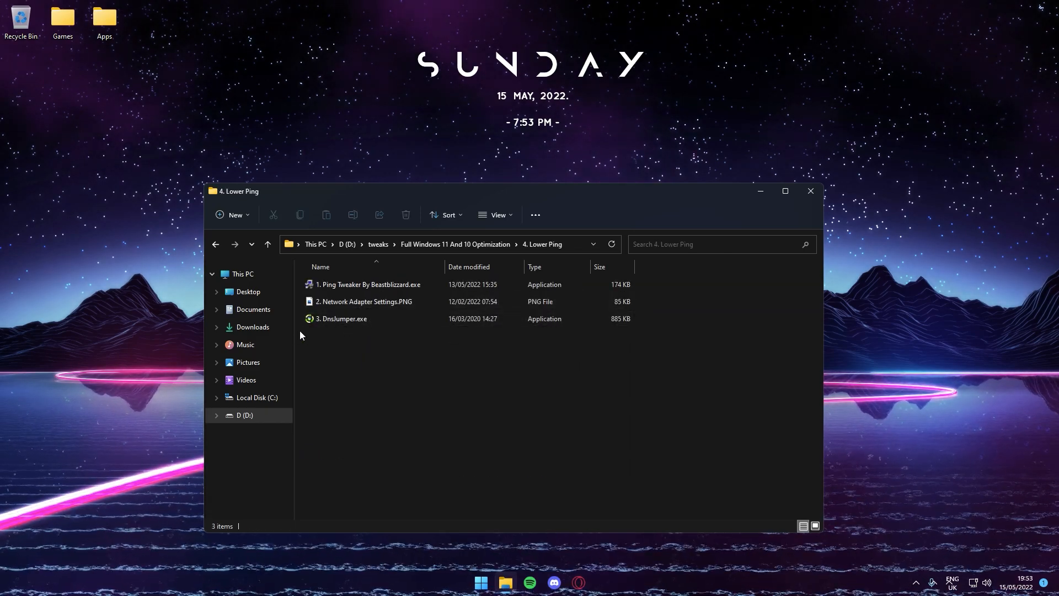
{"action": "double_click", "coordinate": [371, 283]}
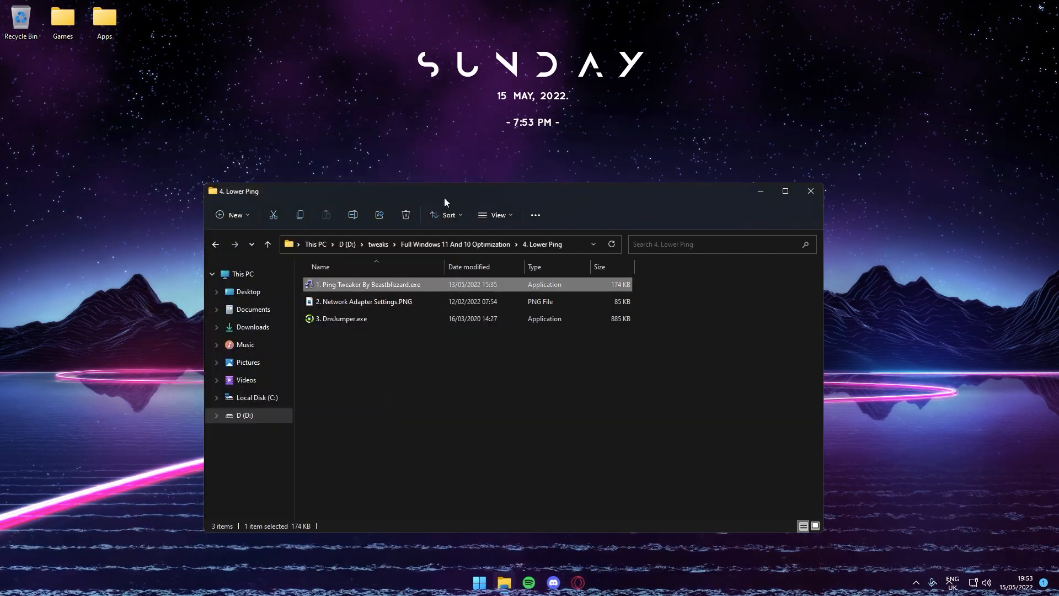
{"action": "left_click", "coordinate": [473, 405]}
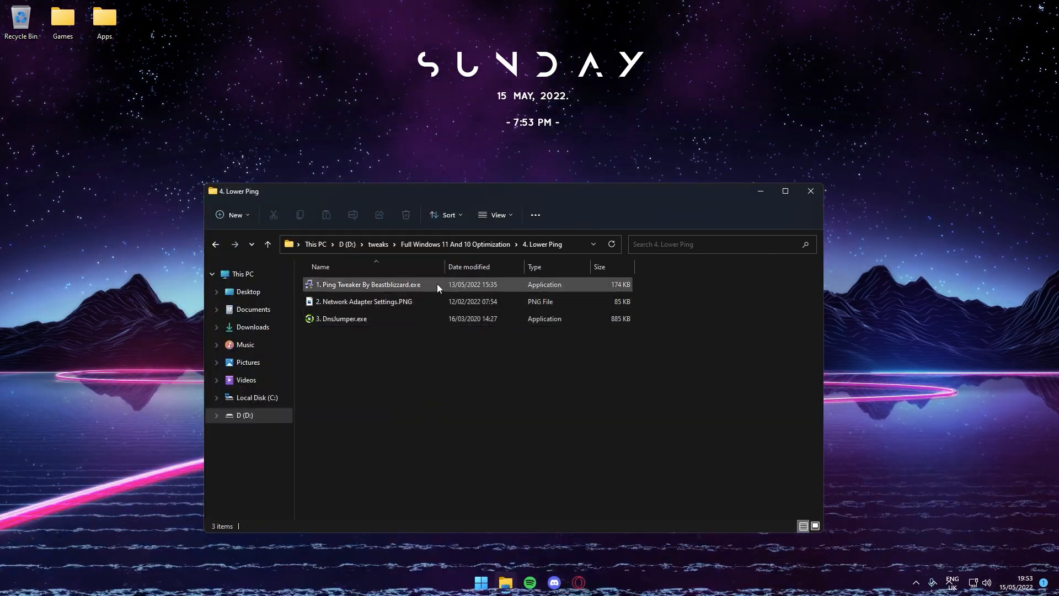
{"action": "left_click", "coordinate": [365, 301]}
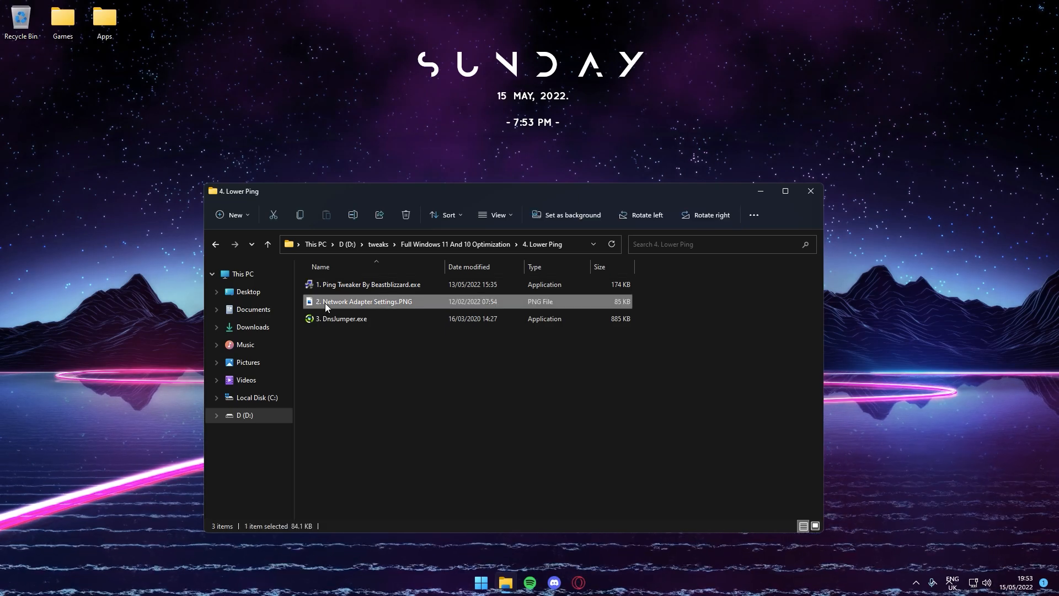
- With the guide image open, reach the Intel I211 Gigabit adapter's properties in Device Manager
{"action": "double_click", "coordinate": [366, 301]}
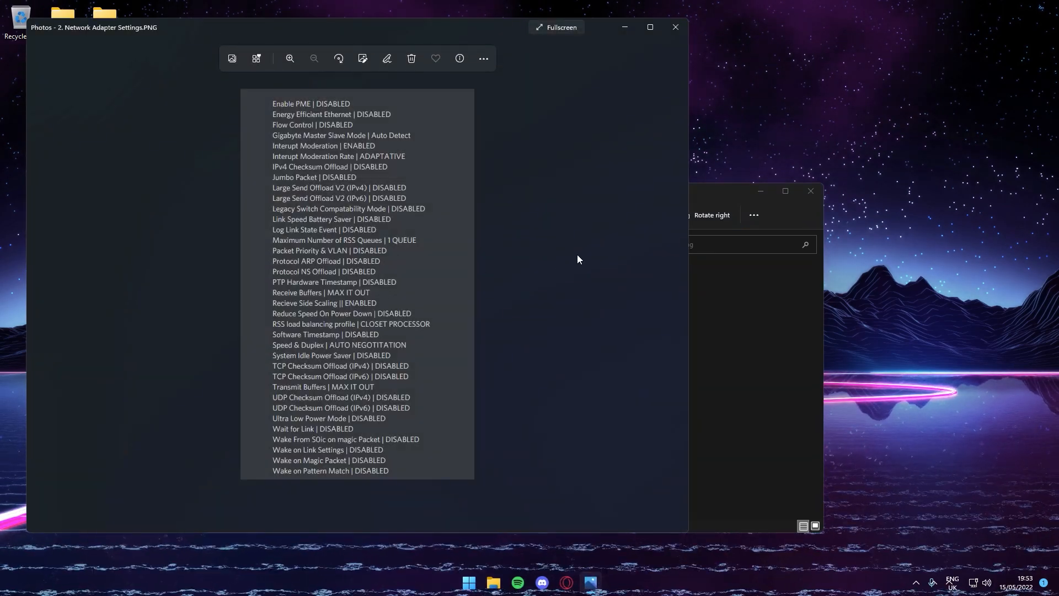
{"action": "type", "text": "device Manager"}
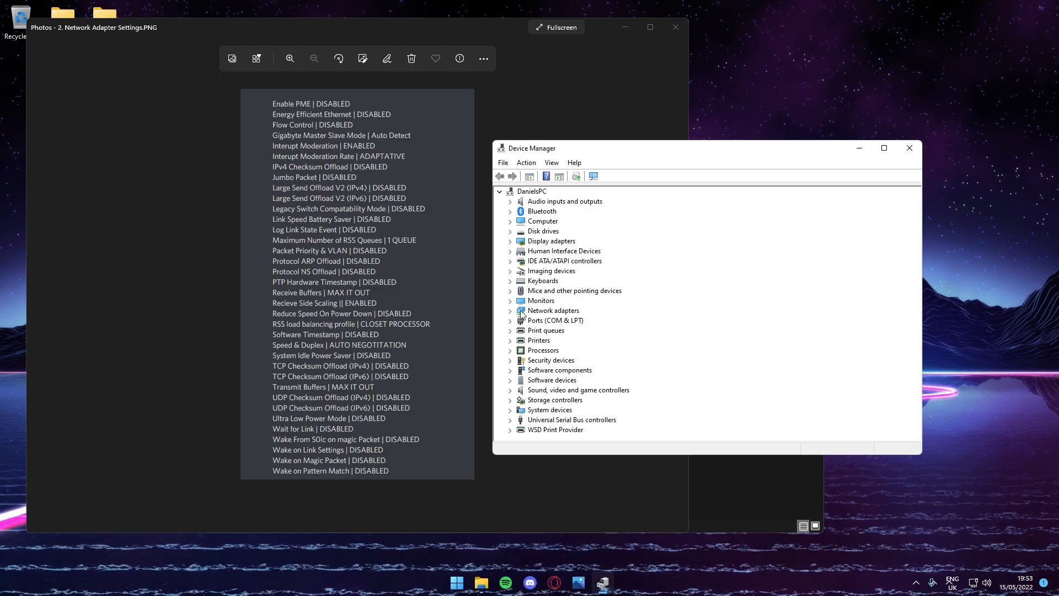
{"action": "left_click", "coordinate": [510, 310]}
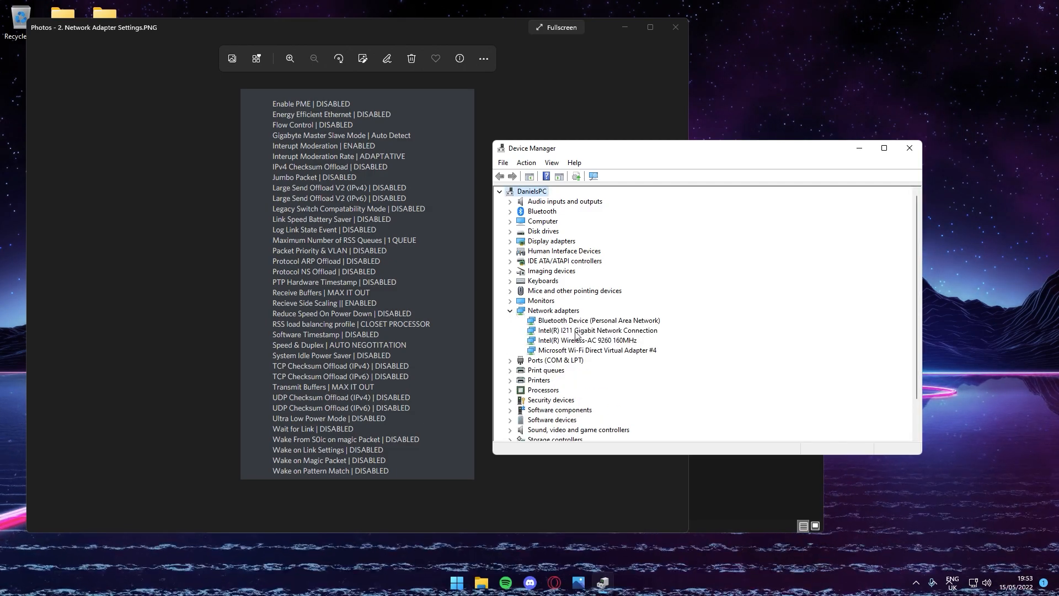
{"action": "double_click", "coordinate": [597, 330]}
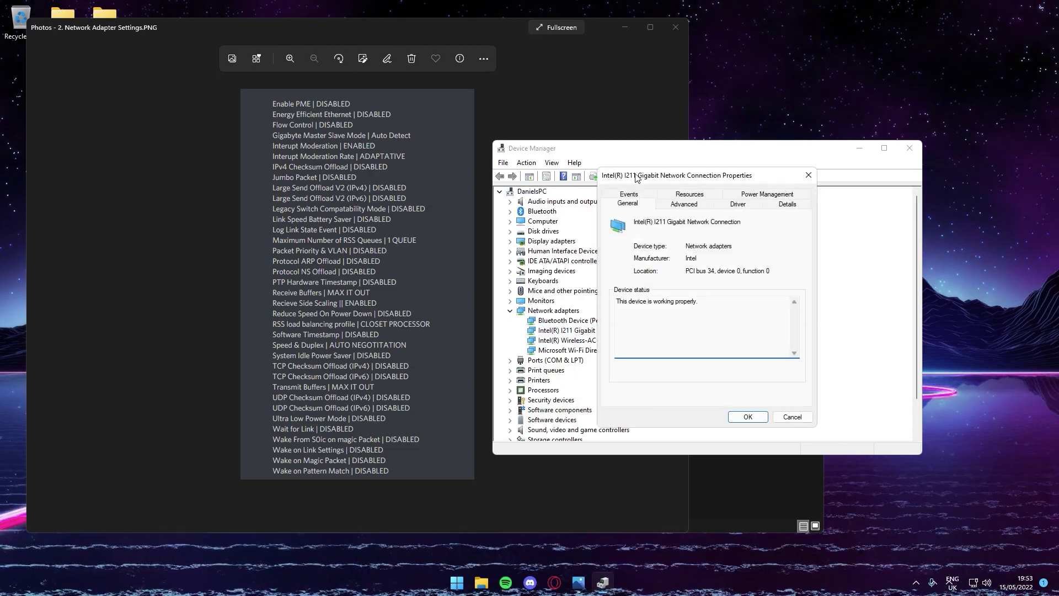
- Turn off the adapter's power saving and set Advanced Enable PME to disabled per the guide
{"action": "left_click", "coordinate": [767, 203]}
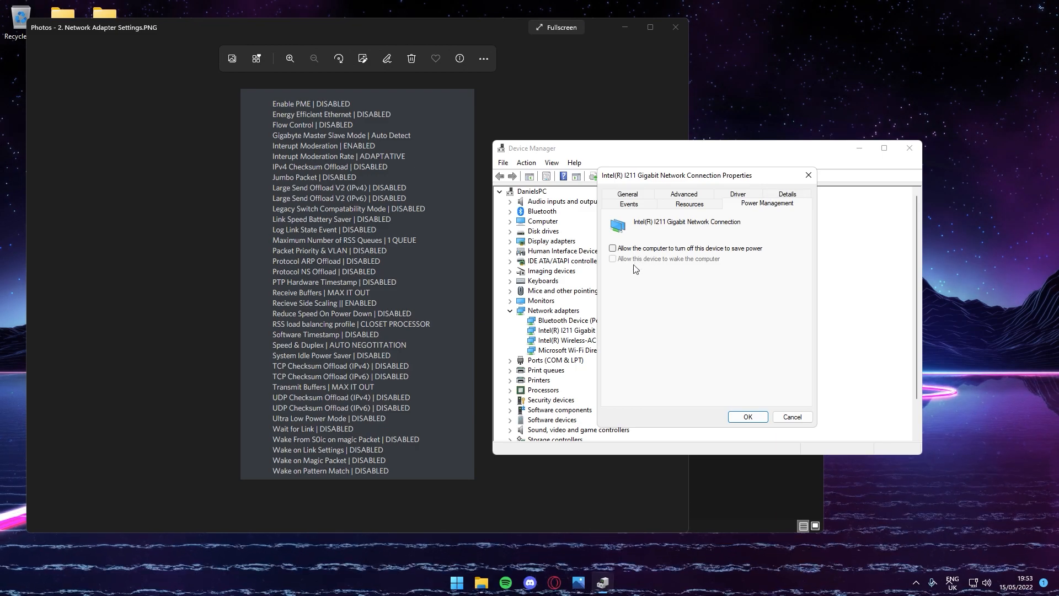
{"action": "mouse_move", "coordinate": [692, 202]}
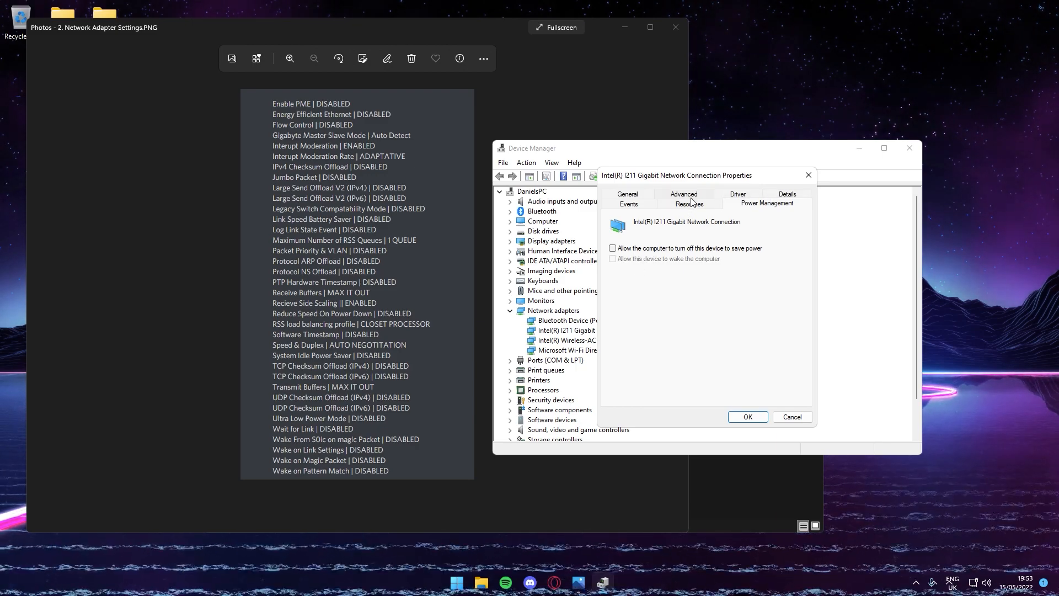
{"action": "left_click", "coordinate": [684, 204]}
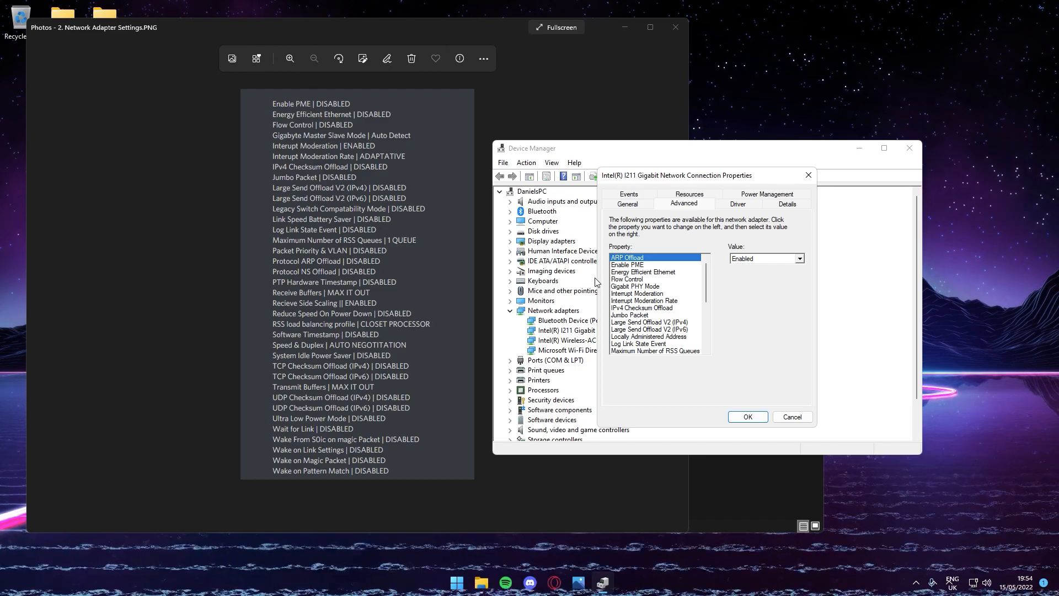
{"action": "left_click", "coordinate": [626, 264]}
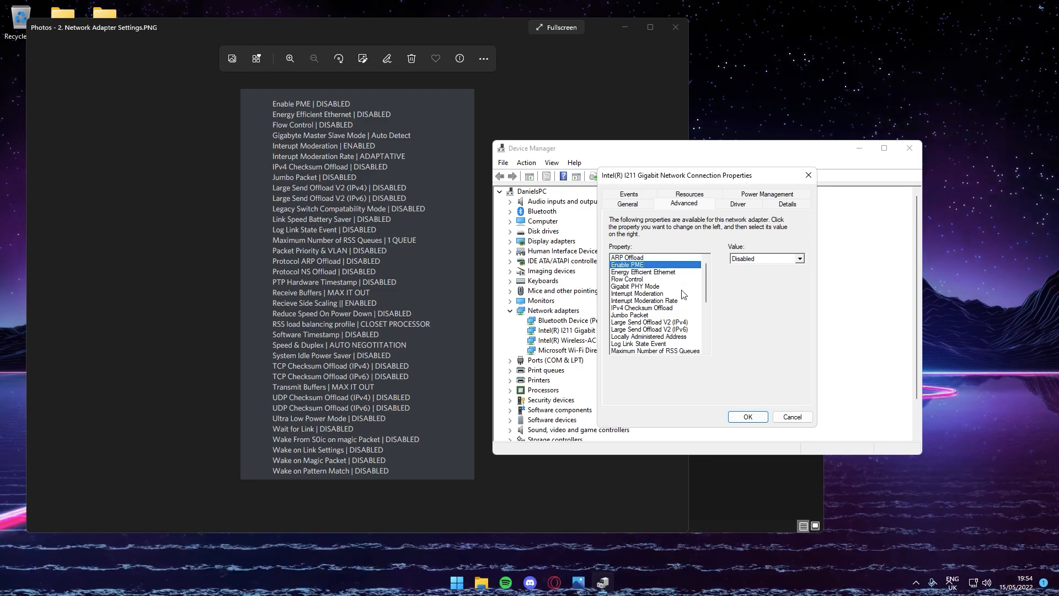
{"action": "left_click", "coordinate": [643, 271]}
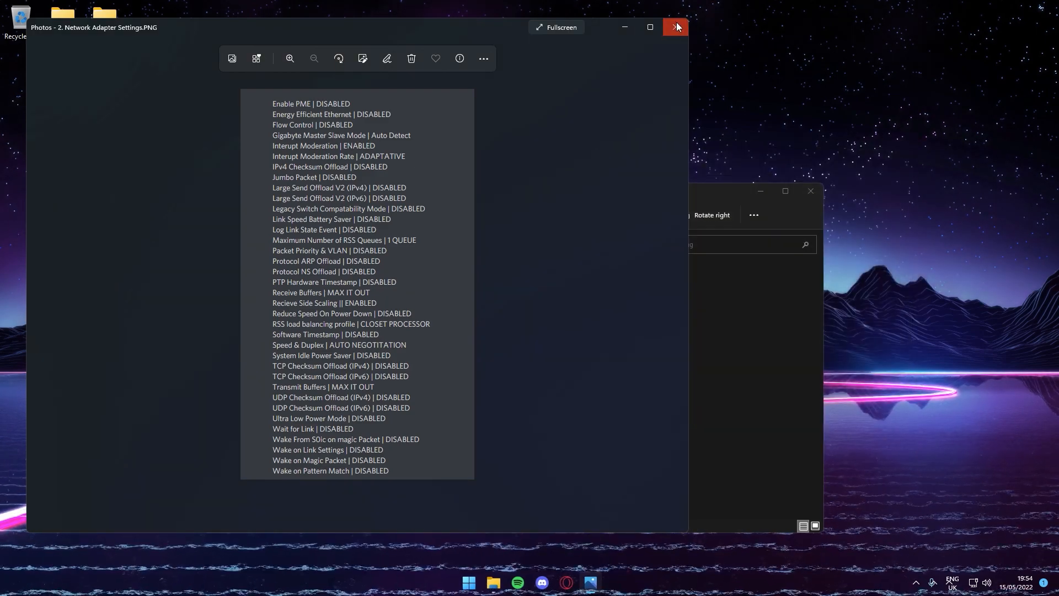
{"action": "left_click", "coordinate": [675, 27]}
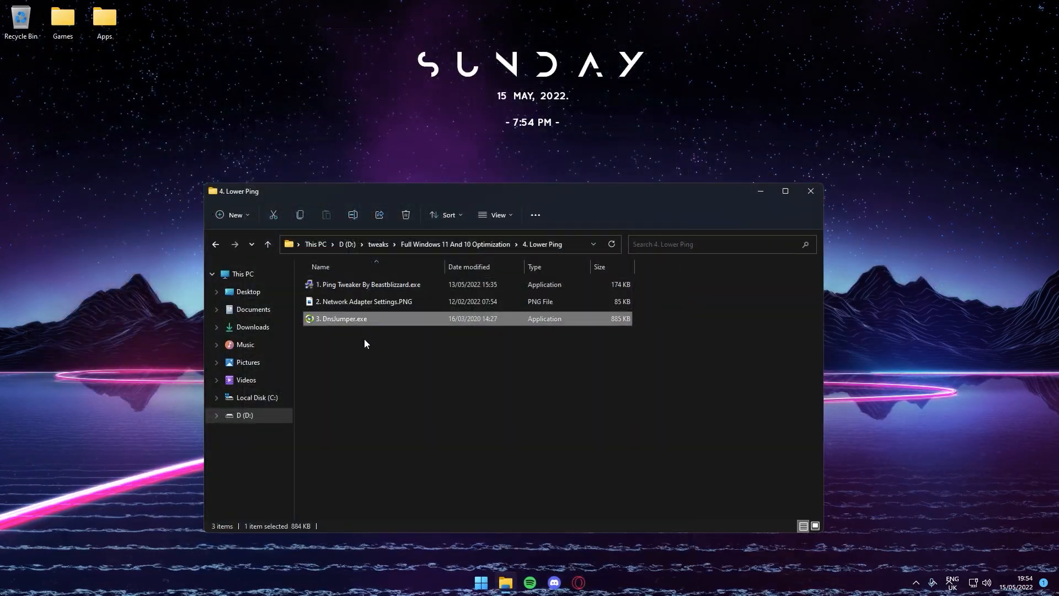
- Run DnsJumper's Fastest DNS test, apply the winning server, flush the DNS cache and exit
{"action": "double_click", "coordinate": [341, 318]}
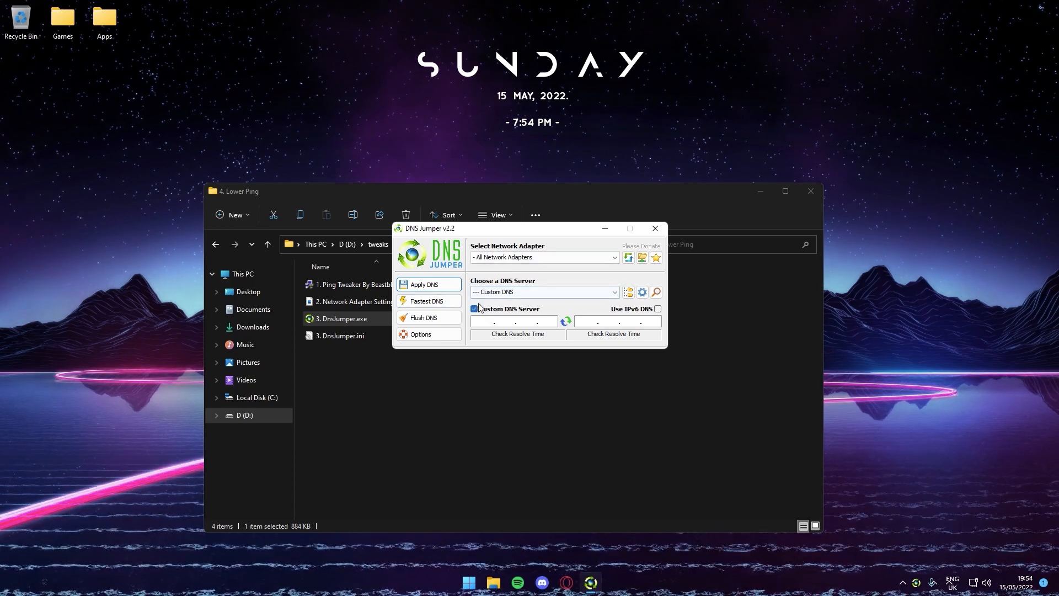
{"action": "mouse_move", "coordinate": [423, 284]}
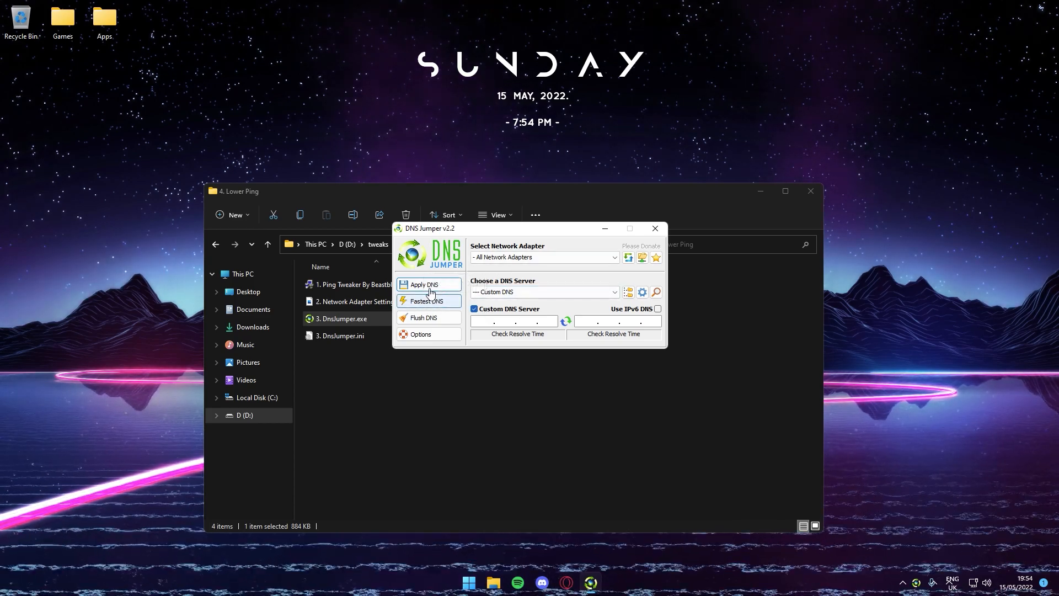
{"action": "left_click", "coordinate": [426, 300]}
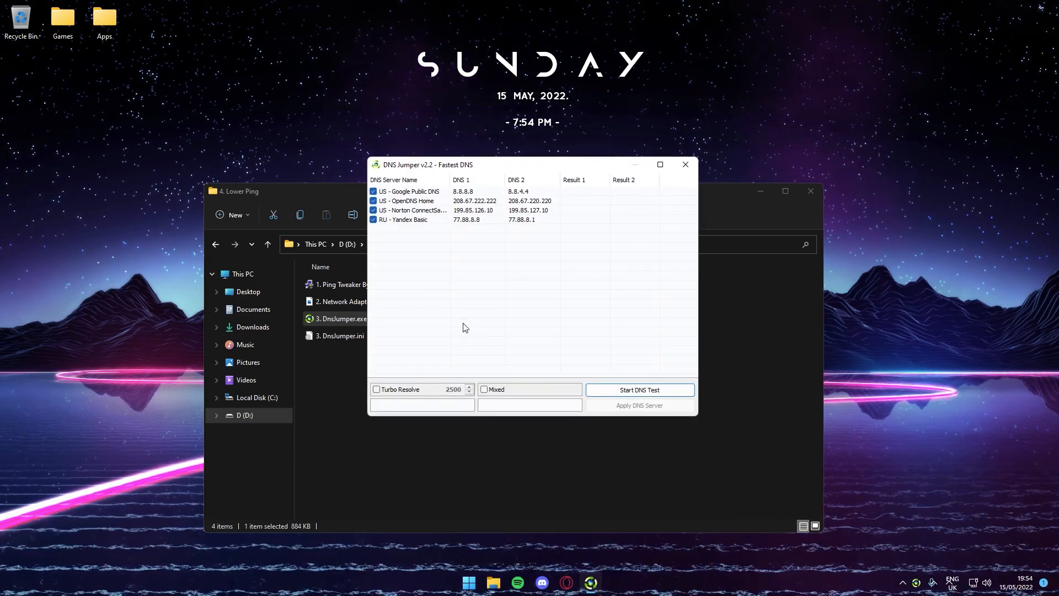
{"action": "left_click", "coordinate": [639, 390]}
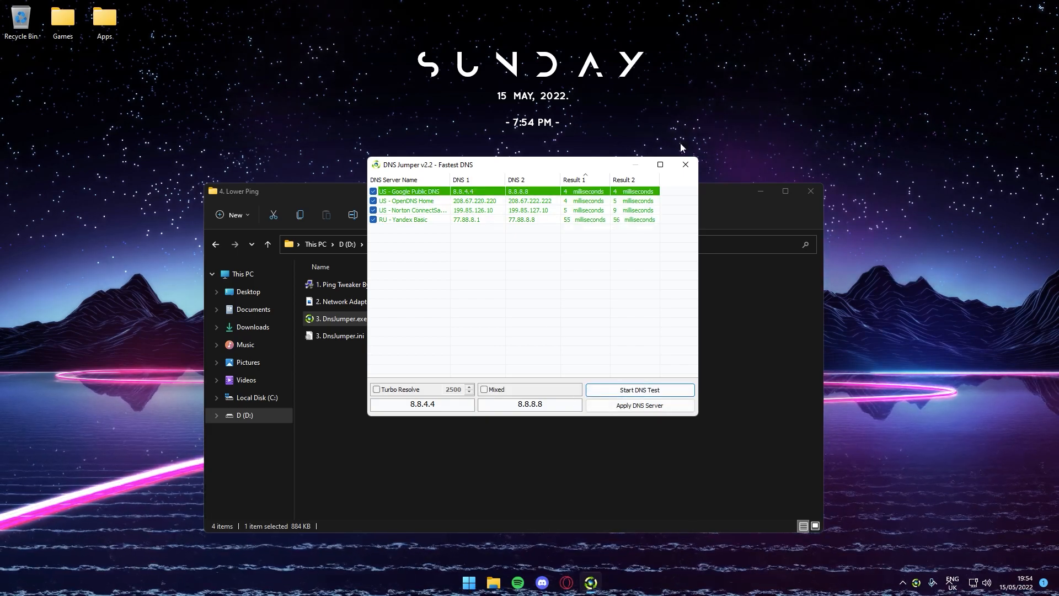
{"action": "left_click", "coordinate": [427, 300]}
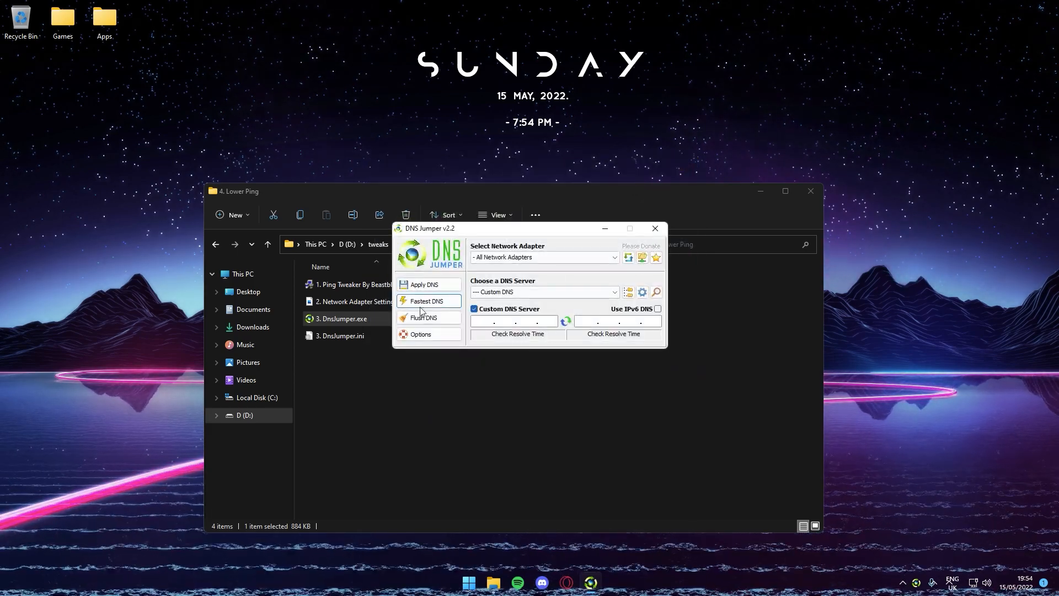
{"action": "left_click", "coordinate": [423, 318]}
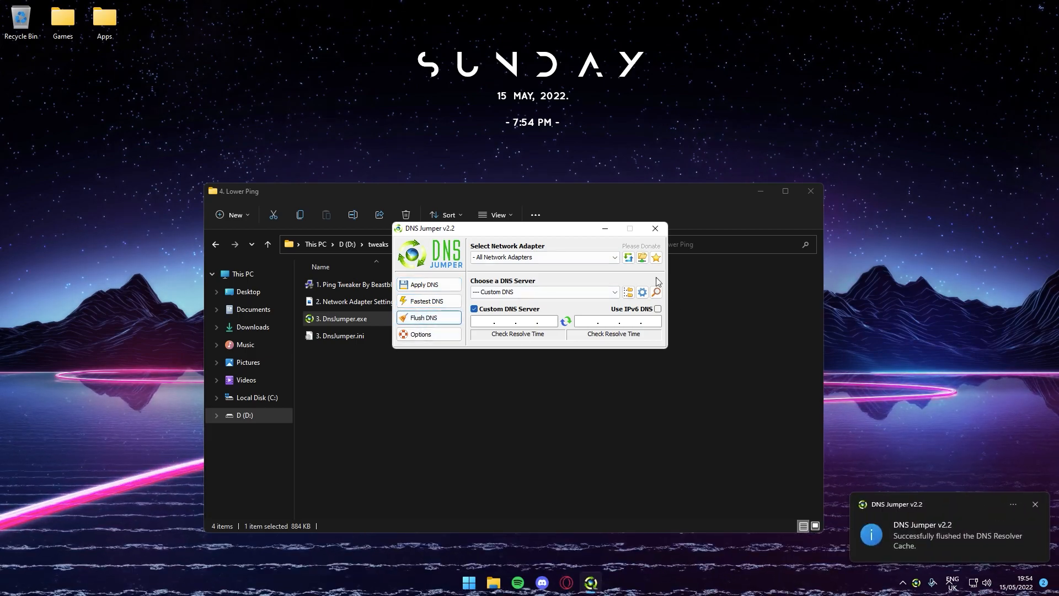
{"action": "left_click", "coordinate": [654, 228]}
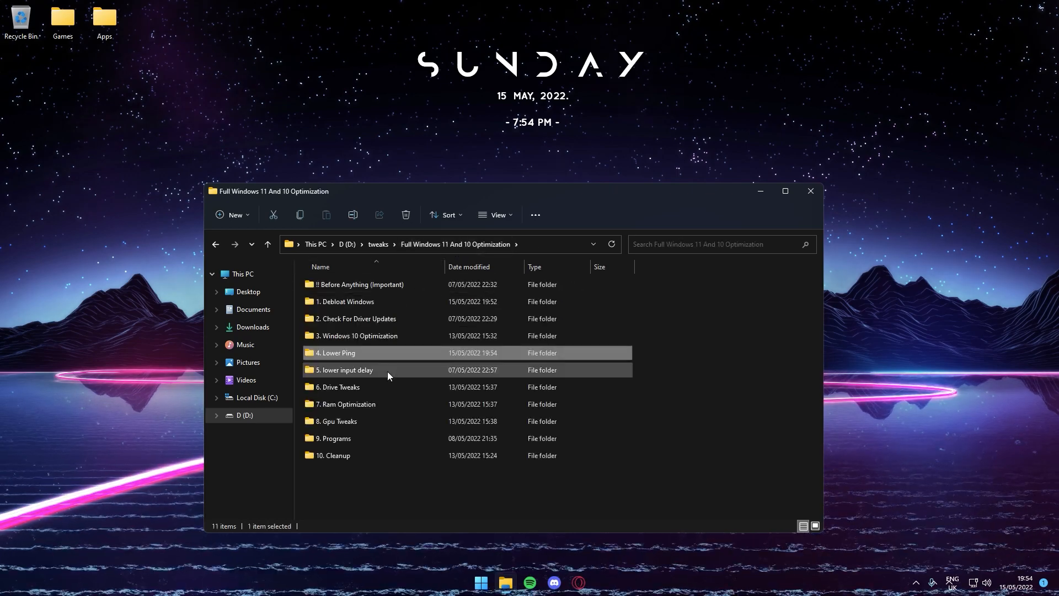
- Navigate 5. lower input delay > 1.Polling Rates > DRIVER and select Setup.exe
{"action": "double_click", "coordinate": [343, 369]}
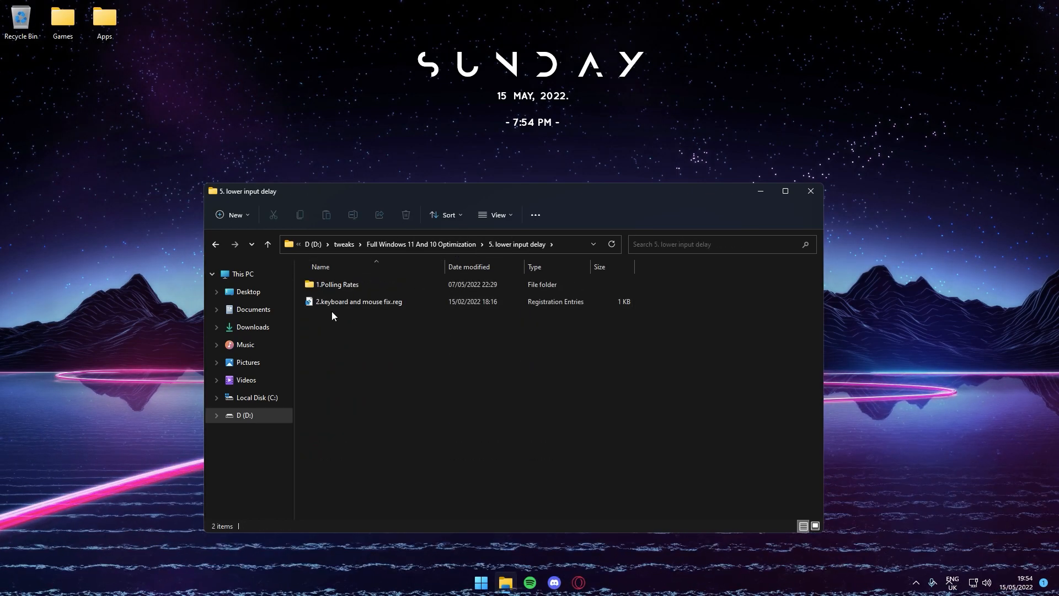
{"action": "double_click", "coordinate": [337, 283]}
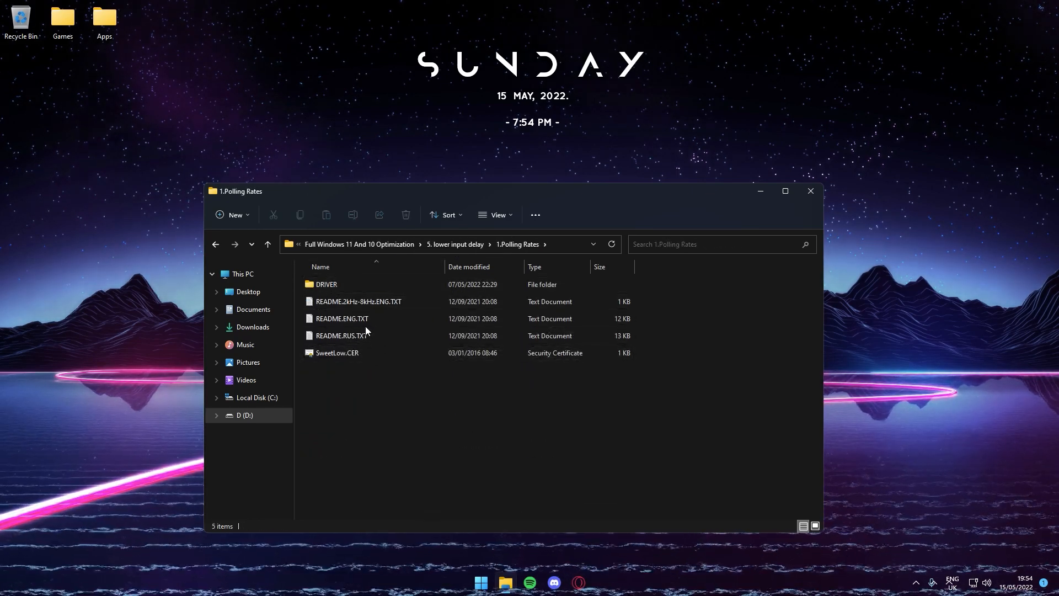
{"action": "double_click", "coordinate": [327, 283]}
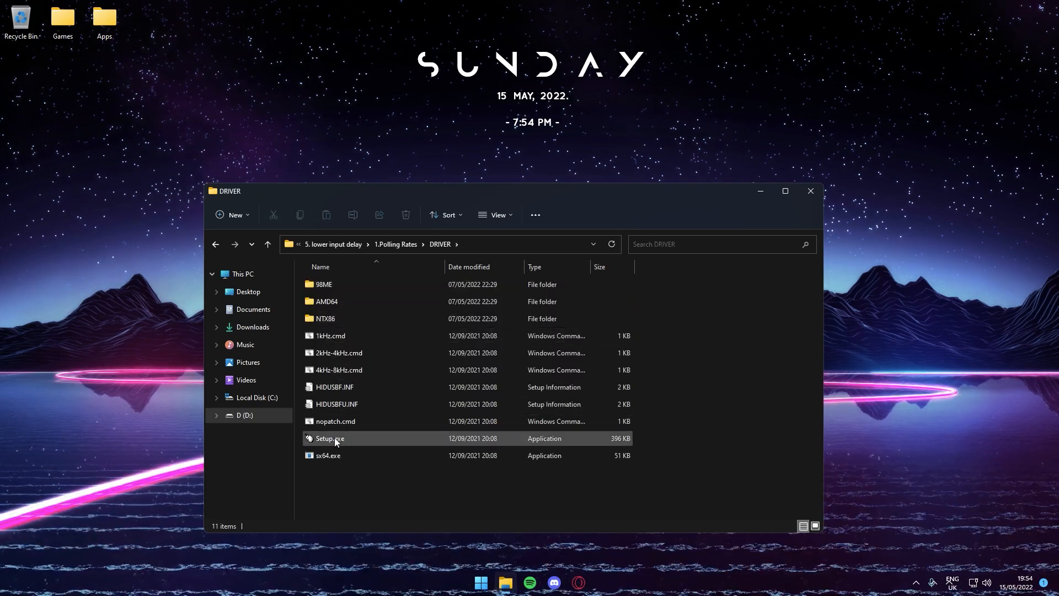
{"action": "left_click", "coordinate": [330, 438]}
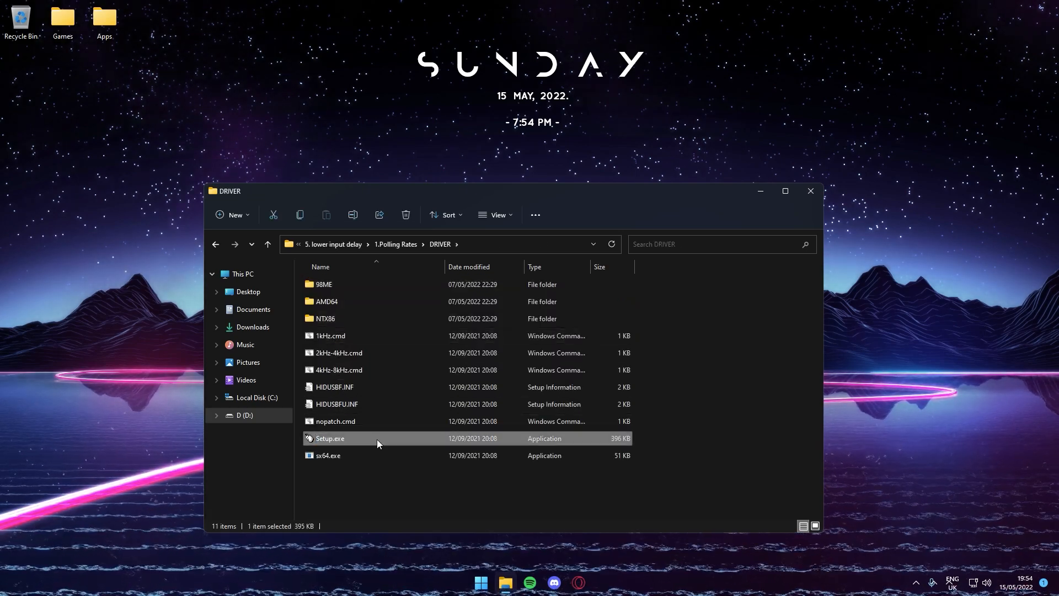
- In USB Devices Rate Setup, check Mice, switch to Keyboards, install the 1000 rate service and exit
{"action": "double_click", "coordinate": [329, 438]}
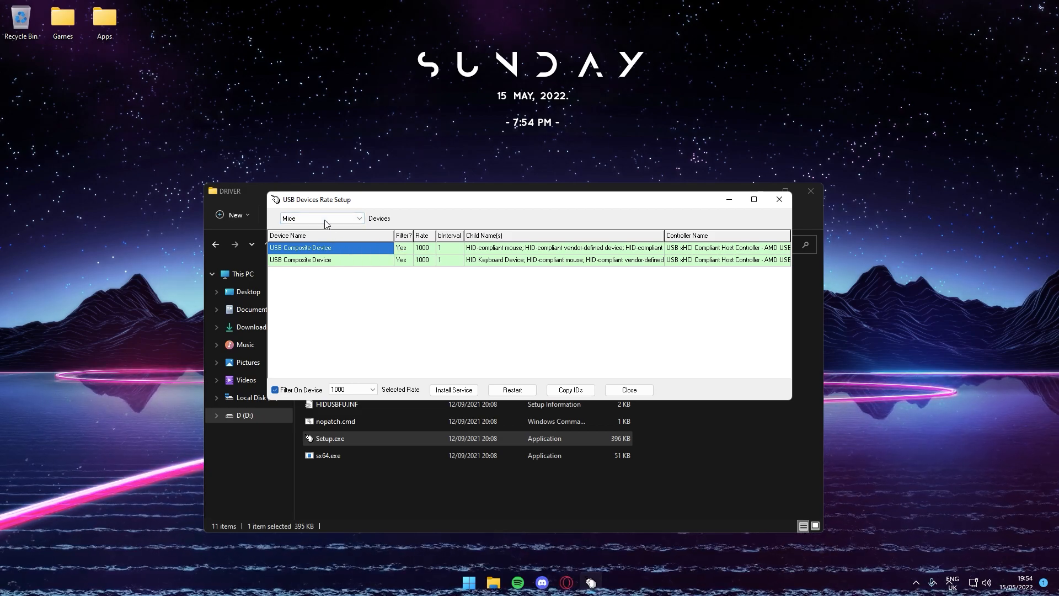
{"action": "mouse_move", "coordinate": [355, 262]}
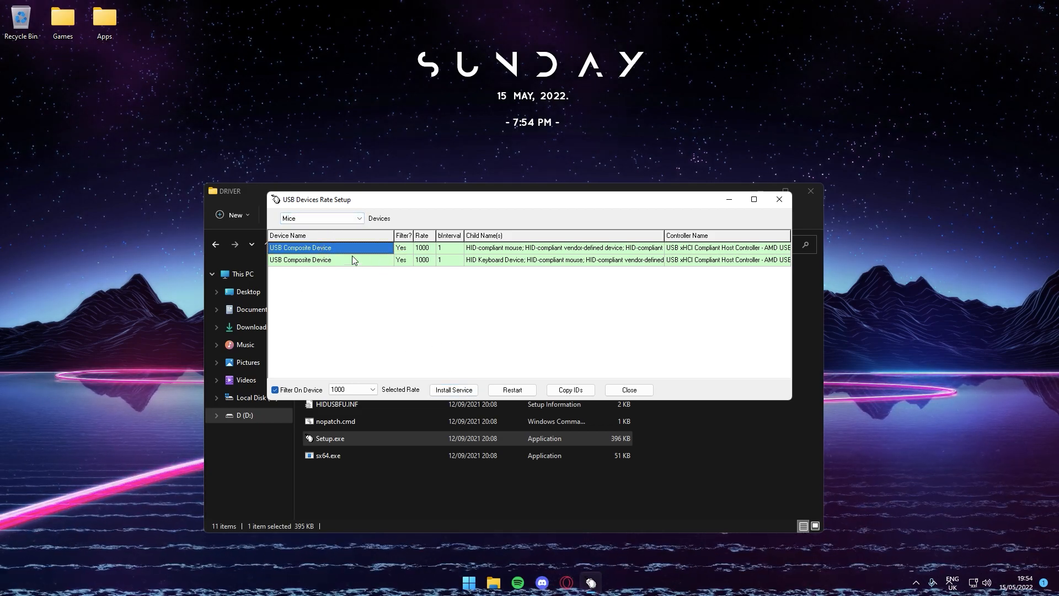
{"action": "mouse_move", "coordinate": [359, 260]}
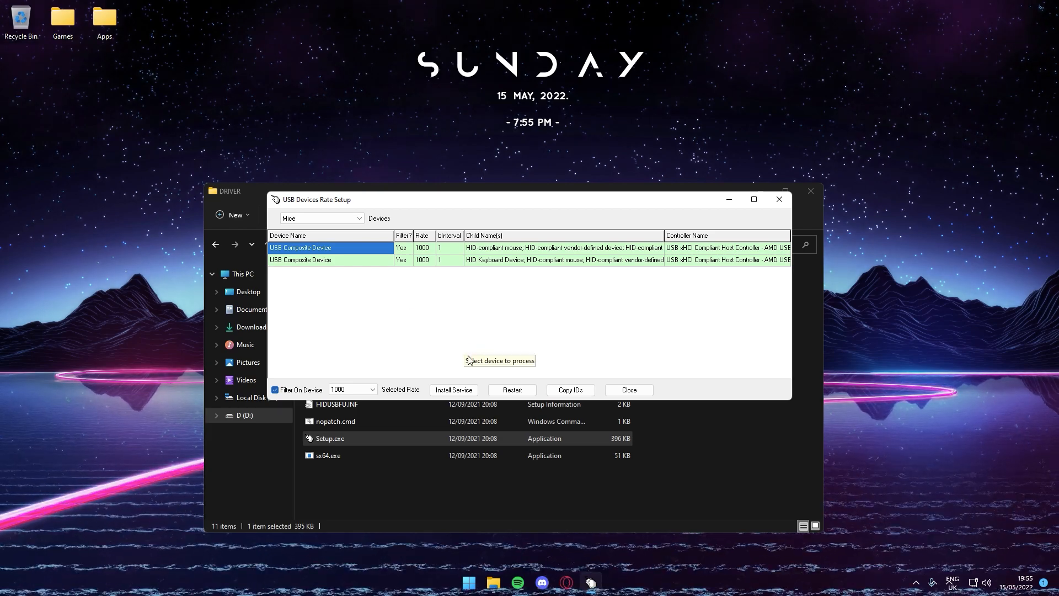
{"action": "mouse_move", "coordinate": [519, 311]}
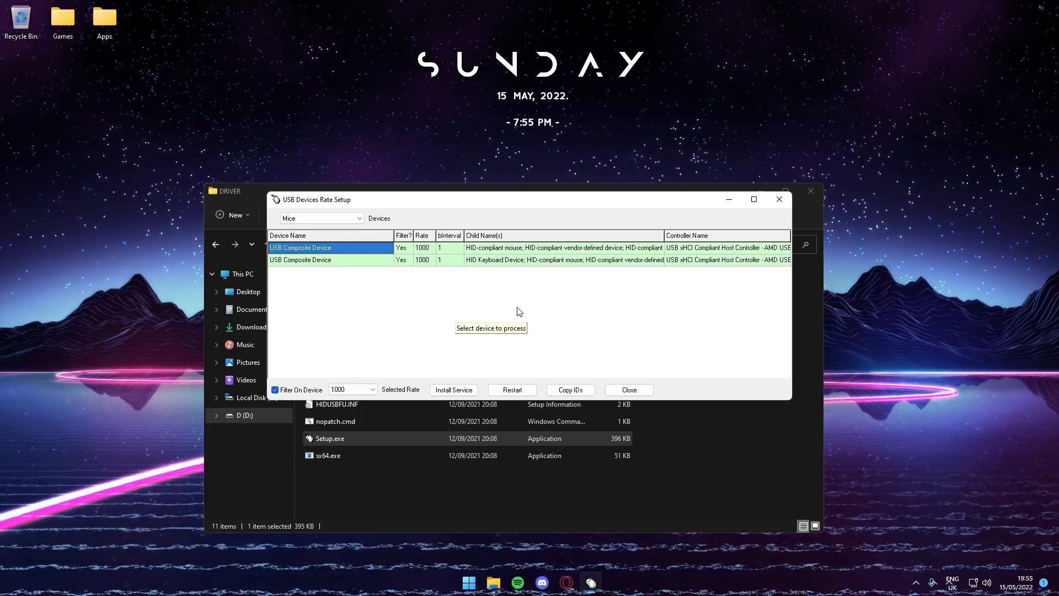
{"action": "mouse_move", "coordinate": [514, 278]}
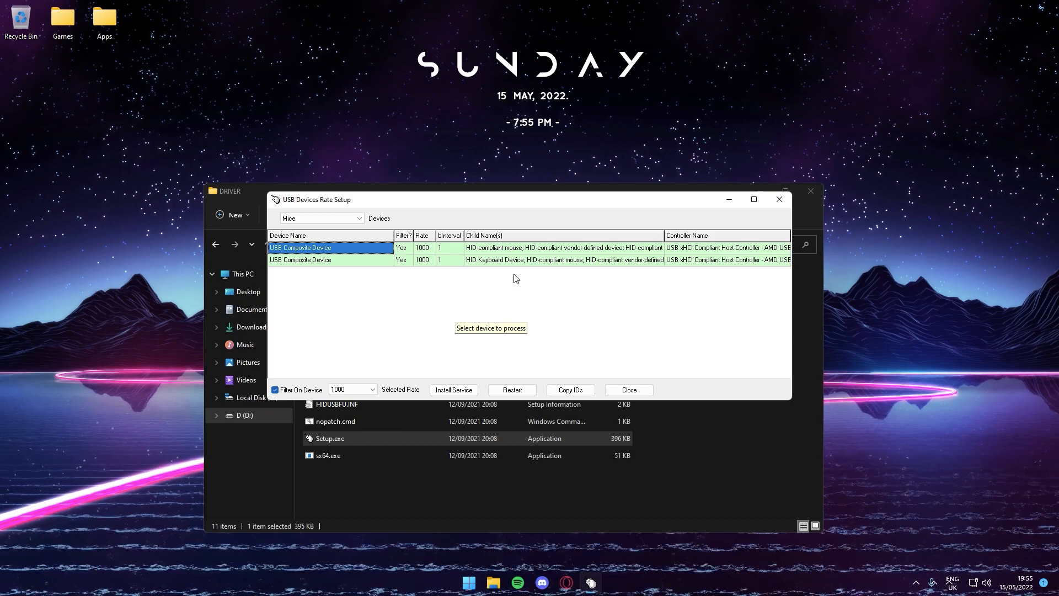
{"action": "mouse_move", "coordinate": [451, 328]}
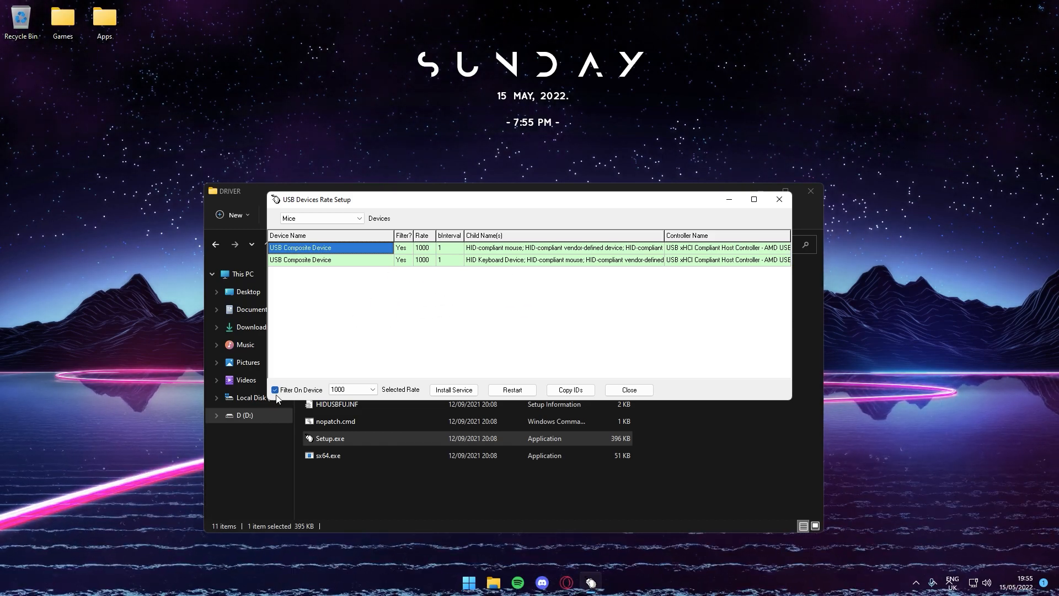
{"action": "mouse_move", "coordinate": [324, 357]}
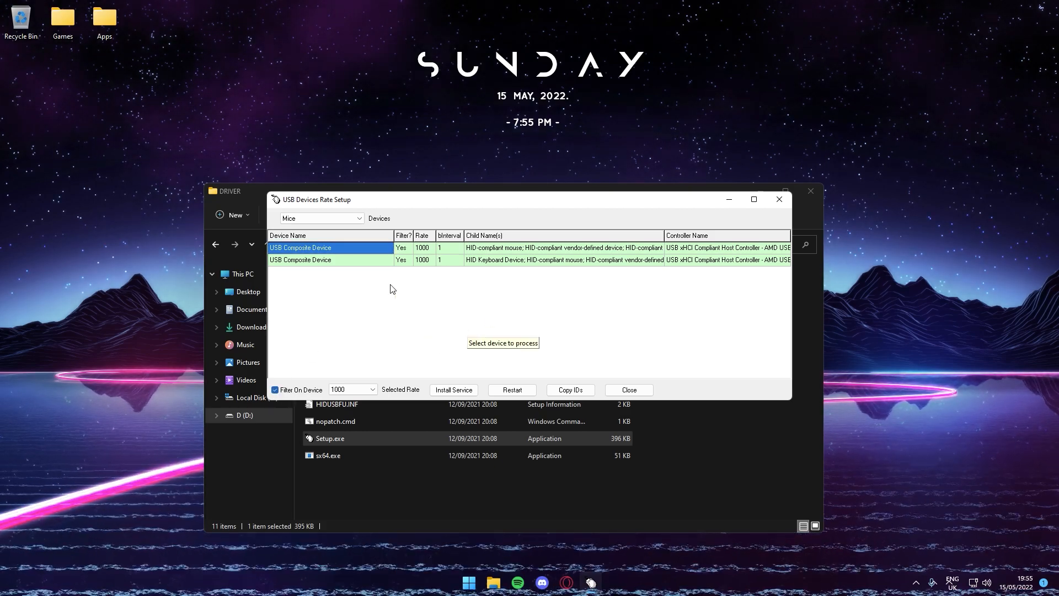
{"action": "mouse_move", "coordinate": [323, 330]}
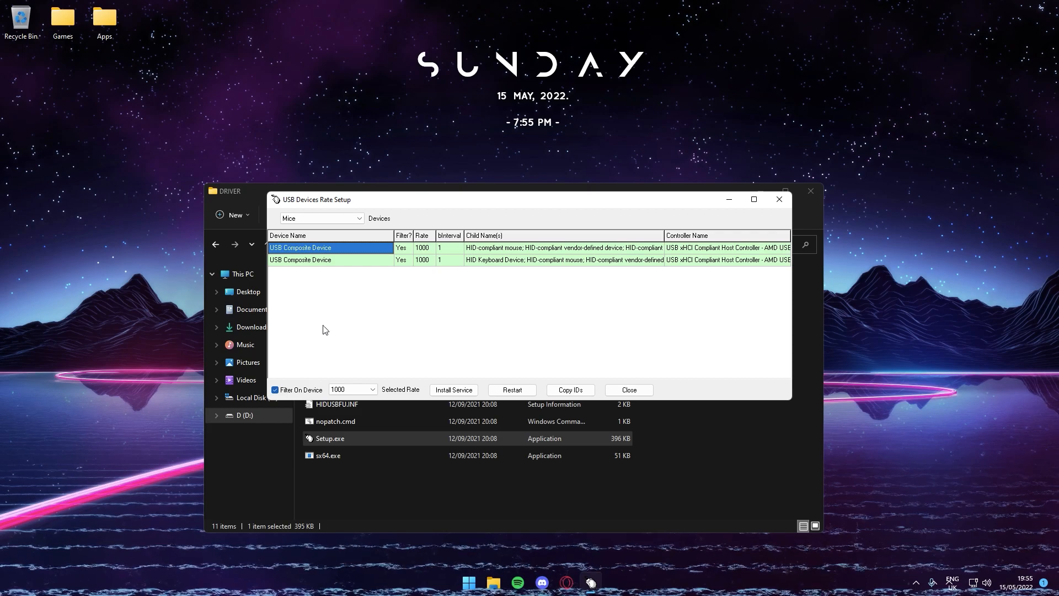
{"action": "left_click", "coordinate": [330, 259]}
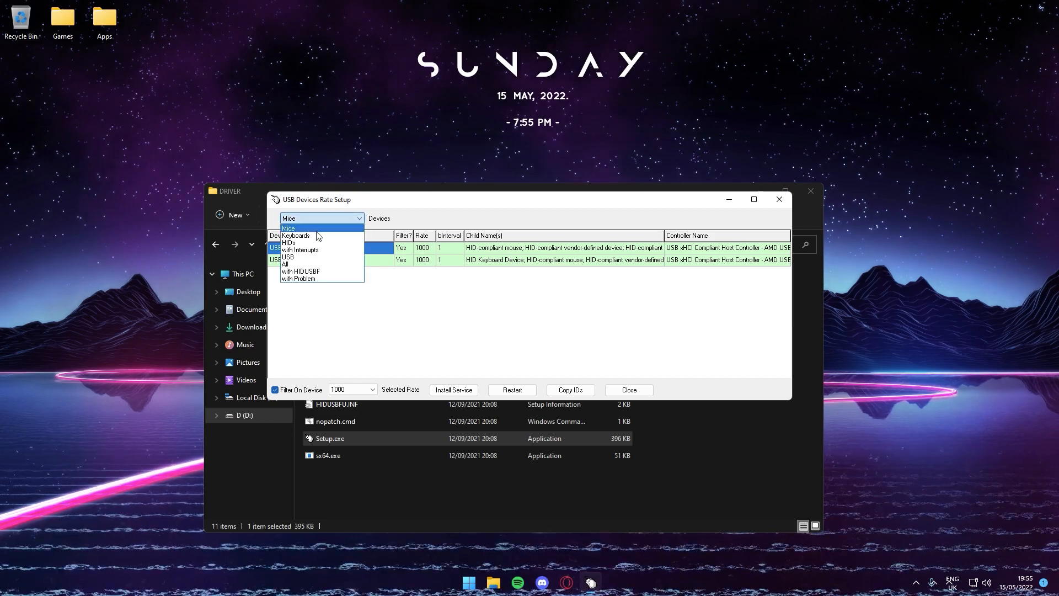
{"action": "left_click", "coordinate": [295, 235]}
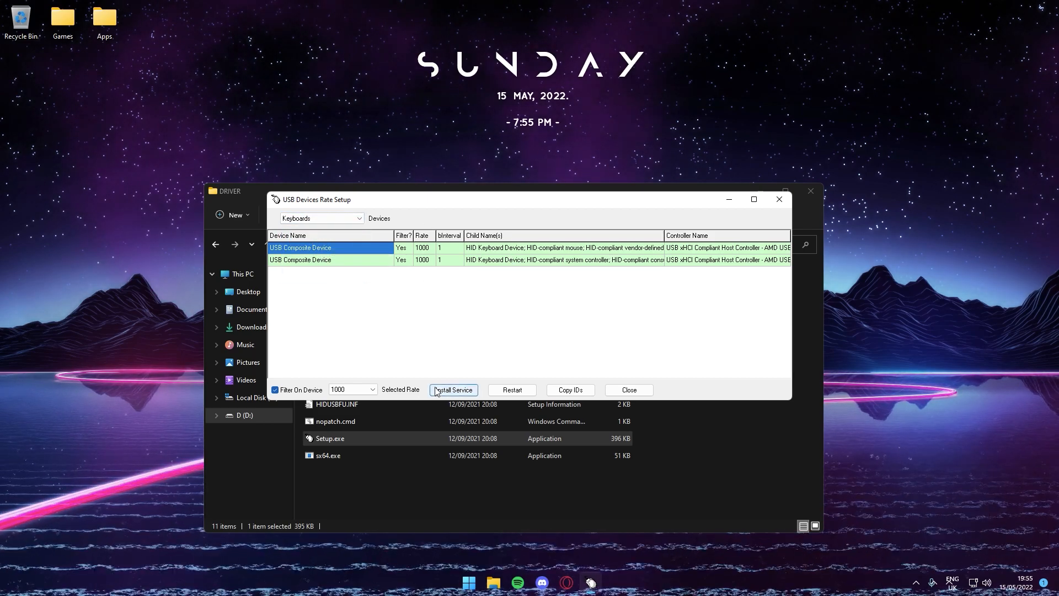
{"action": "left_click", "coordinate": [370, 390]}
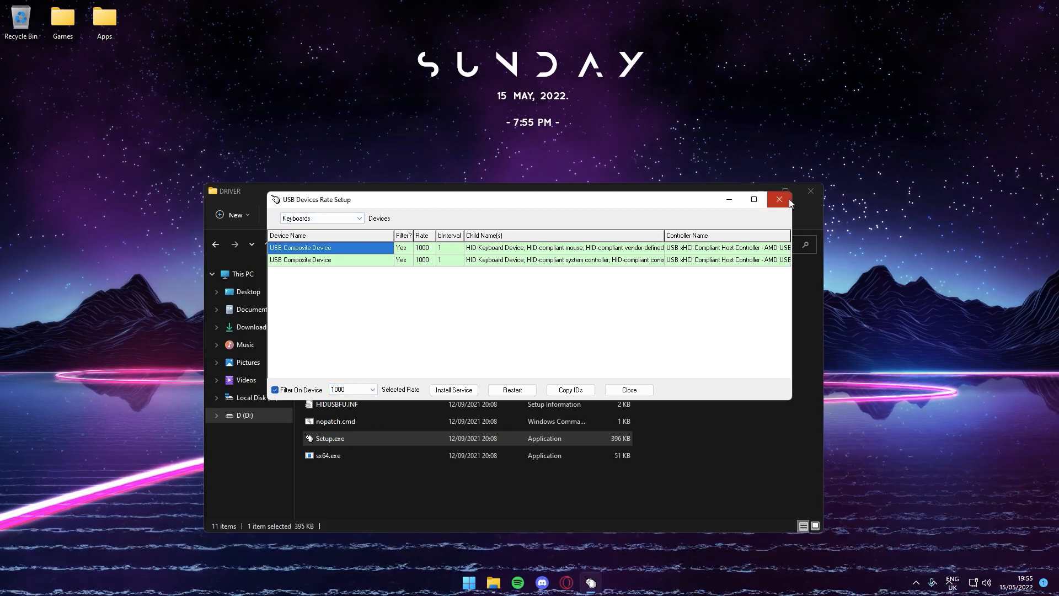
{"action": "left_click", "coordinate": [779, 200]}
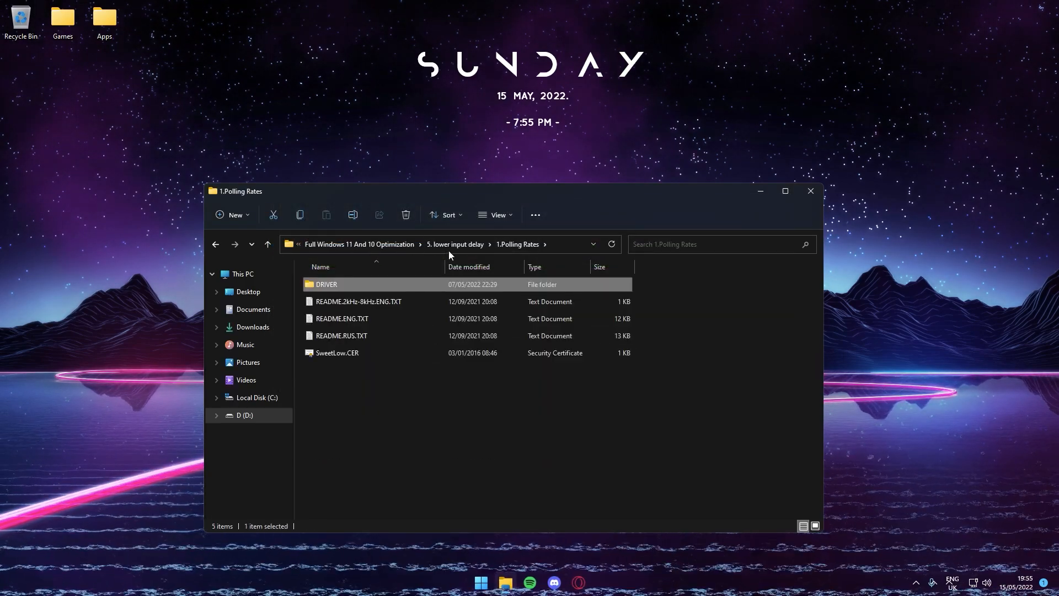
- Go back up to the optimization folder and enter '6. Drive Tweaks'
{"action": "left_click", "coordinate": [267, 244]}
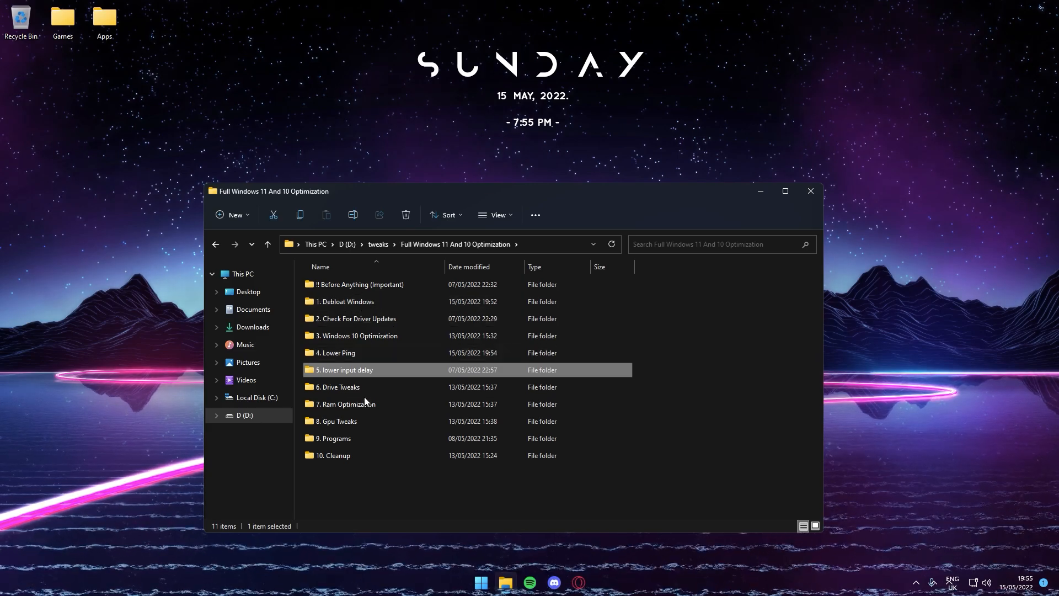
{"action": "double_click", "coordinate": [339, 386]}
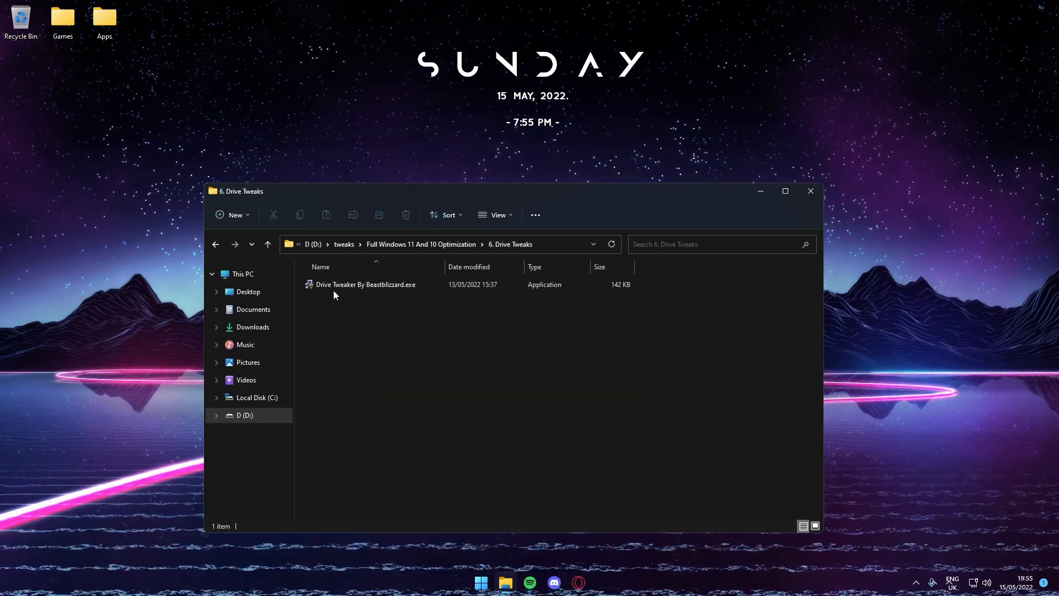
- Run Drive Tweaker By Beastblizzard and choose option 1 Drive Tweaks at its prompts
{"action": "double_click", "coordinate": [365, 283]}
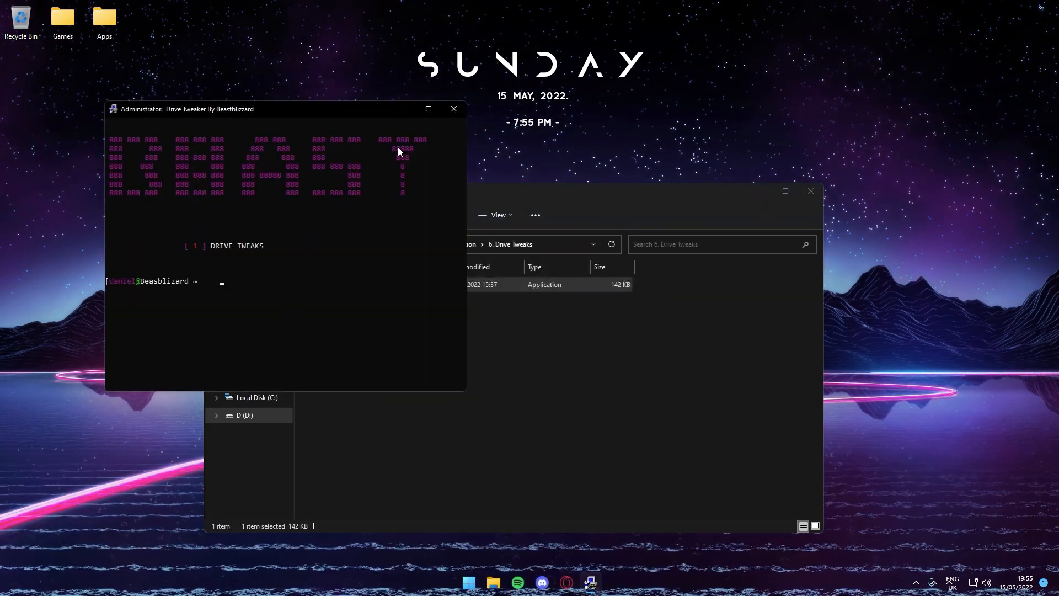
{"action": "type", "text": "1"}
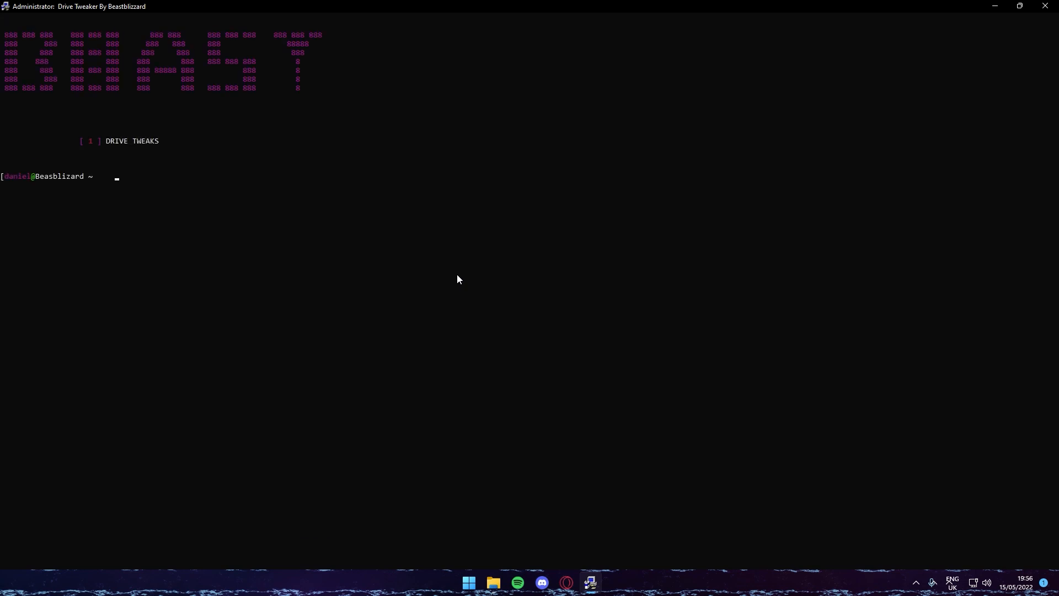
{"action": "type", "text": "2"}
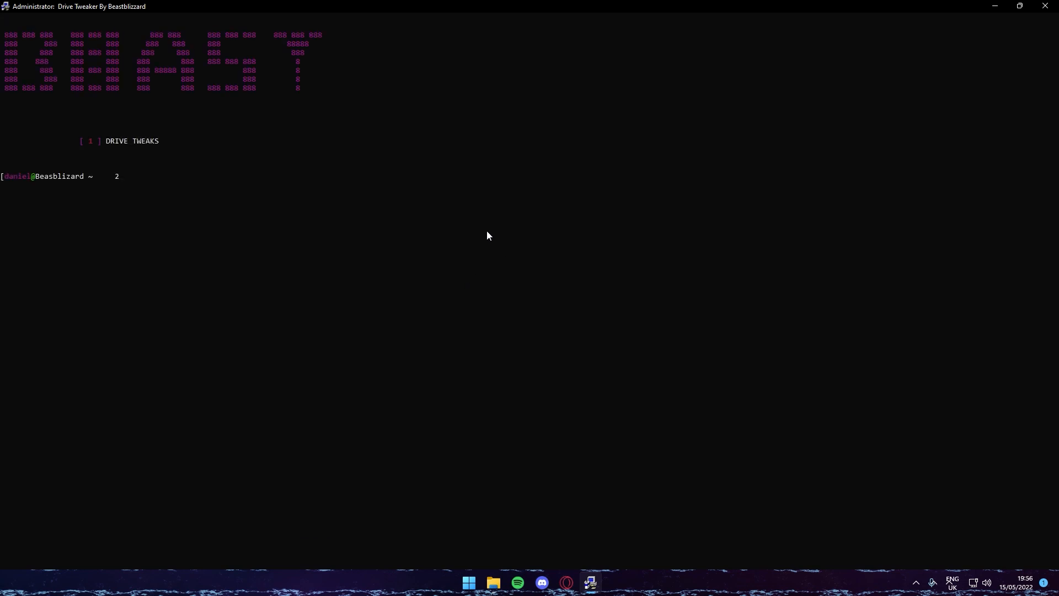
{"action": "key", "text": "backspace"}
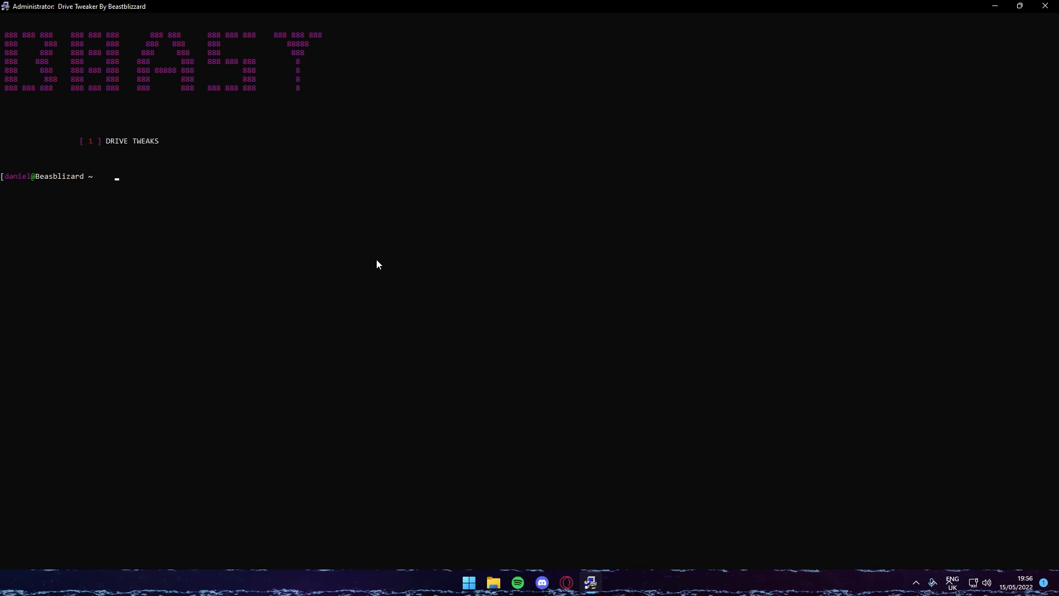
{"action": "type", "text": "1"}
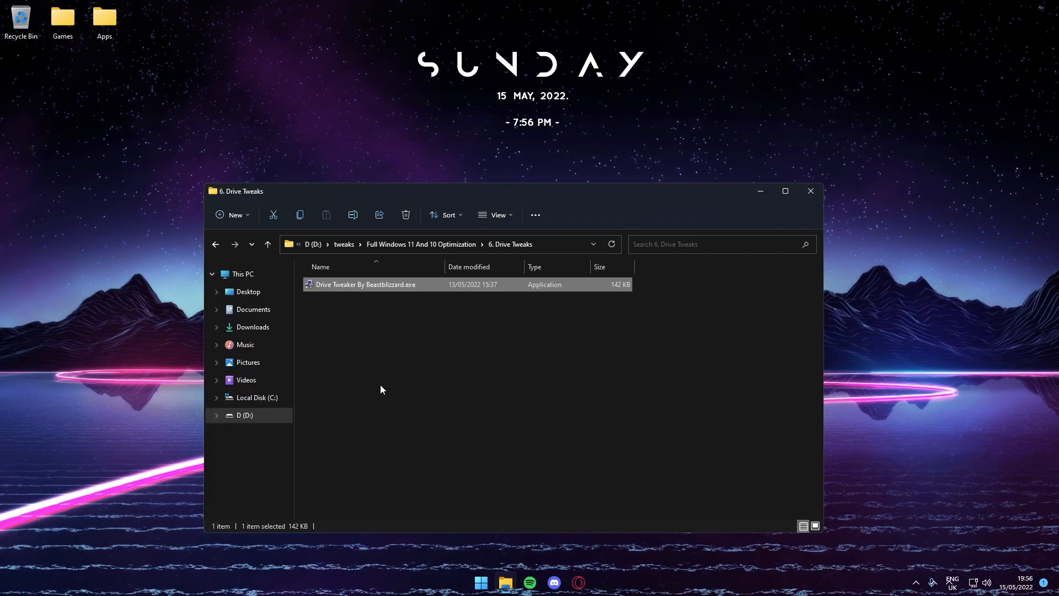
- Launch Ram Tweaker from '7. Ram Optimization', maximize it and apply tweaks for 16 GB RAM
{"action": "left_click", "coordinate": [267, 243]}
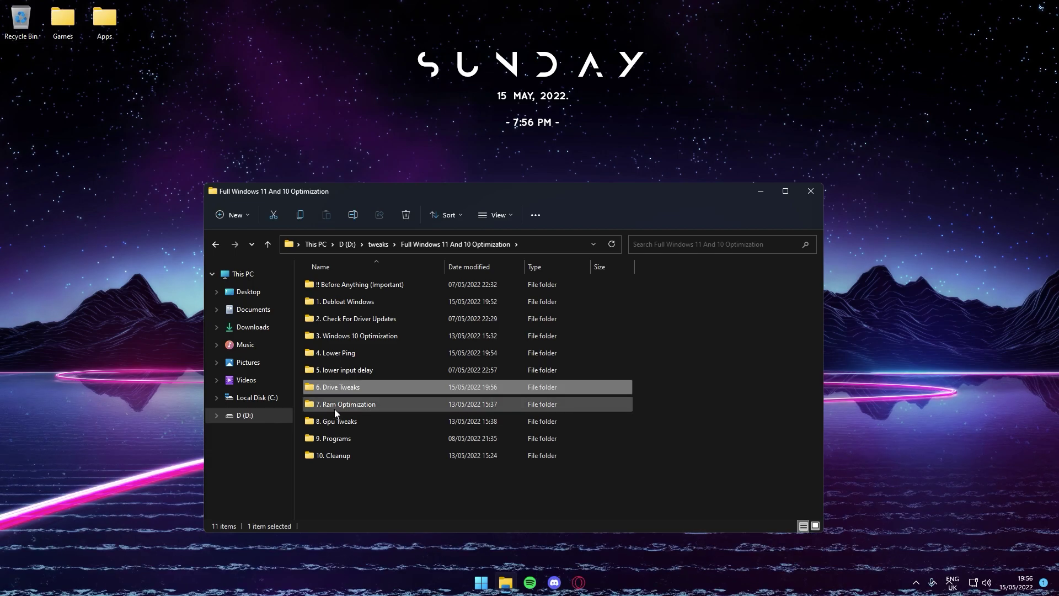
{"action": "double_click", "coordinate": [345, 404]}
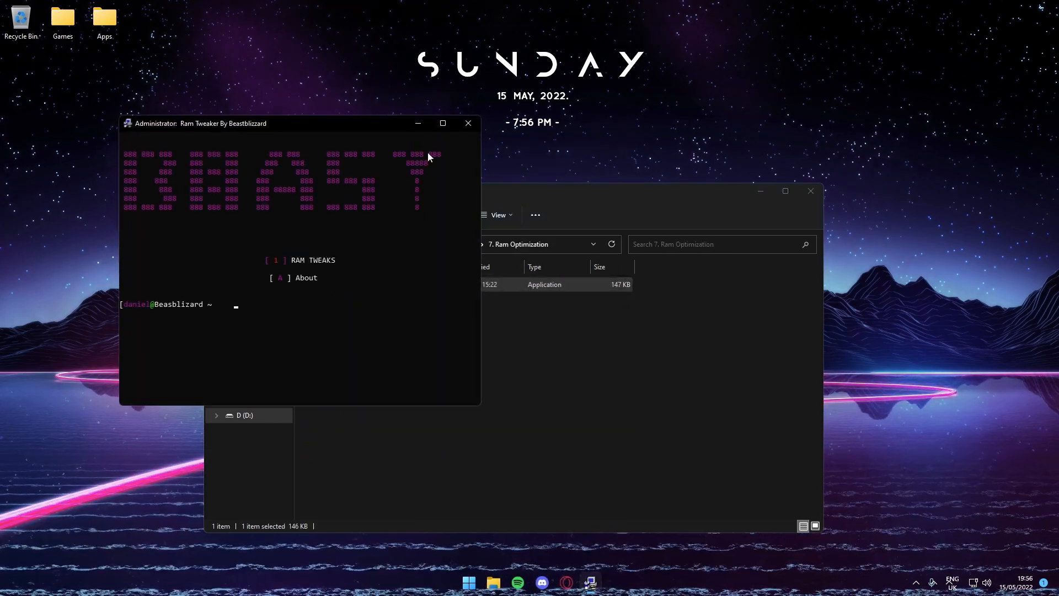
{"action": "left_click", "coordinate": [442, 123]}
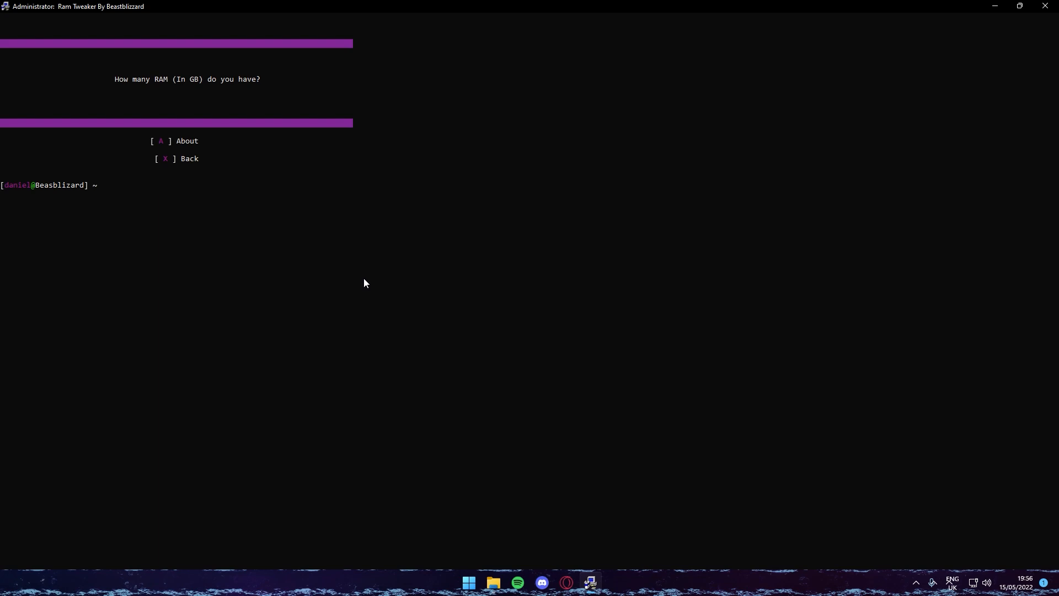
{"action": "type", "text": "16"}
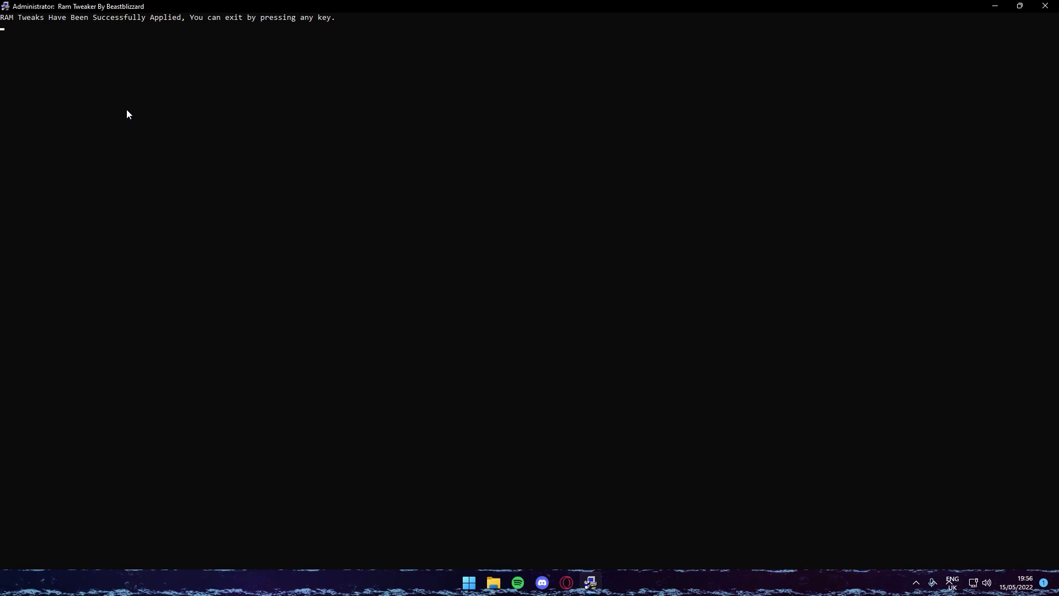
{"action": "mouse_move", "coordinate": [131, 102]}
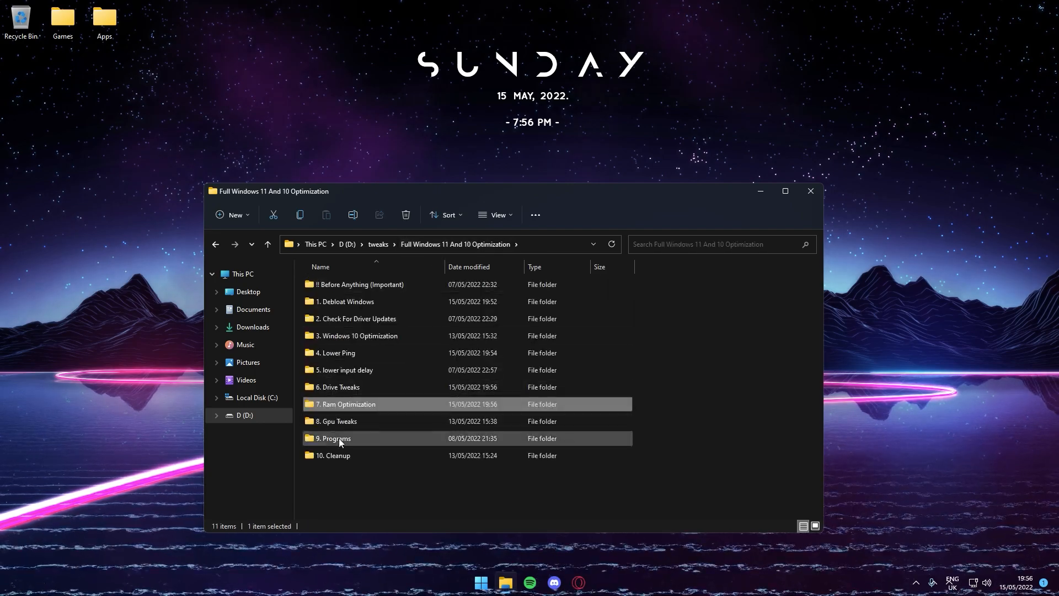
- Enter '8. Gpu Tweaks' and maximize the Gpu Tweaker console showing NVIDIA and AMD options
{"action": "double_click", "coordinate": [336, 421]}
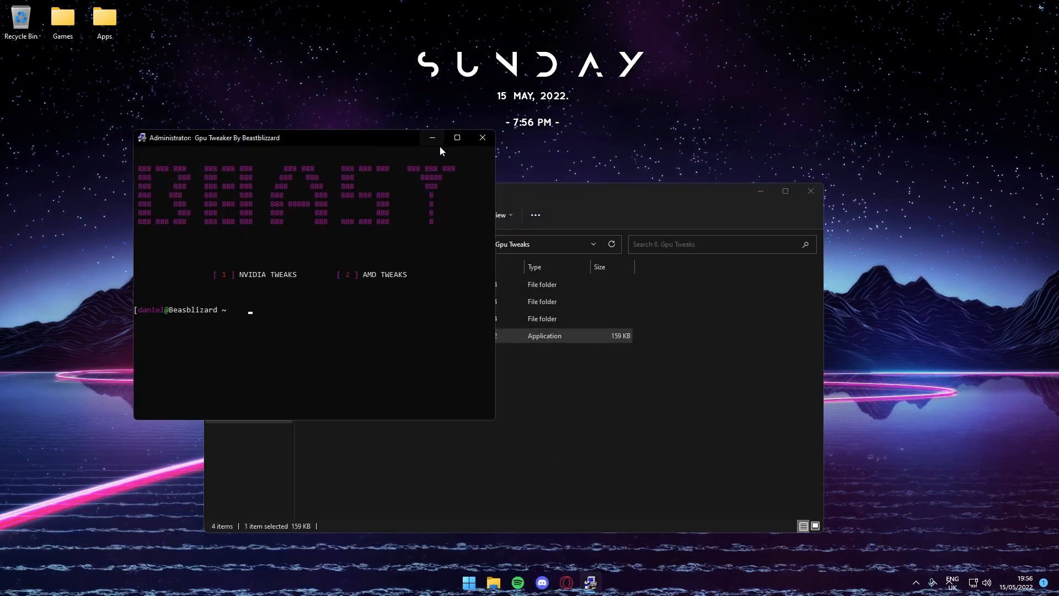
{"action": "left_click", "coordinate": [457, 137]}
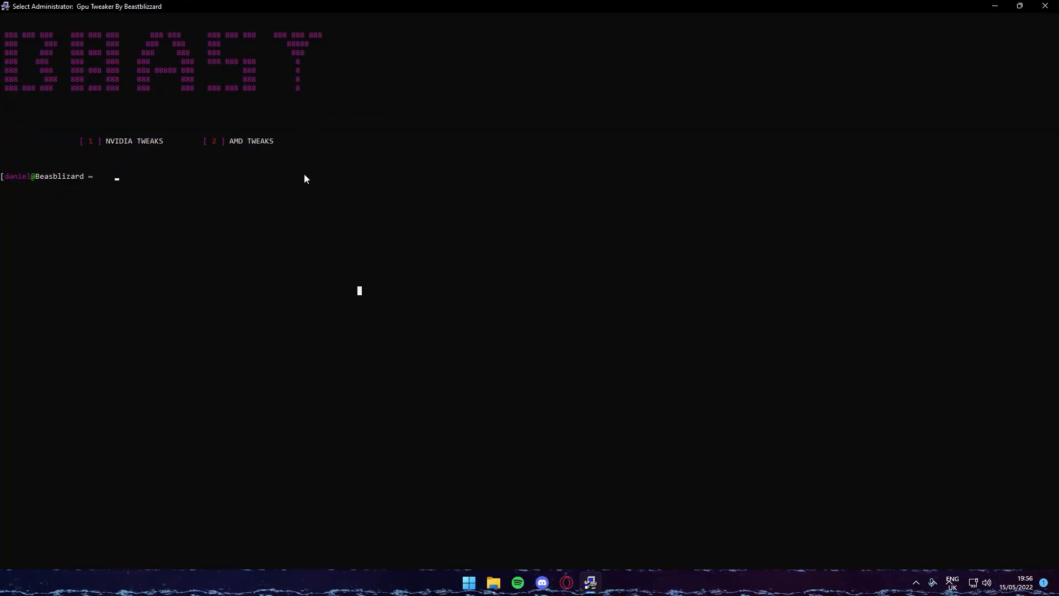
{"action": "mouse_move", "coordinate": [132, 157]}
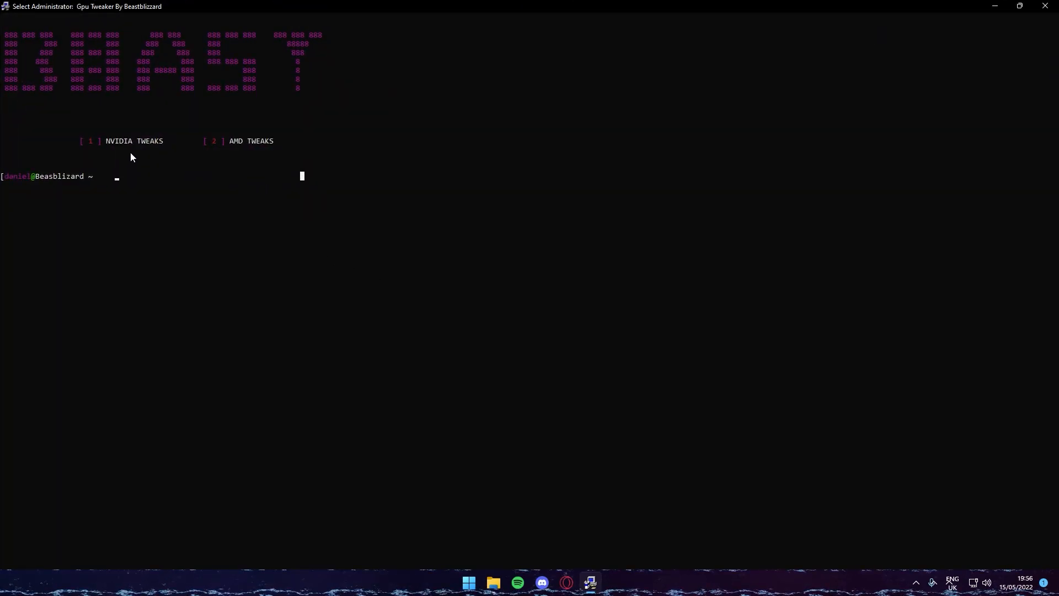
{"action": "mouse_move", "coordinate": [212, 168]}
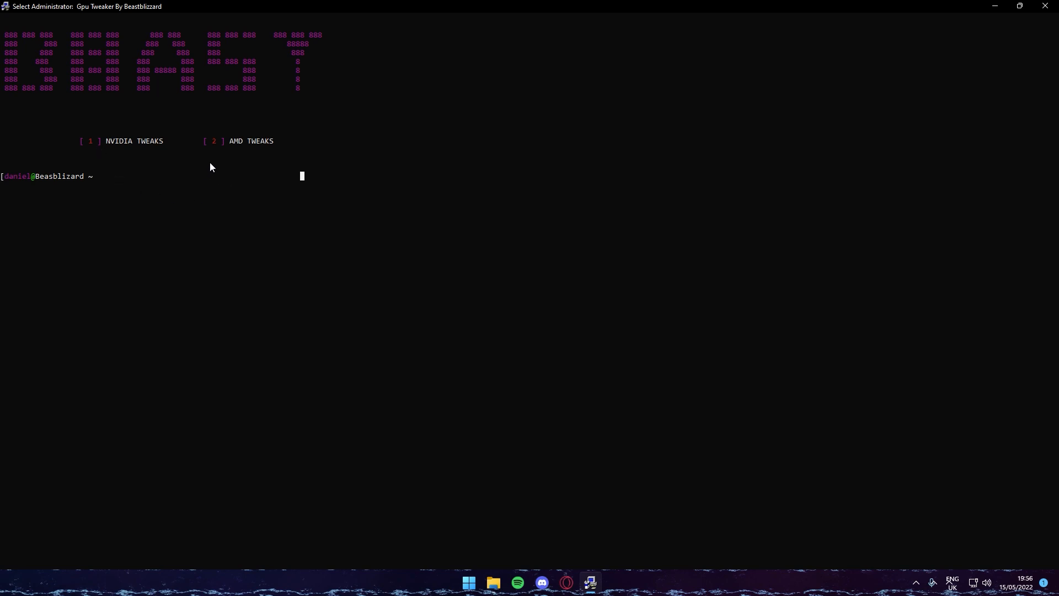
{"action": "mouse_move", "coordinate": [246, 160]}
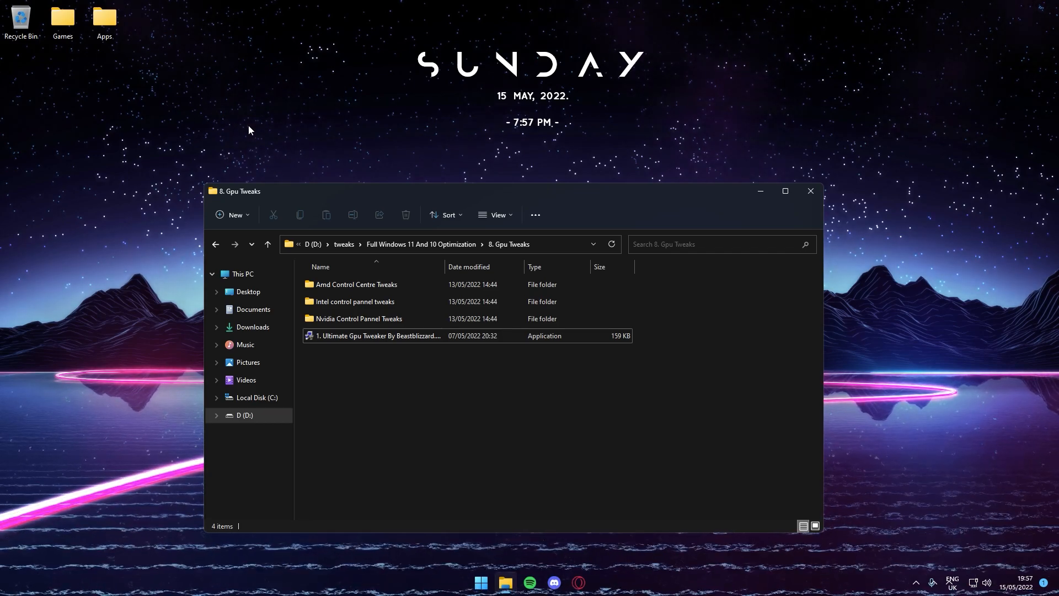
{"action": "mouse_move", "coordinate": [421, 243]}
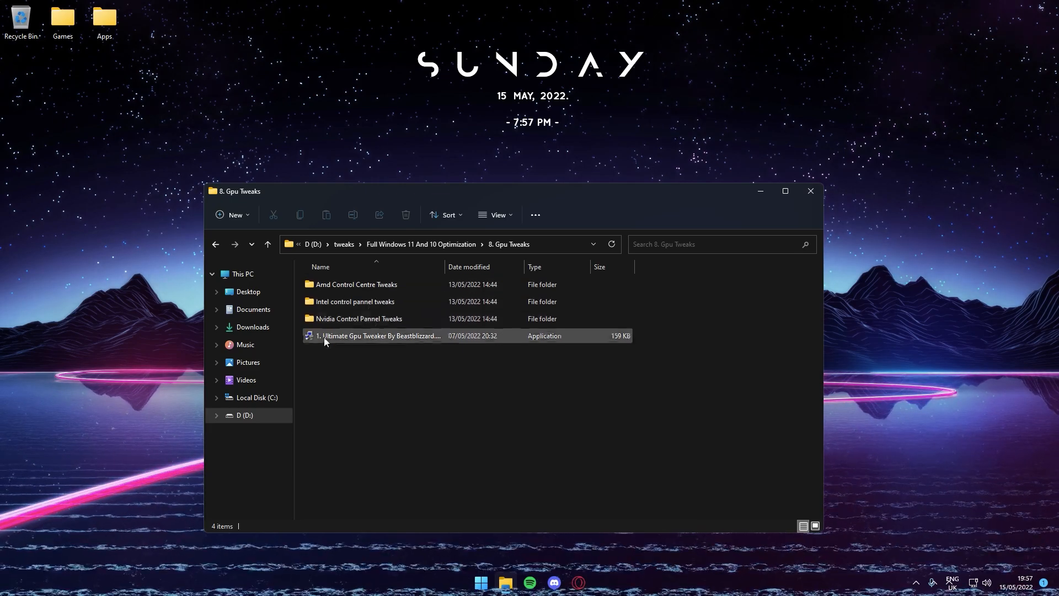
- Import Optimized Beastblizzard Profile.nip from Nvidia Control Pannel Tweaks, confirm, and go back to Gpu Tweaks
{"action": "left_click", "coordinate": [358, 318]}
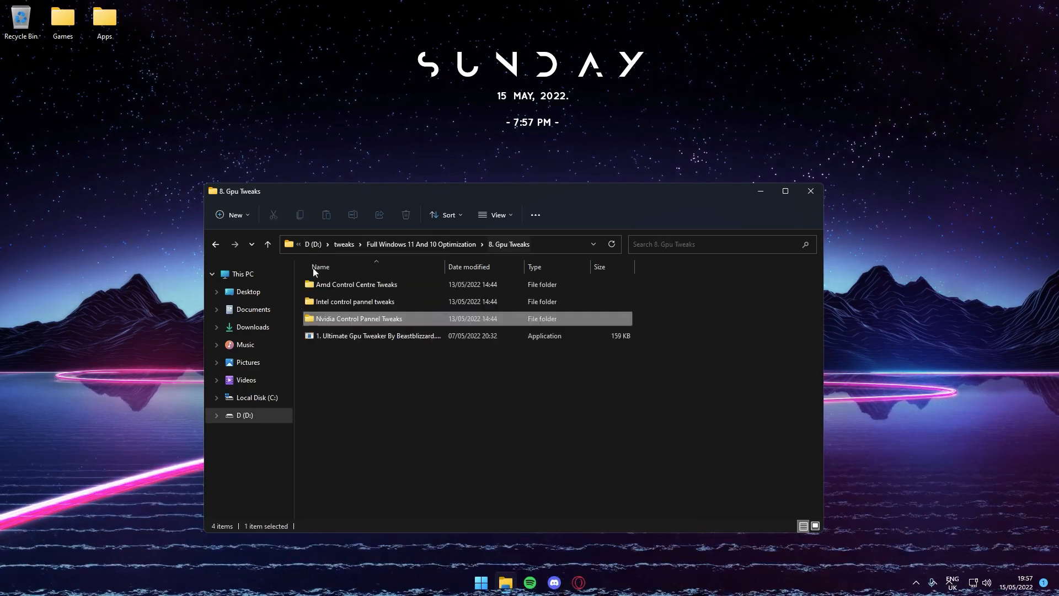
{"action": "double_click", "coordinate": [359, 318]}
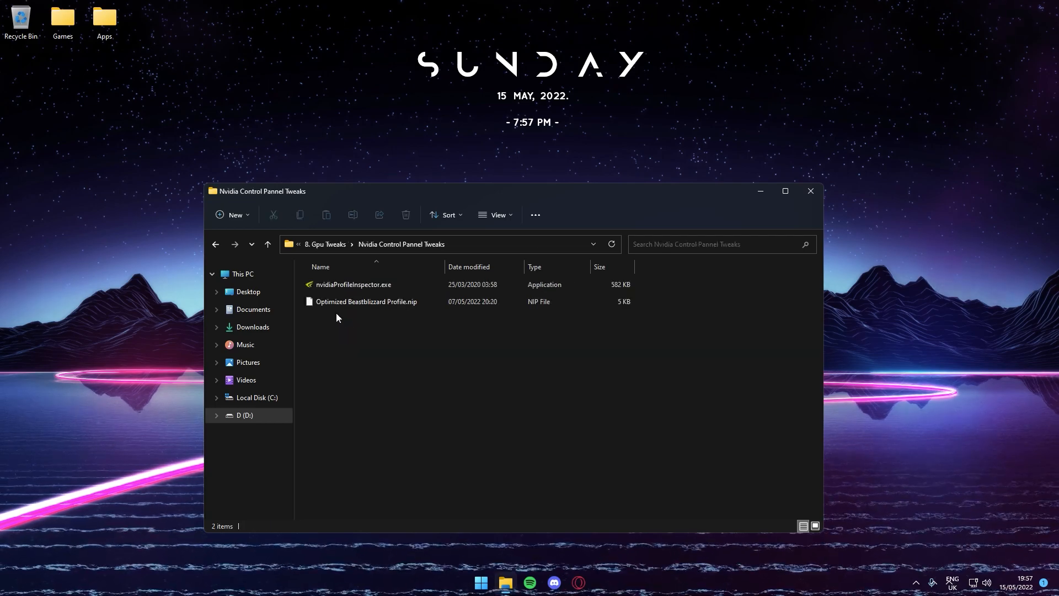
{"action": "left_click", "coordinate": [366, 301]}
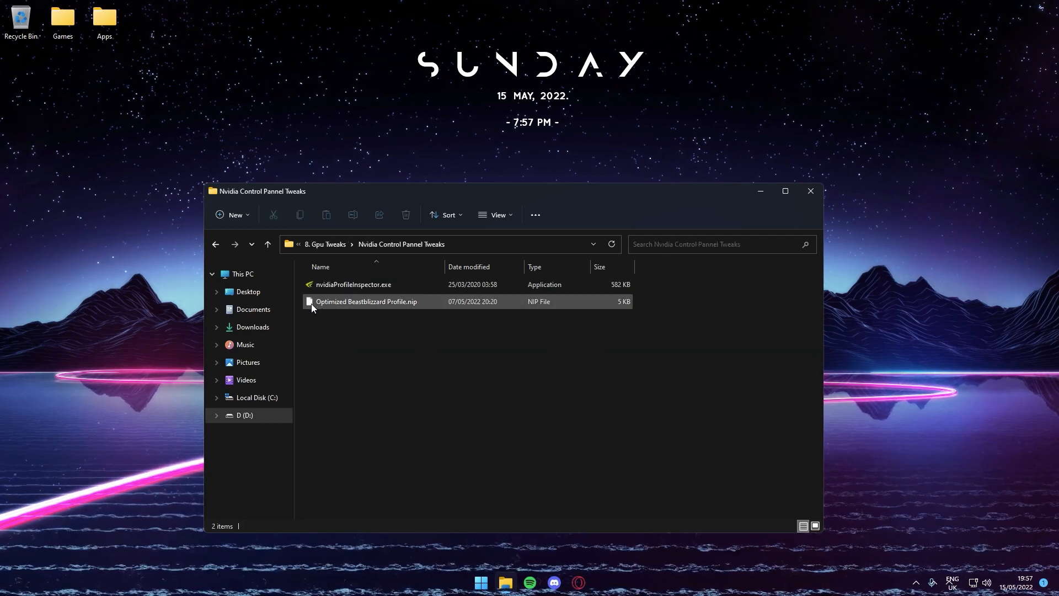
{"action": "double_click", "coordinate": [366, 301]}
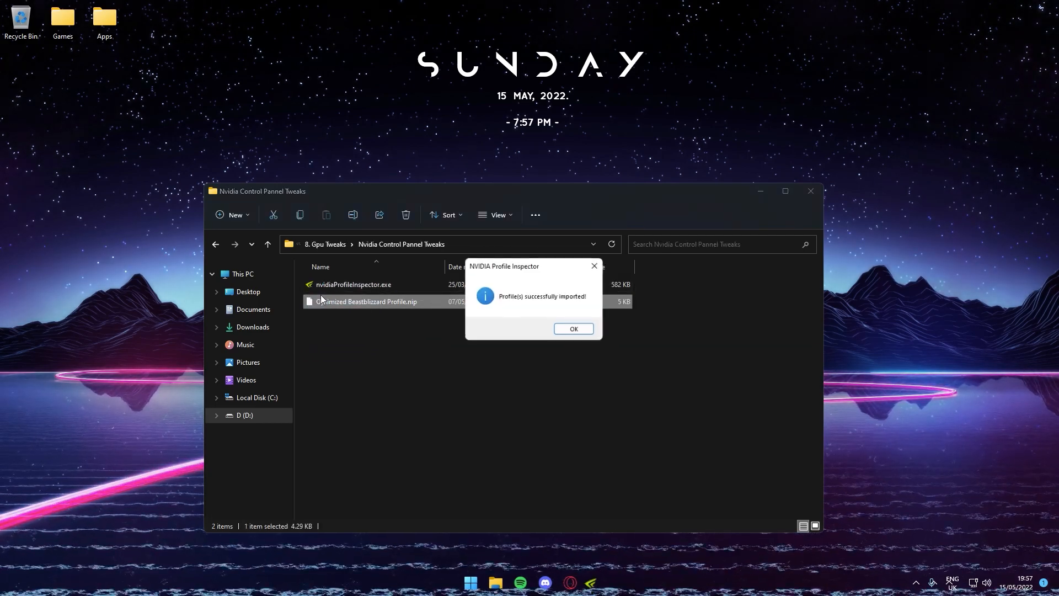
{"action": "left_click", "coordinate": [572, 329]}
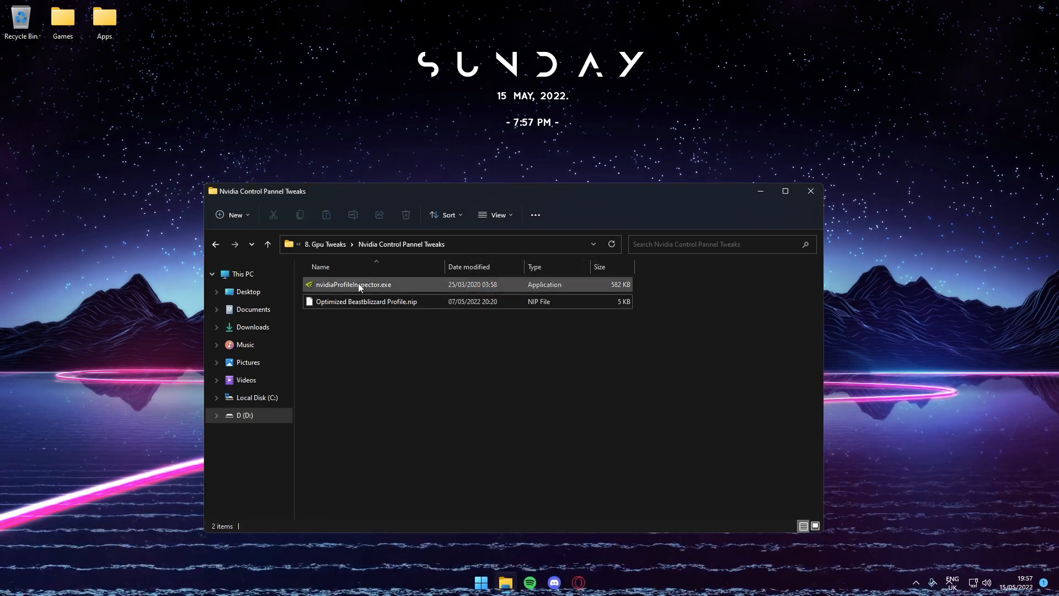
{"action": "left_click", "coordinate": [325, 244]}
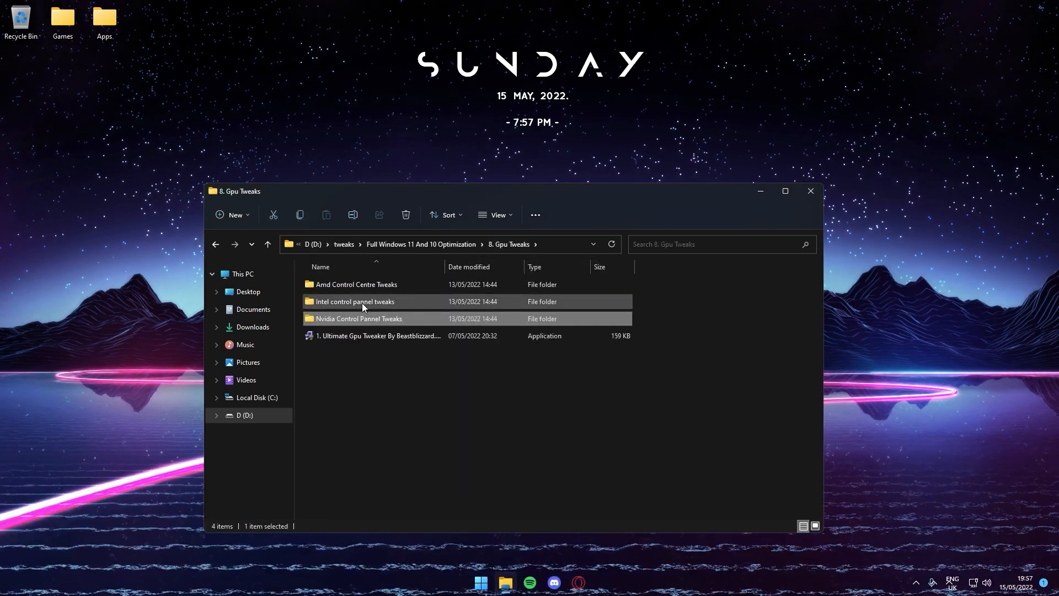
- Navigate into the '9. Programs' folder with the FilterKeysSetter, Mem Reduct, MSI Afterburner and Quick CPU installers
{"action": "double_click", "coordinate": [354, 301]}
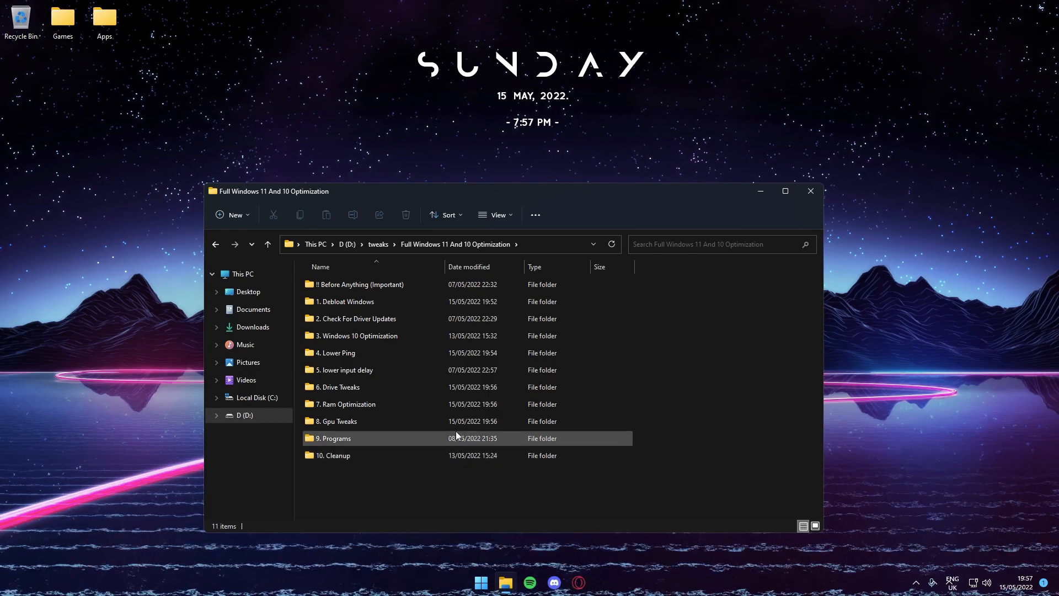
{"action": "double_click", "coordinate": [332, 438]}
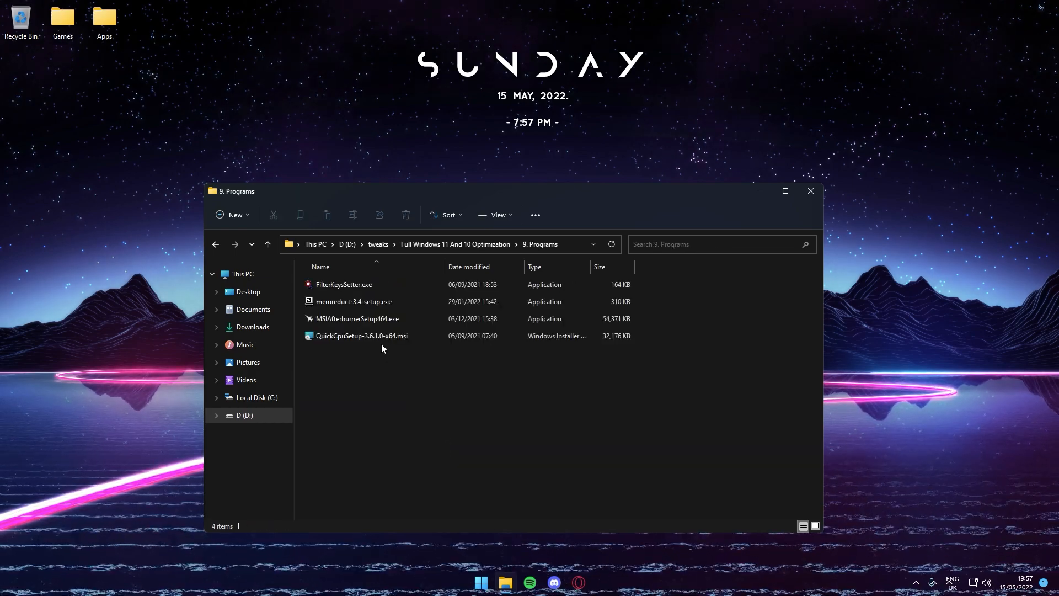
{"action": "mouse_move", "coordinate": [362, 336]}
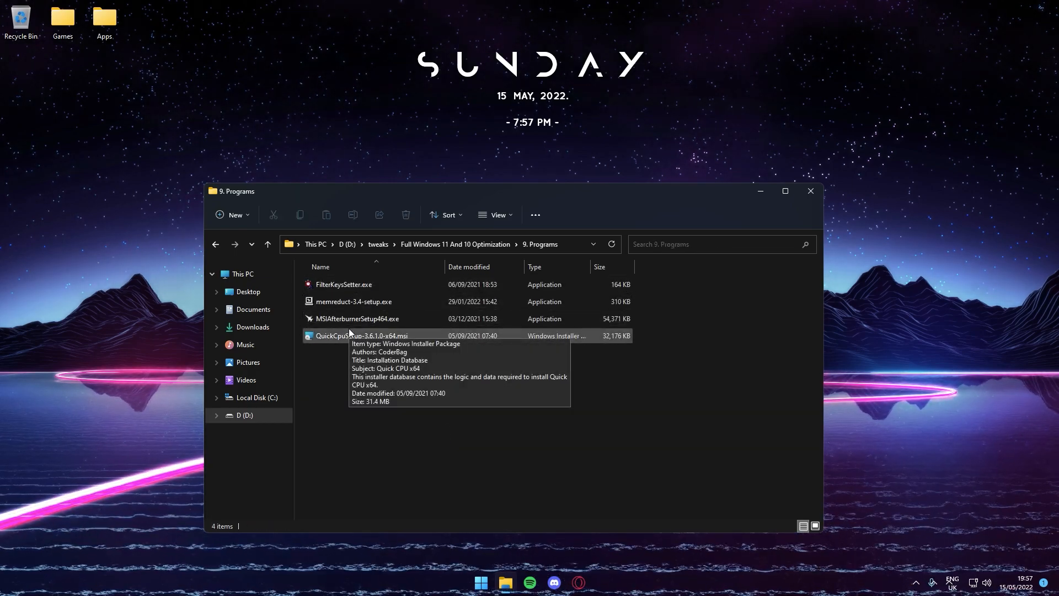
- Run FilterKeysSetter.exe, turn FilterKeys on with save-to-registry enabled, and confirm with OK
{"action": "left_click", "coordinate": [343, 284]}
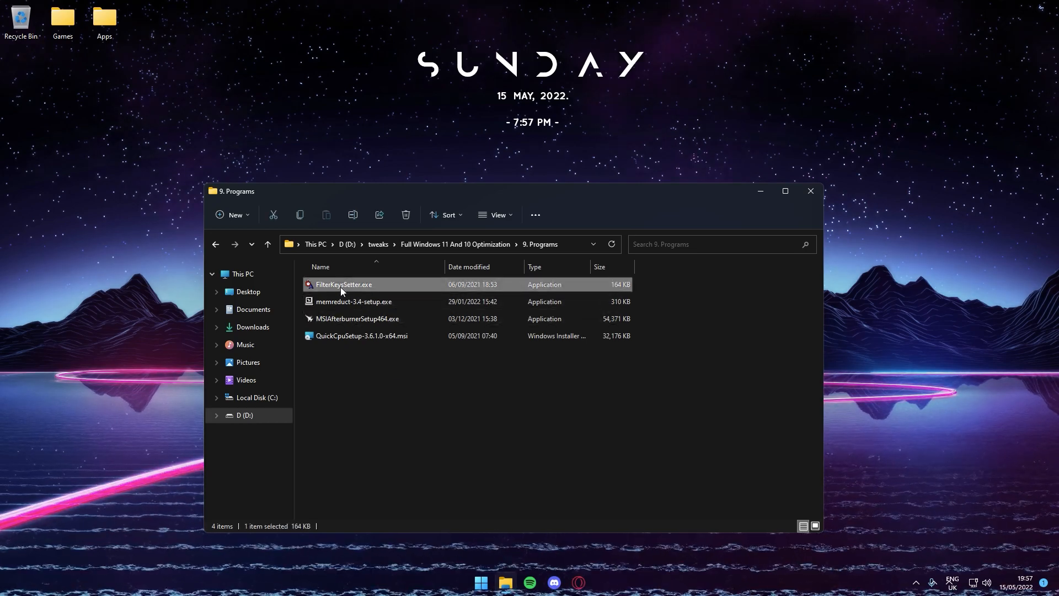
{"action": "double_click", "coordinate": [344, 283]}
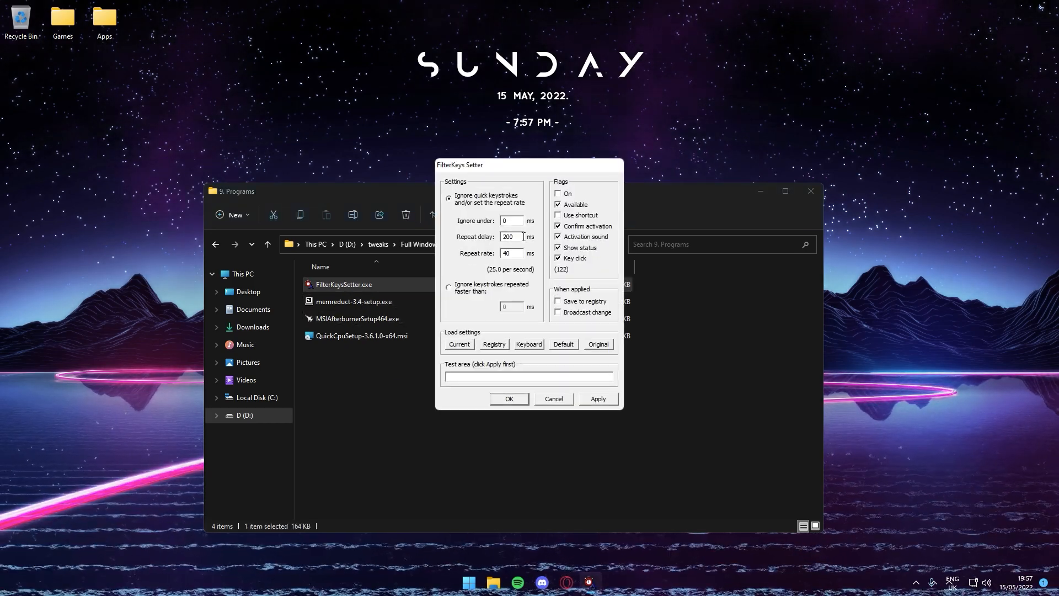
{"action": "left_click", "coordinate": [558, 225]}
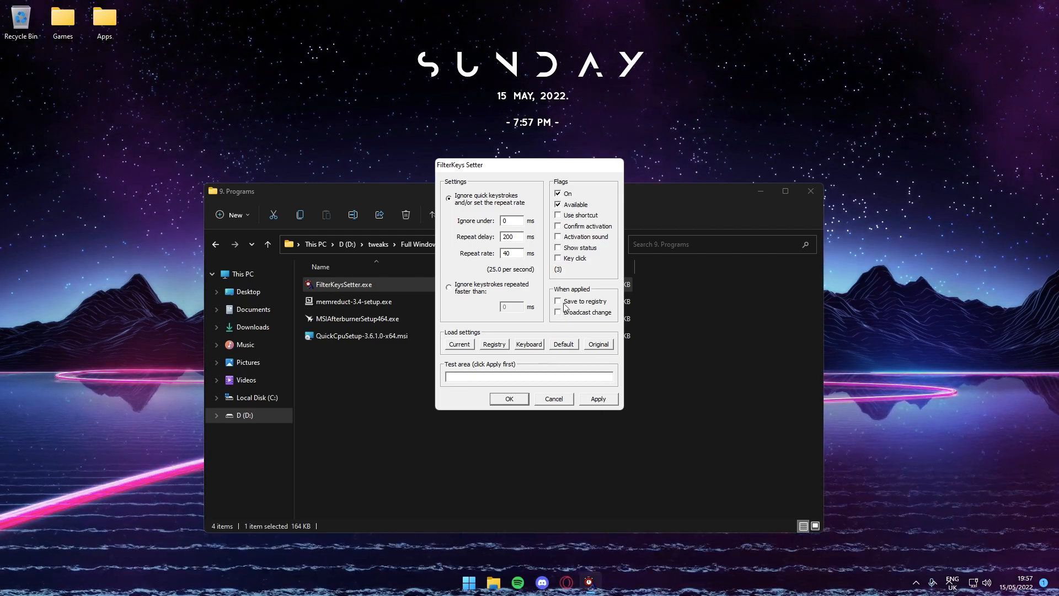
{"action": "left_click", "coordinate": [558, 301]}
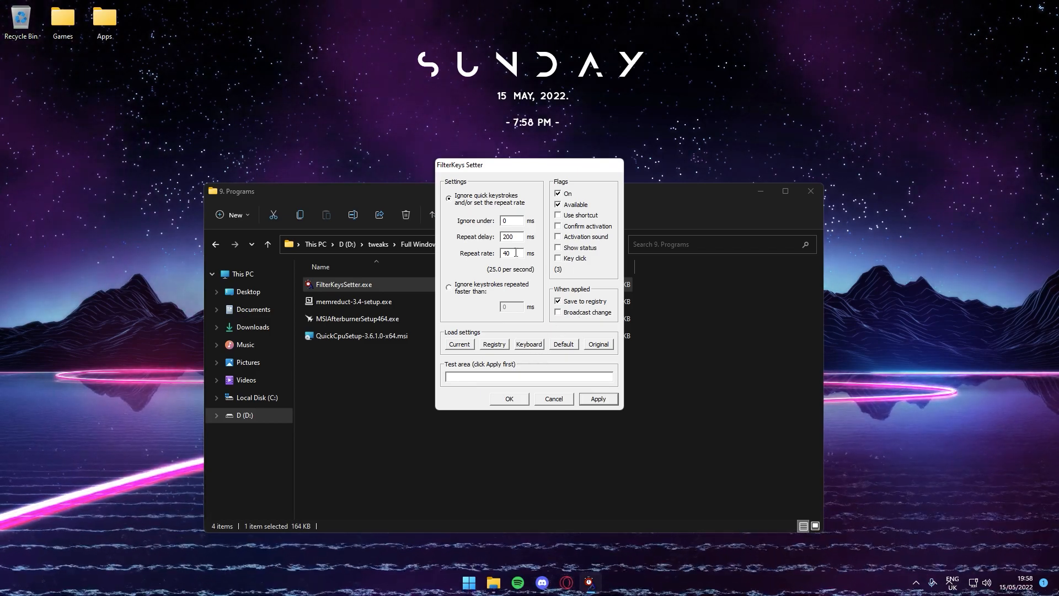
{"action": "left_click", "coordinate": [552, 399]}
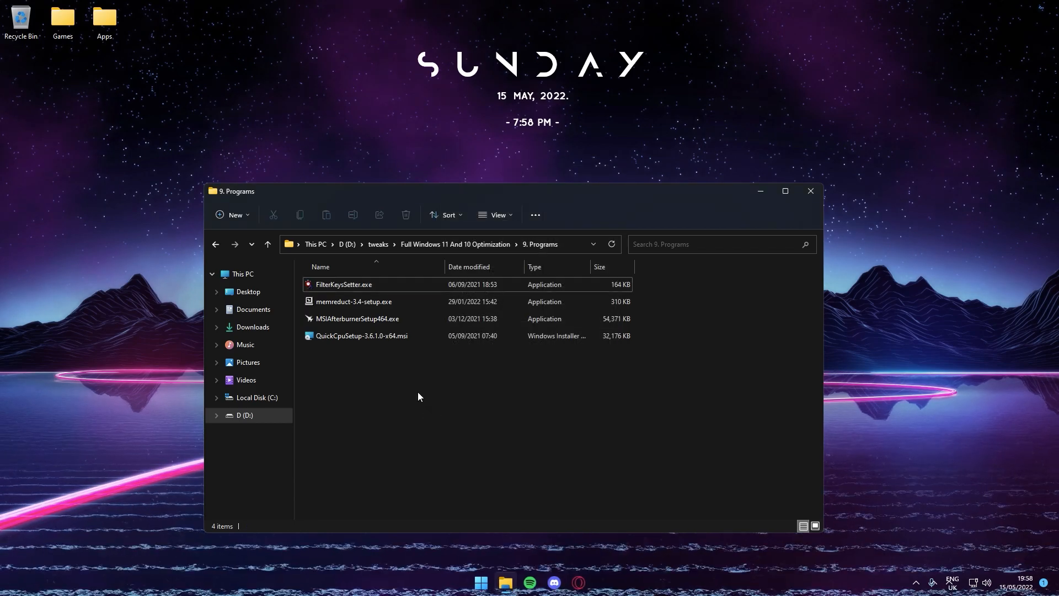
- Launch Mem Reduct from the tray and reach its memory cleaning settings (above 90%, every 20 min)
{"action": "left_click", "coordinate": [354, 301]}
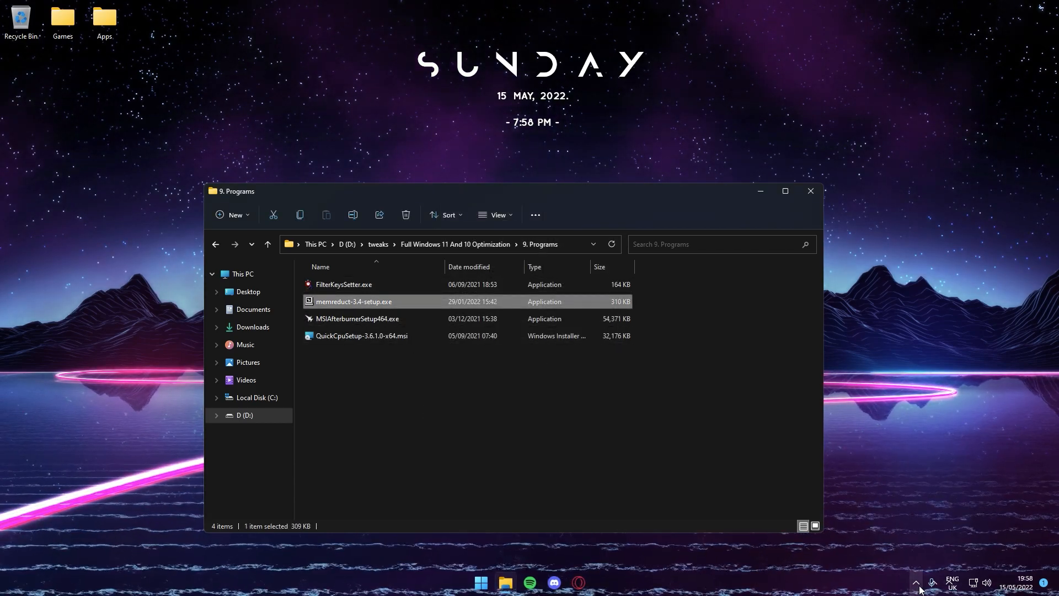
{"action": "left_click", "coordinate": [916, 583]}
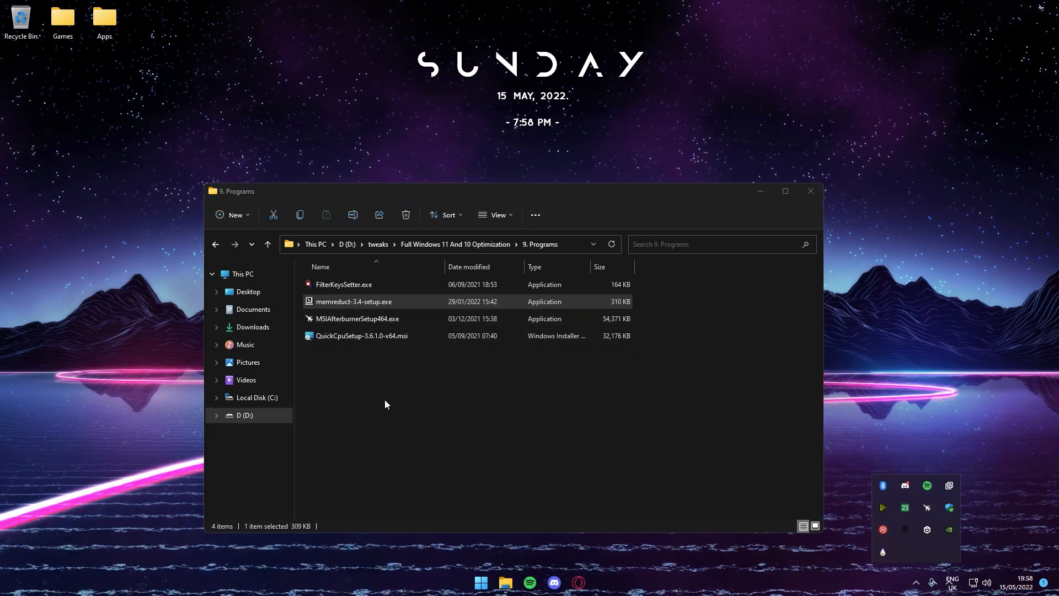
{"action": "mouse_move", "coordinate": [533, 338]}
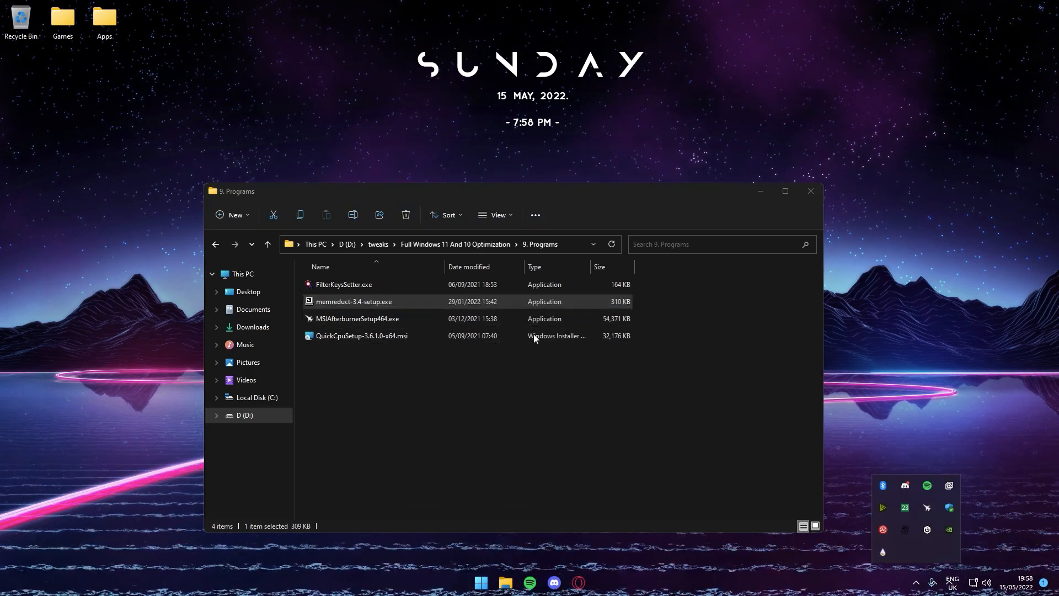
{"action": "mouse_move", "coordinate": [905, 507]}
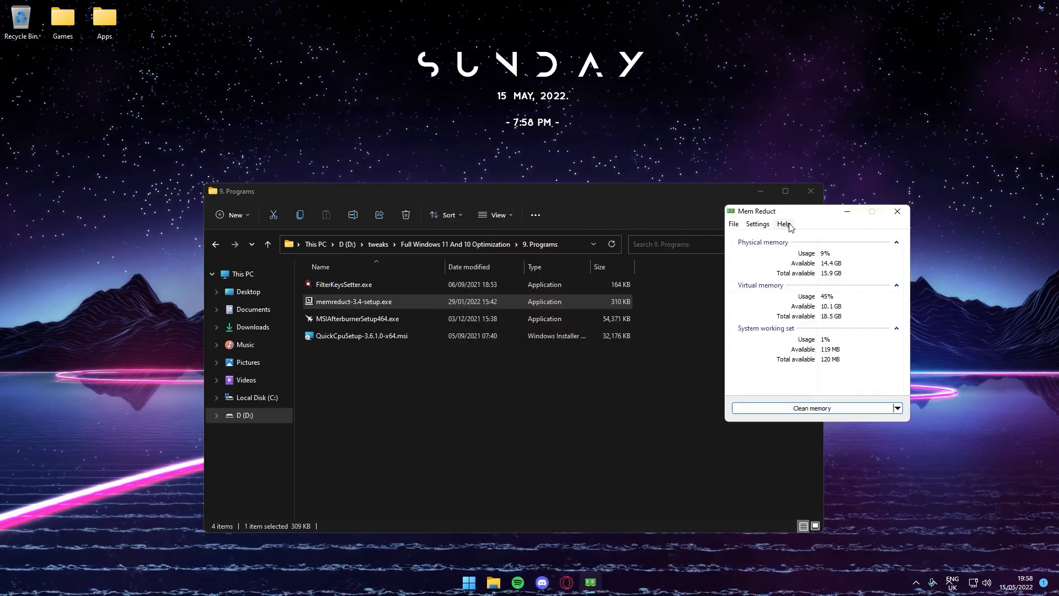
{"action": "left_click", "coordinate": [757, 224]}
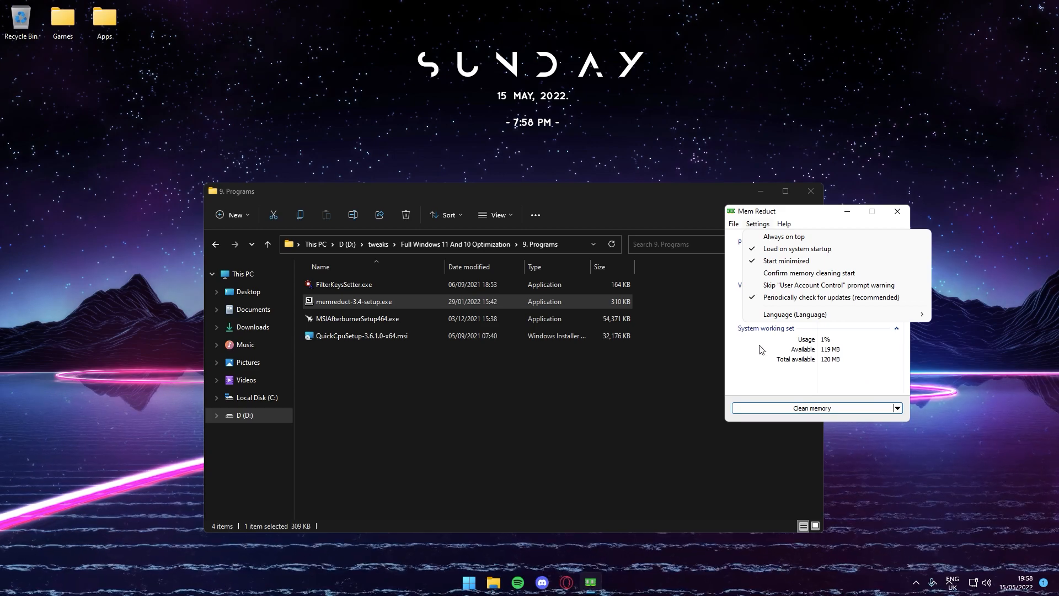
{"action": "left_click", "coordinate": [732, 224]}
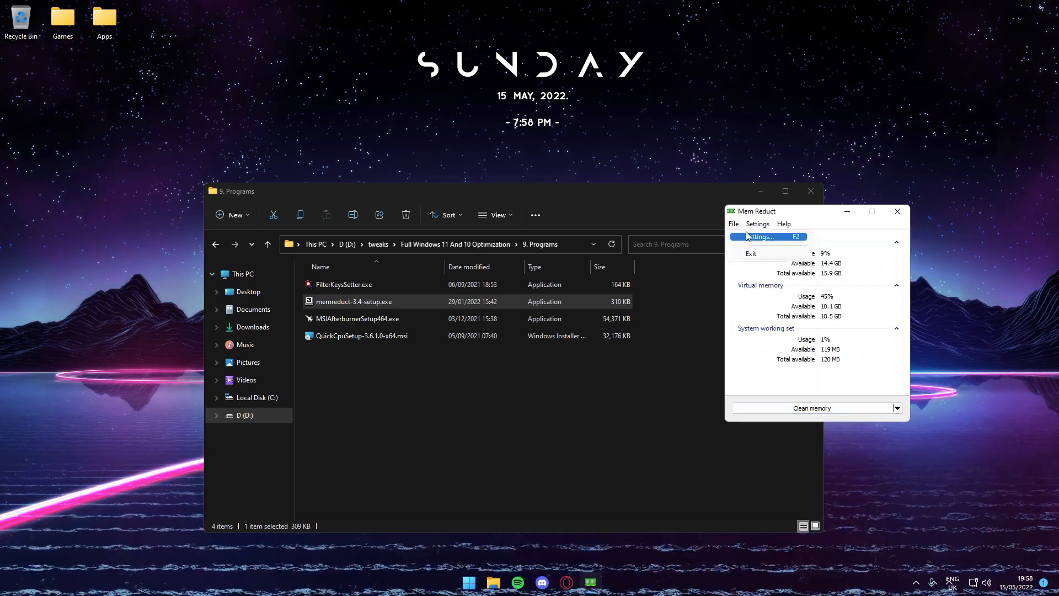
{"action": "left_click", "coordinate": [756, 236]}
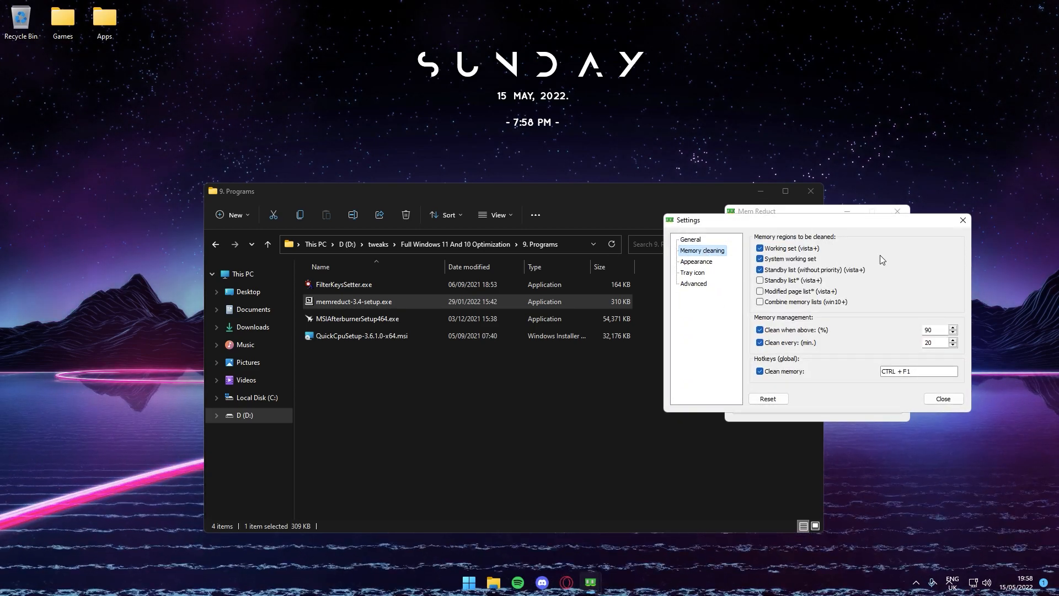
{"action": "mouse_move", "coordinate": [803, 297]}
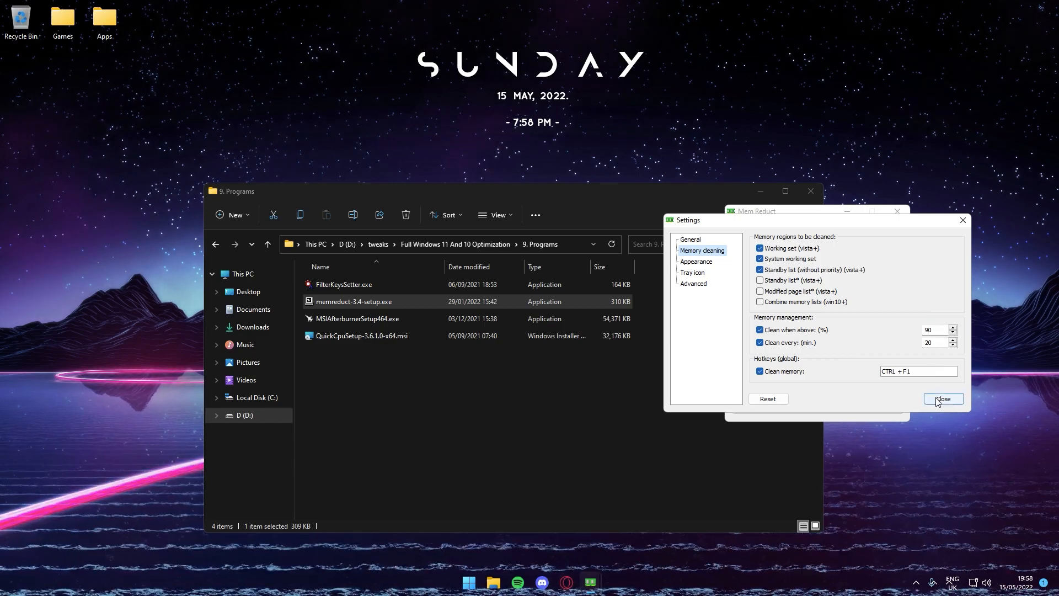
- Close the memory cleaning settings and the Mem Reduct window
{"action": "left_click", "coordinate": [942, 399]}
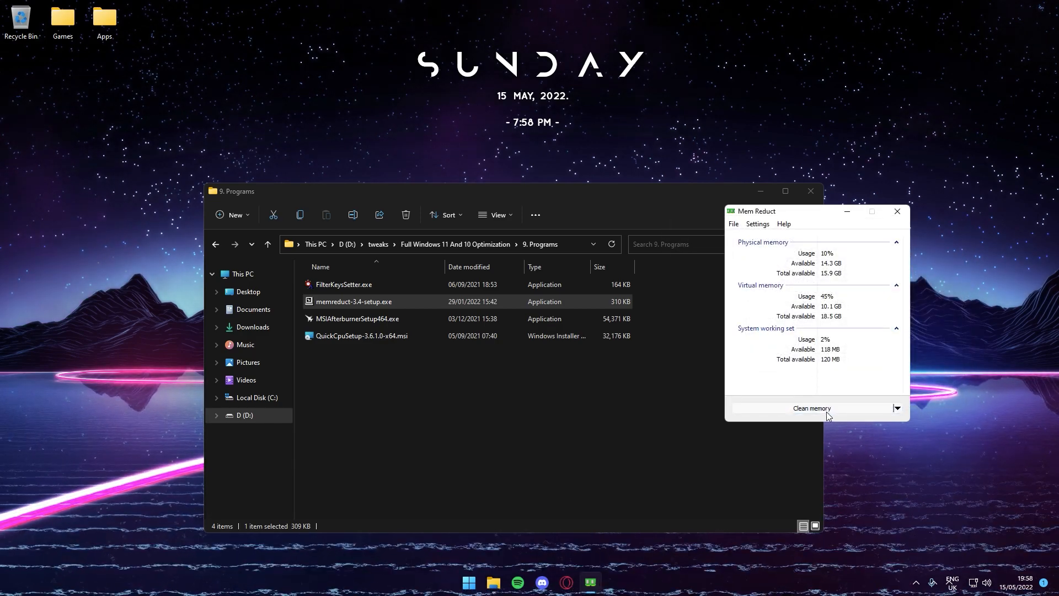
{"action": "left_click", "coordinate": [897, 210]}
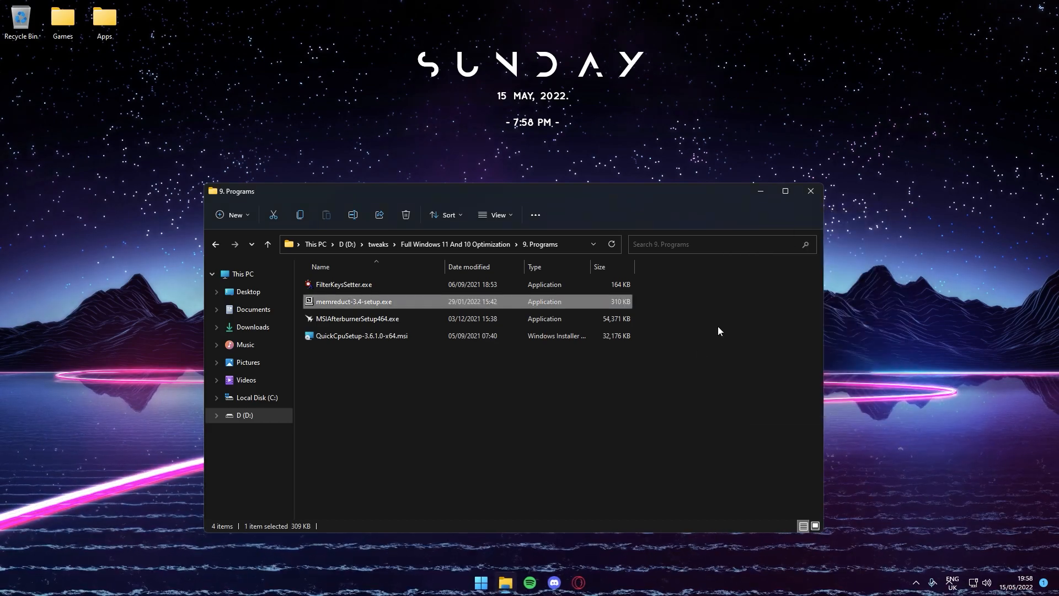
{"action": "left_click", "coordinate": [356, 318]}
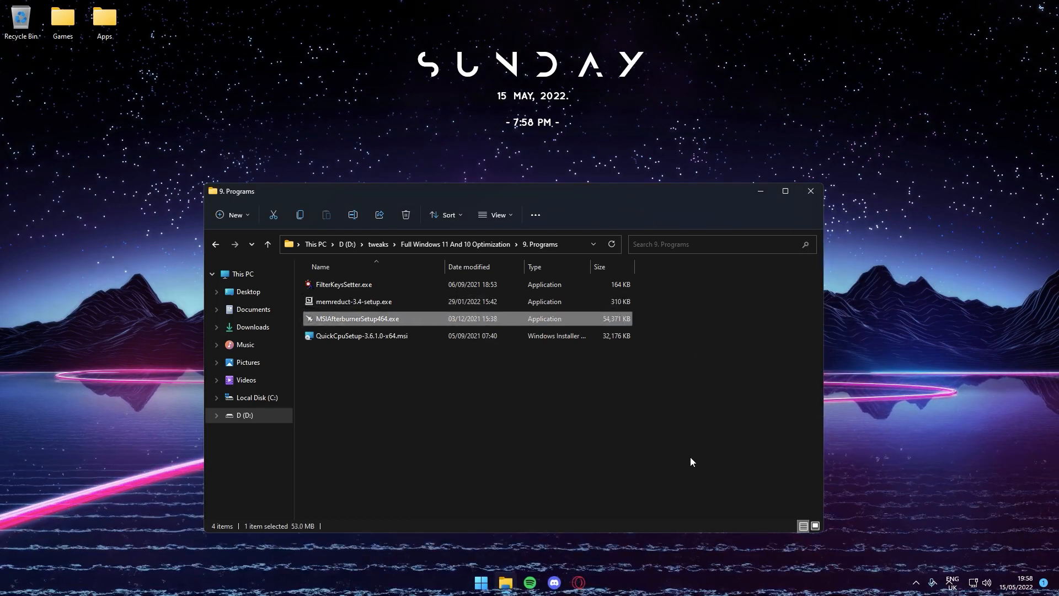
{"action": "left_click", "coordinate": [915, 583]}
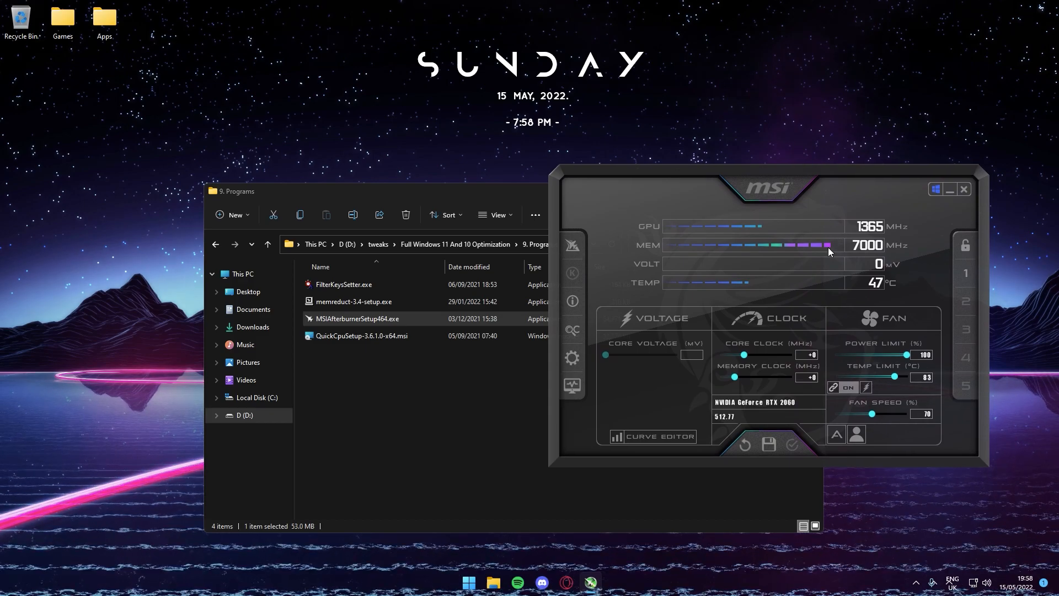
{"action": "mouse_move", "coordinate": [879, 423]}
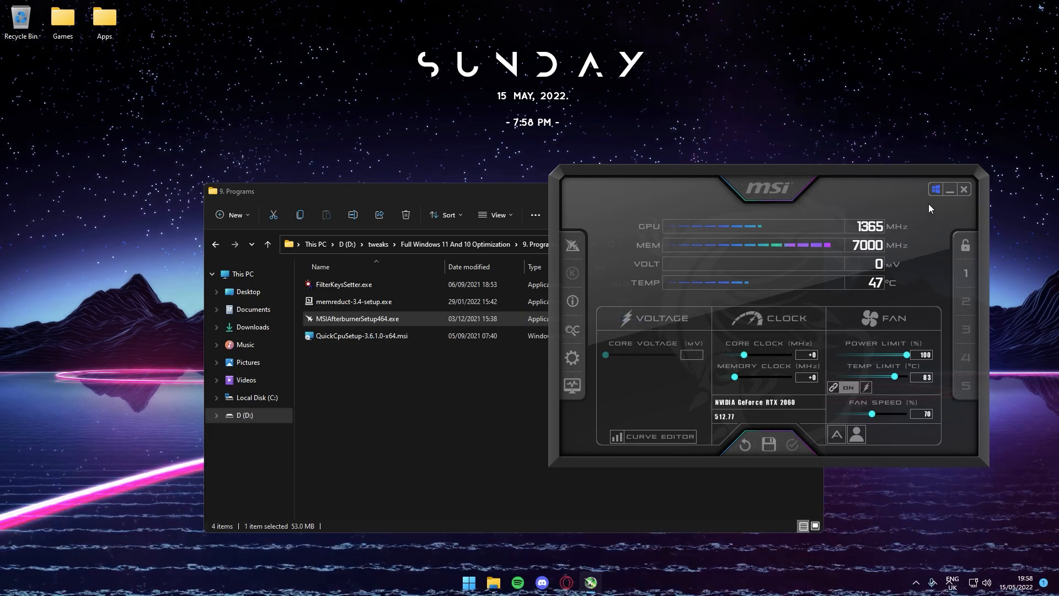
{"action": "mouse_move", "coordinate": [950, 196]}
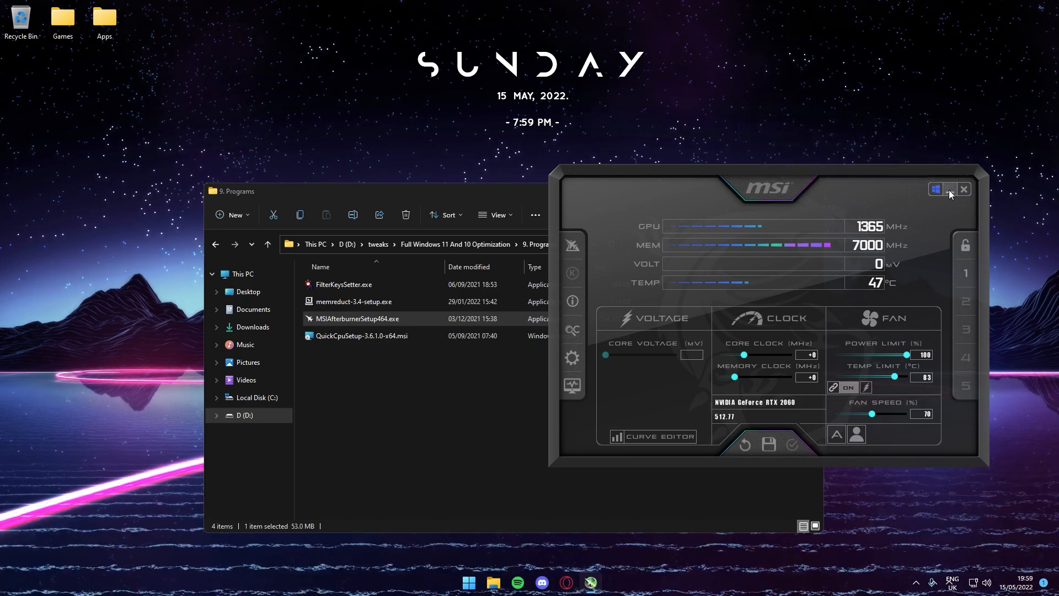
{"action": "left_click", "coordinate": [963, 189]}
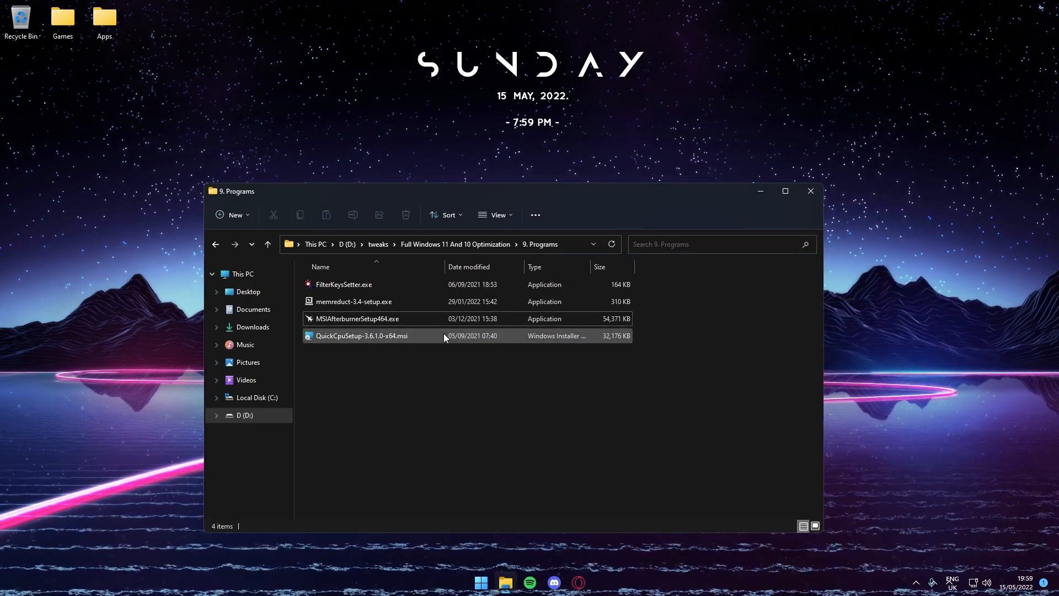
- Run QuickCpuSetup, accept the license, install Quick CPU x64 and finish with Launch QuickCPU.exe checked
{"action": "double_click", "coordinate": [362, 335]}
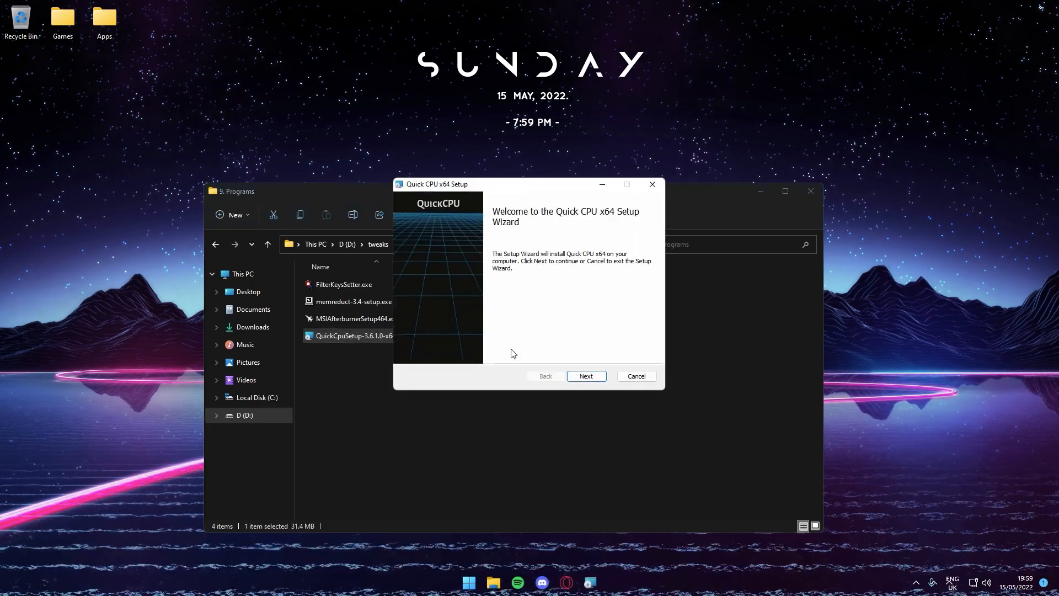
{"action": "left_click", "coordinate": [586, 375]}
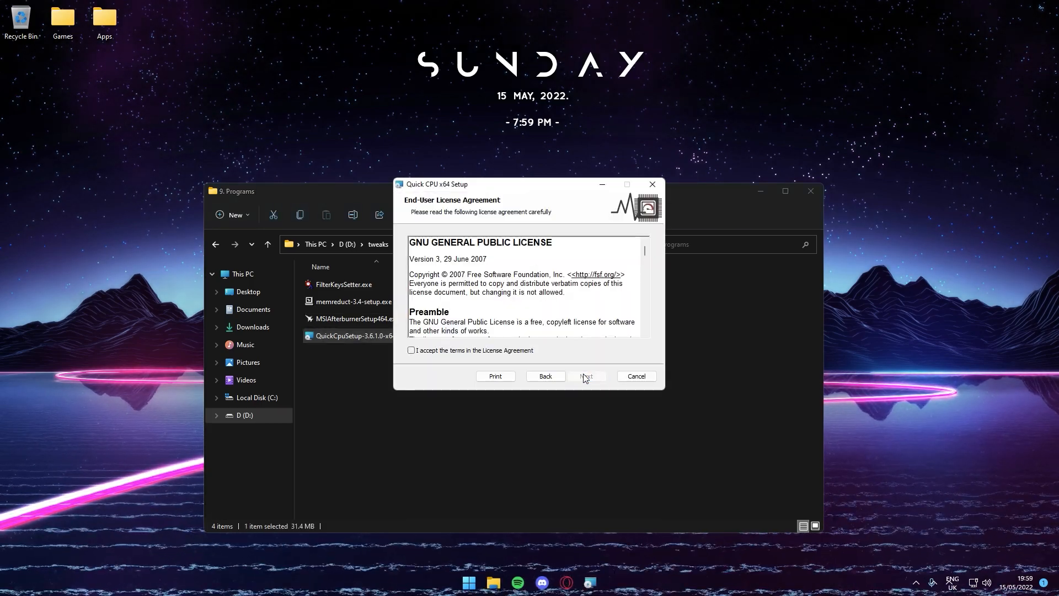
{"action": "left_click", "coordinate": [586, 376]}
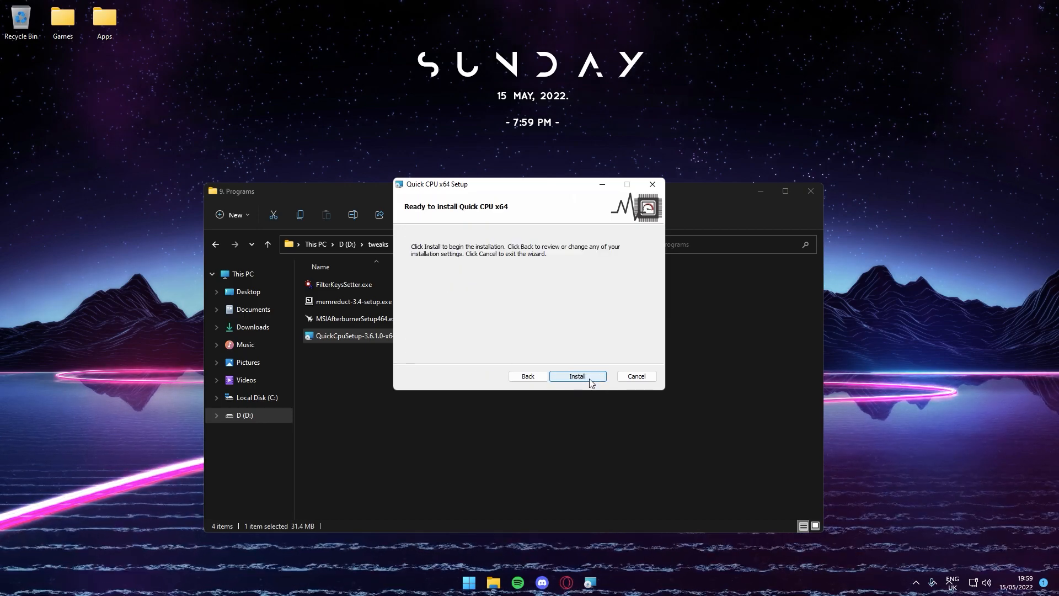
{"action": "left_click", "coordinate": [576, 376]}
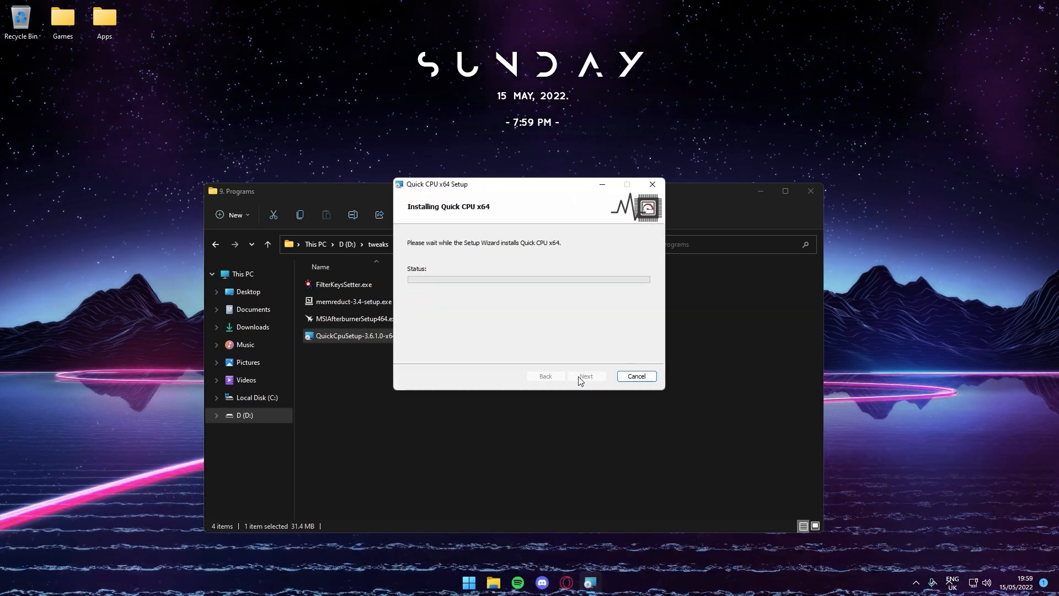
{"action": "mouse_move", "coordinate": [548, 405]}
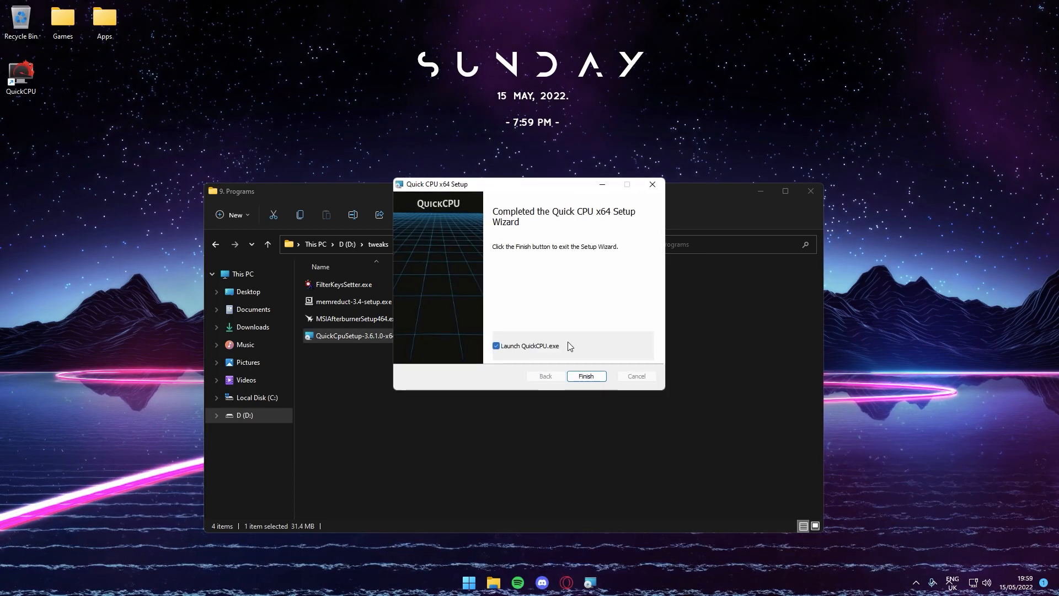
{"action": "left_click", "coordinate": [585, 376]}
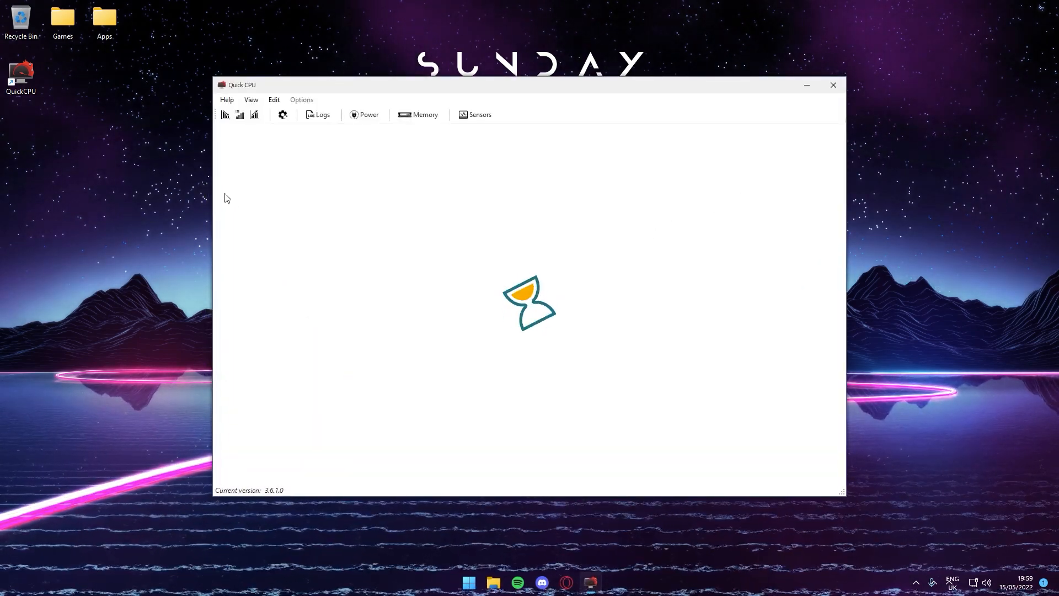
{"action": "mouse_move", "coordinate": [145, 197]}
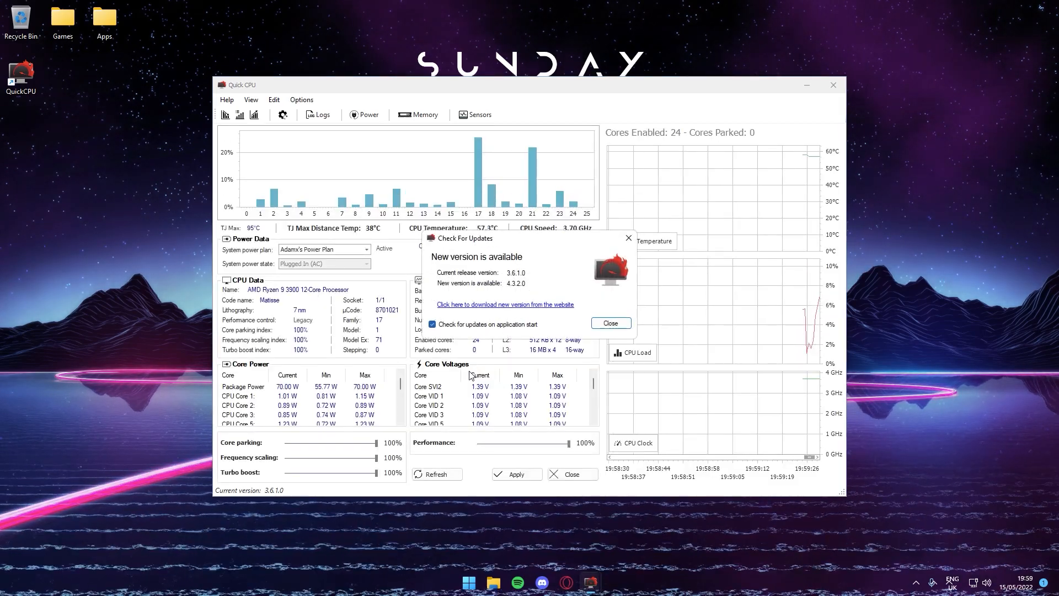
- Dismiss the update notice, apply the 100% CPU performance settings and acknowledge the success message
{"action": "left_click", "coordinate": [609, 323]}
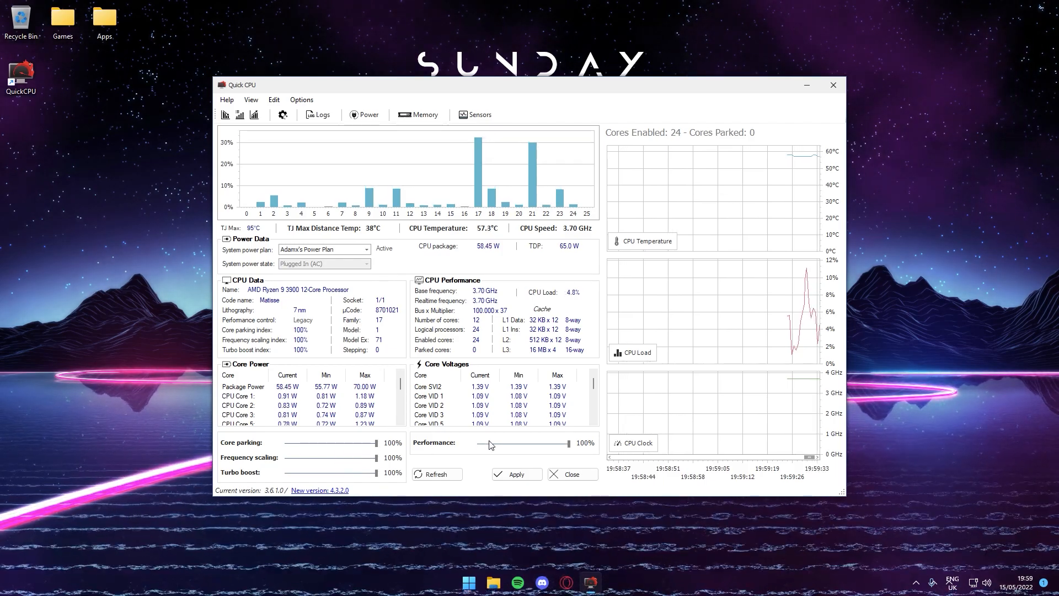
{"action": "left_click", "coordinate": [515, 473]}
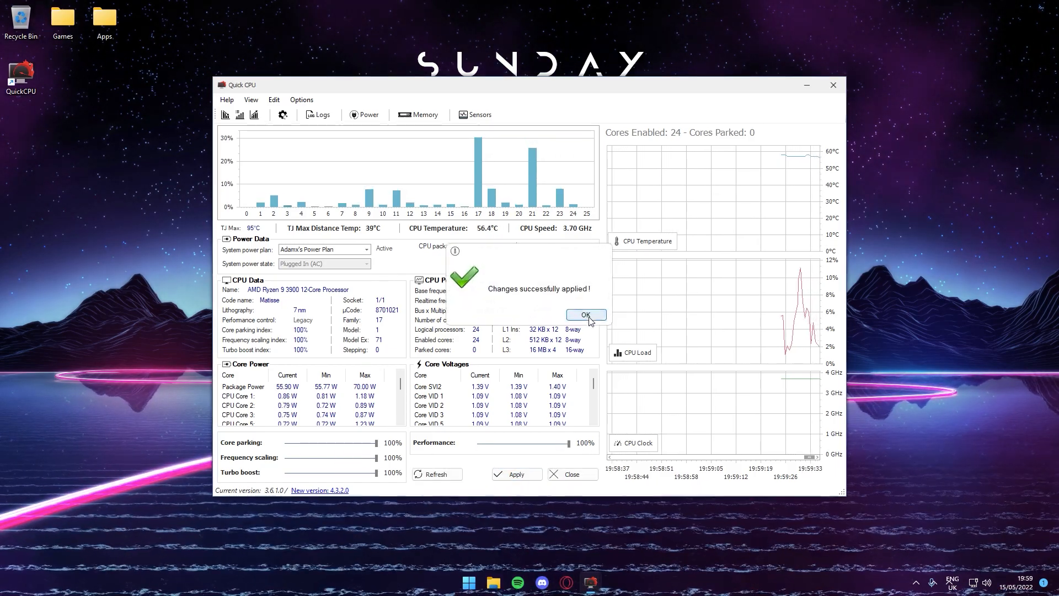
{"action": "left_click", "coordinate": [585, 314]}
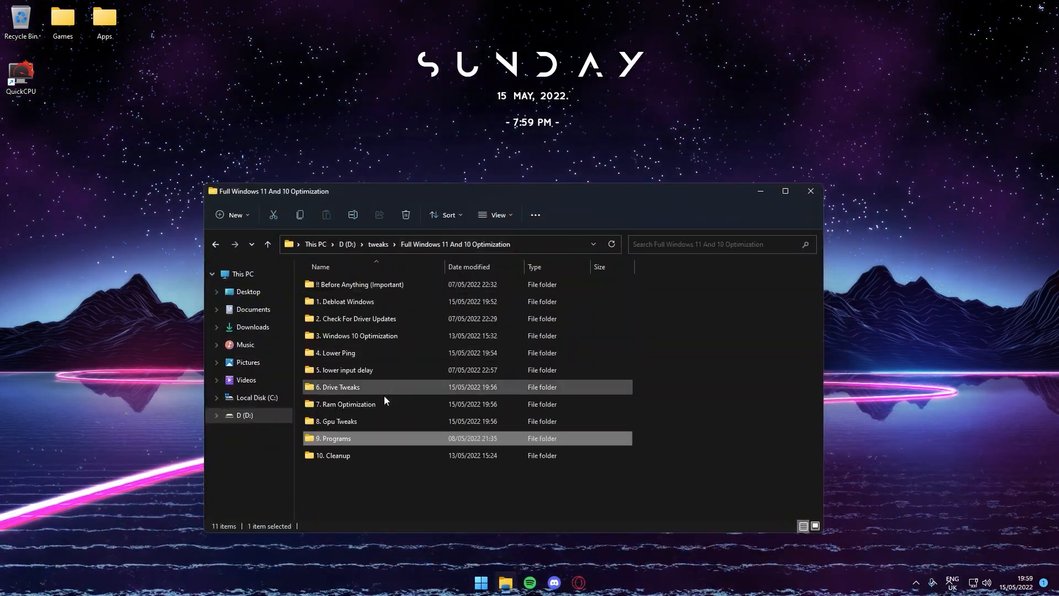
- Run Cleaner By Beastblizzard.exe from the '10. Cleanup' folder to delete logs
{"action": "double_click", "coordinate": [332, 455]}
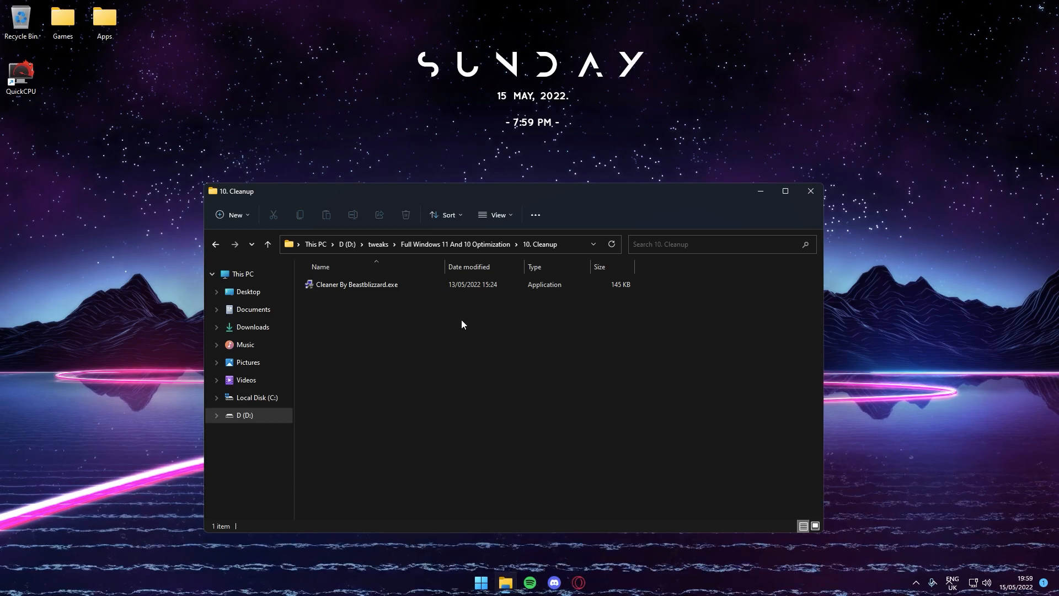
{"action": "mouse_move", "coordinate": [489, 314]}
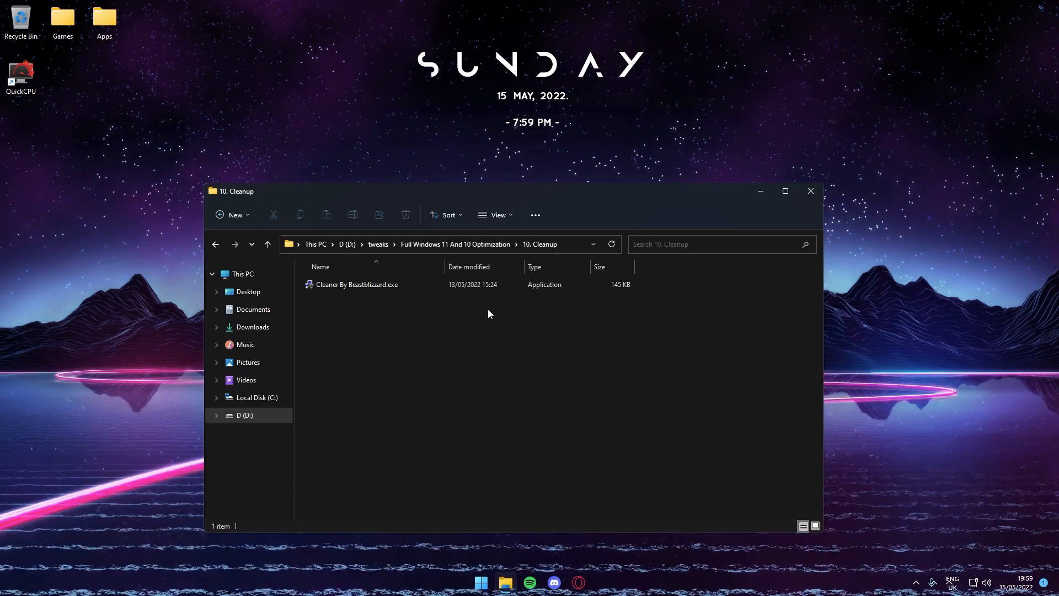
{"action": "left_click", "coordinate": [356, 284]}
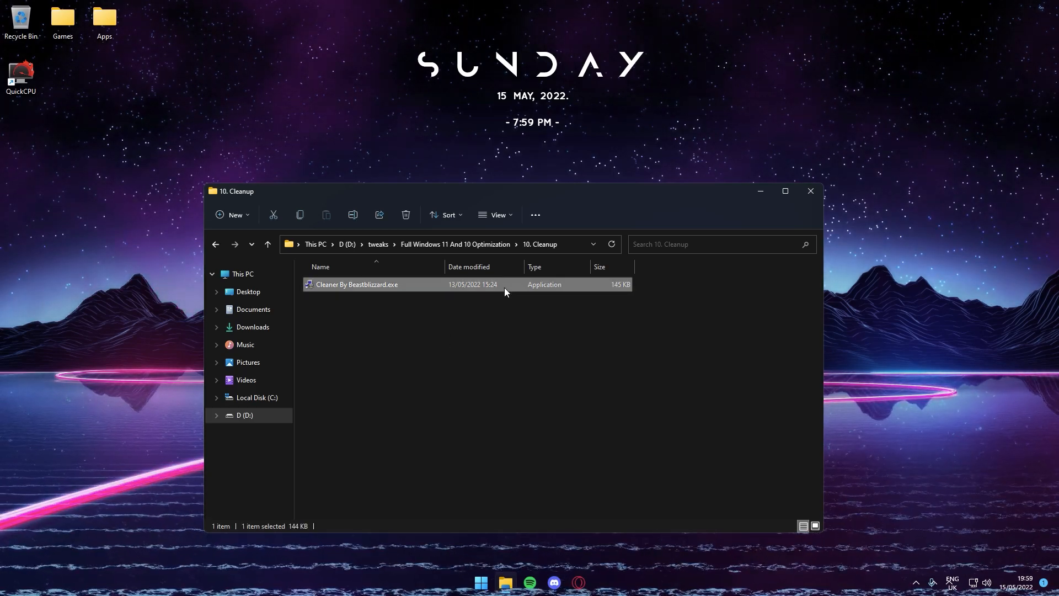
{"action": "double_click", "coordinate": [357, 283]}
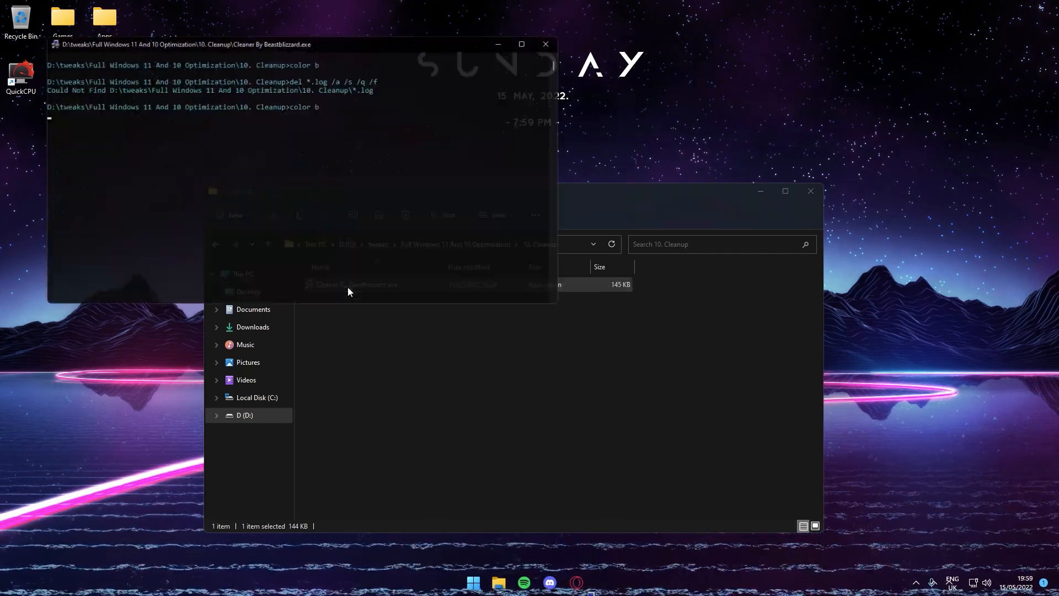
- Return to the optimization parent folder and close the File Explorer window
{"action": "left_click", "coordinate": [544, 44]}
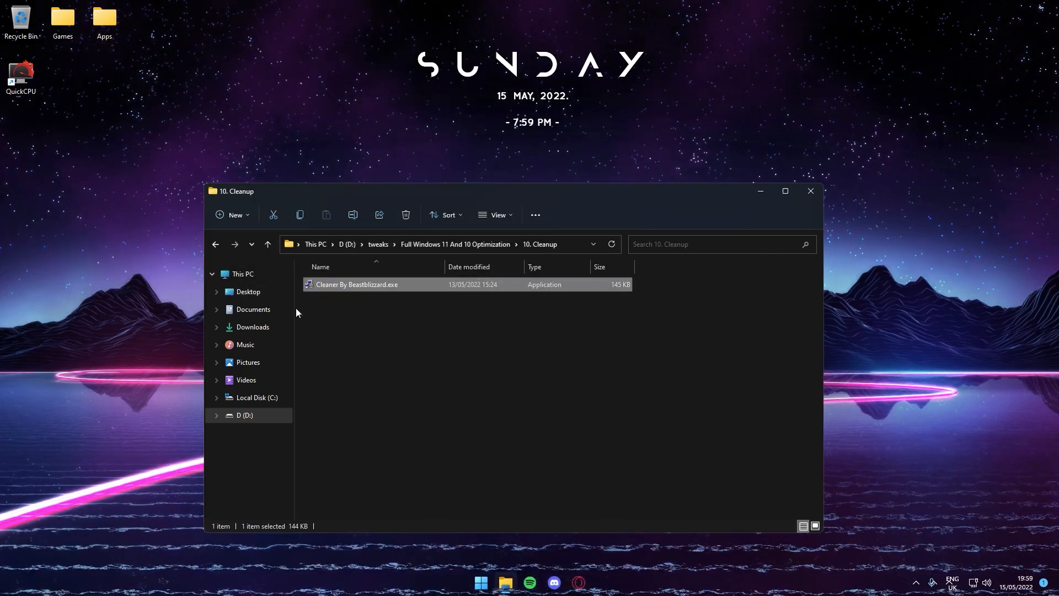
{"action": "left_click", "coordinate": [267, 244]}
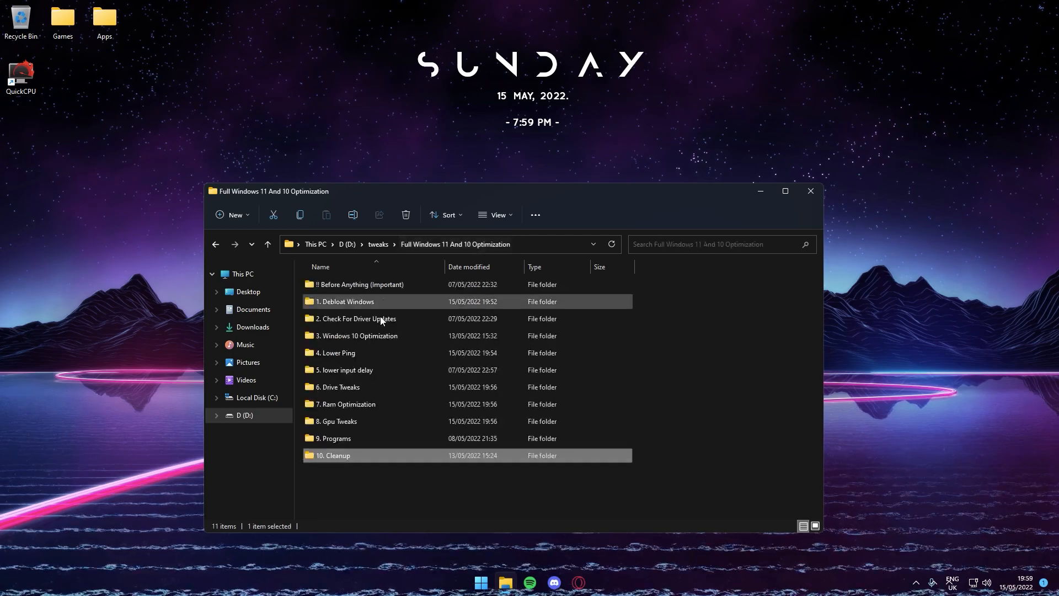
{"action": "left_click", "coordinate": [677, 318]}
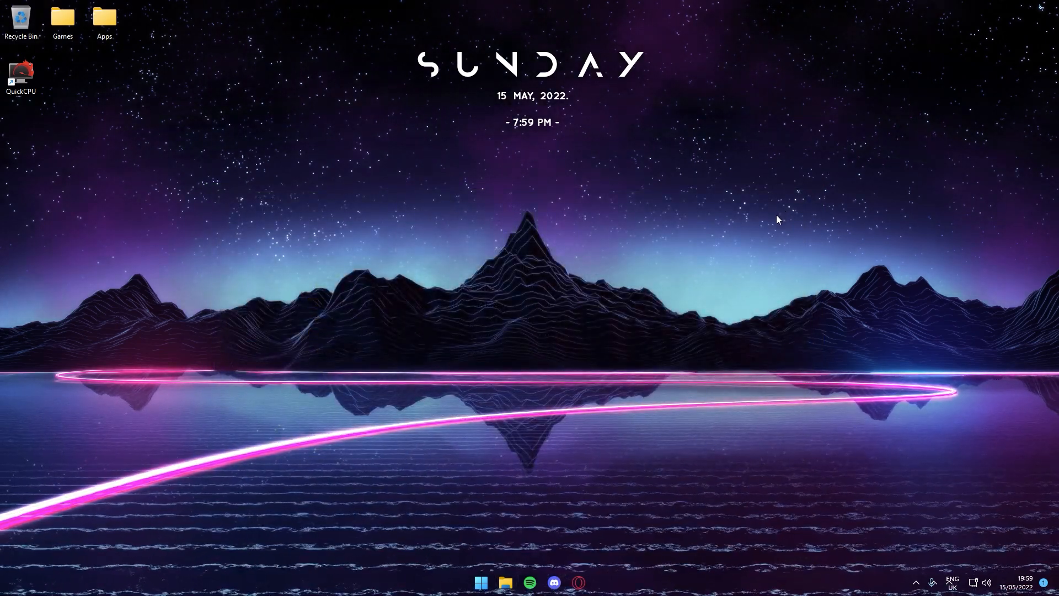
{"action": "mouse_move", "coordinate": [615, 260]}
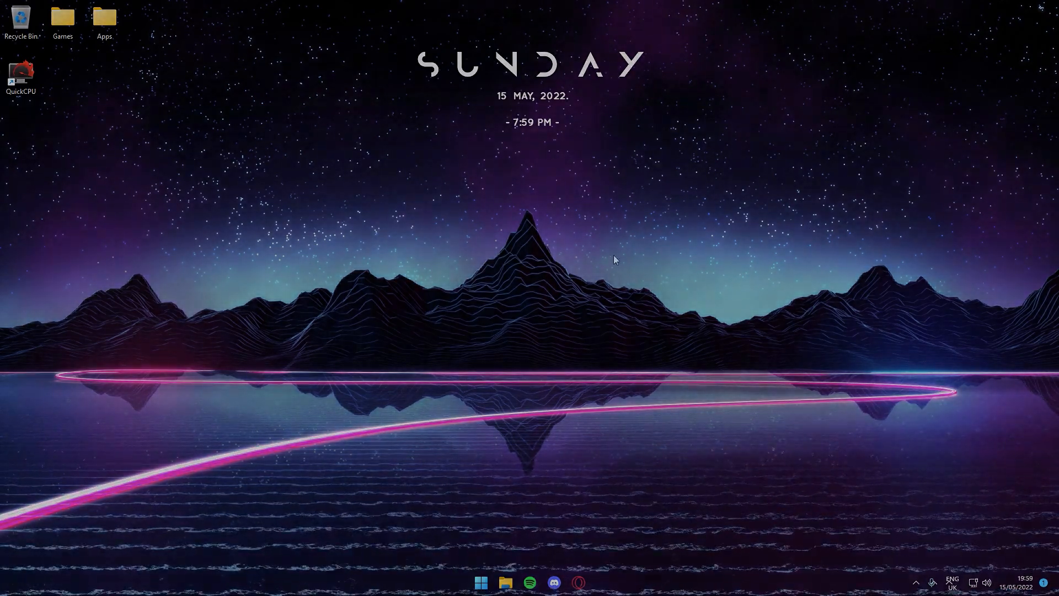